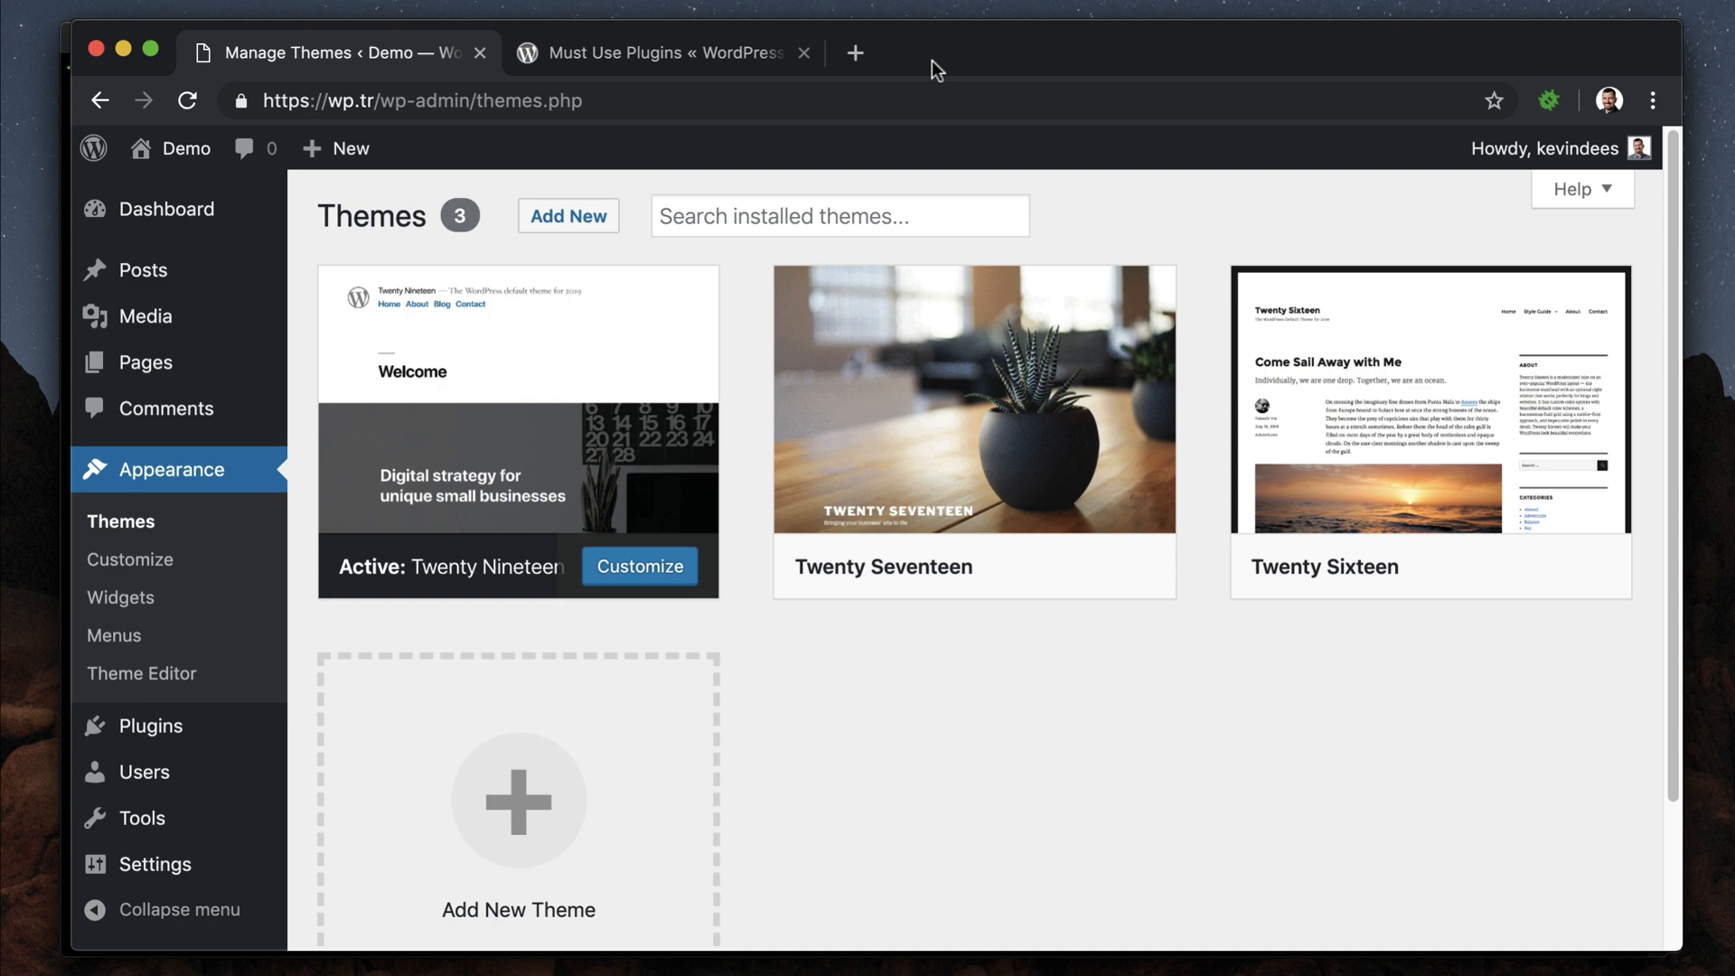
pyautogui.moveTo(680, 49)
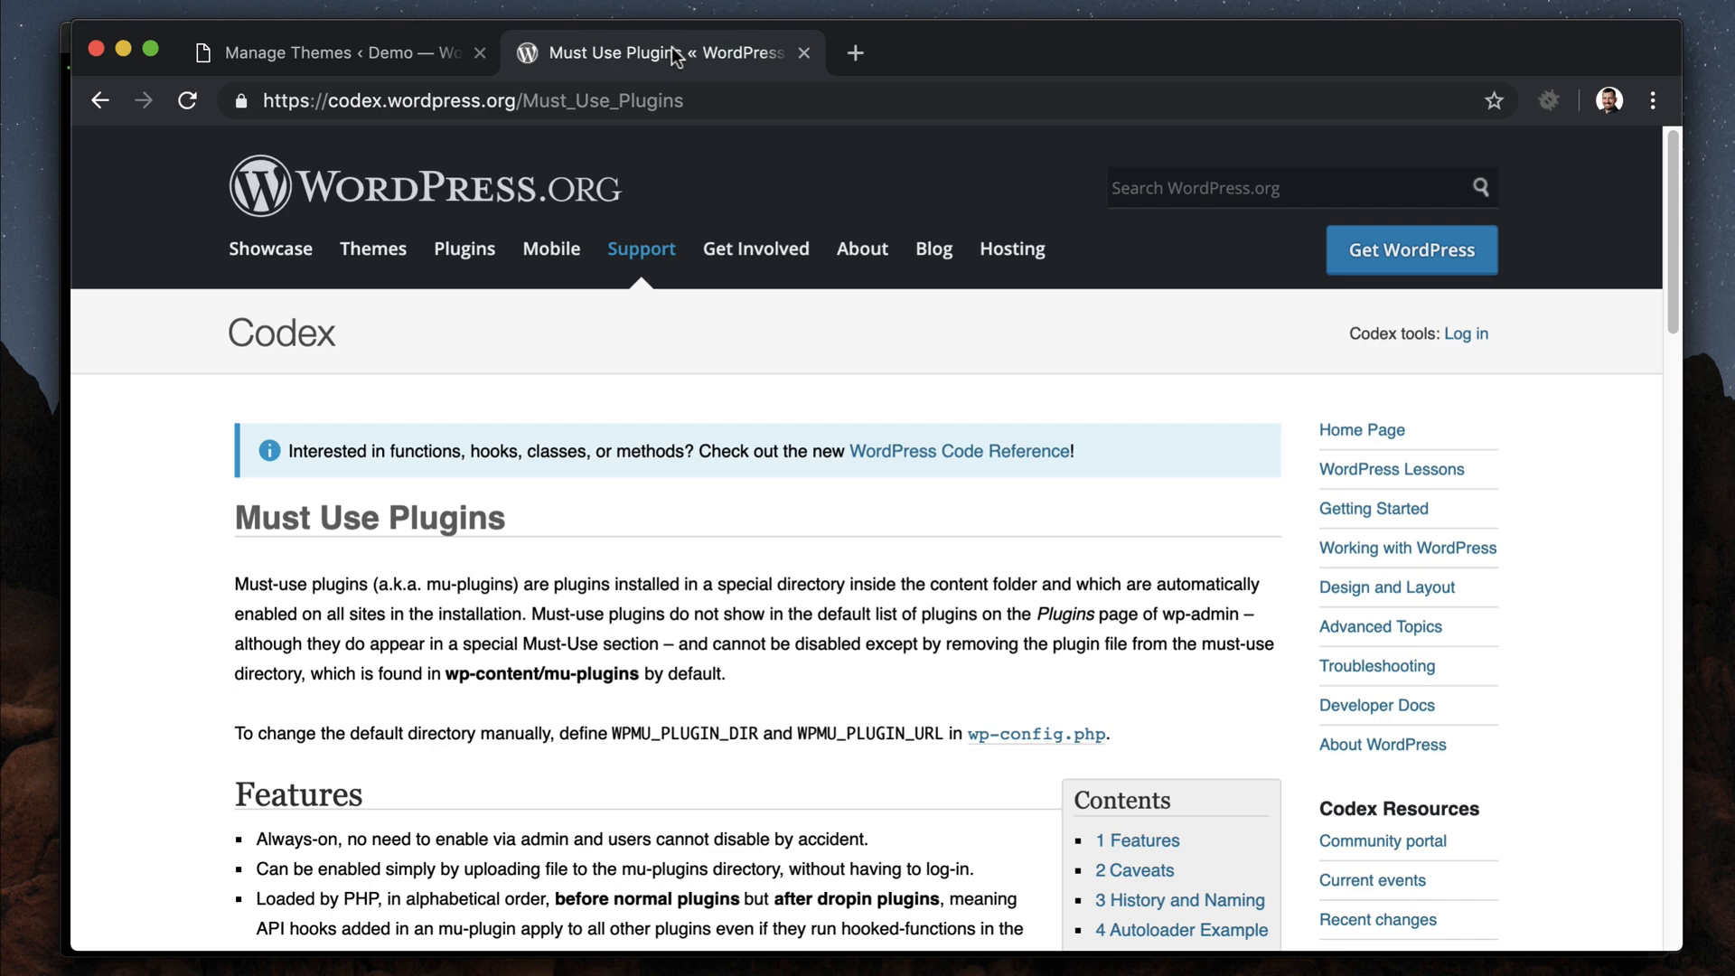
pyautogui.moveTo(708, 242)
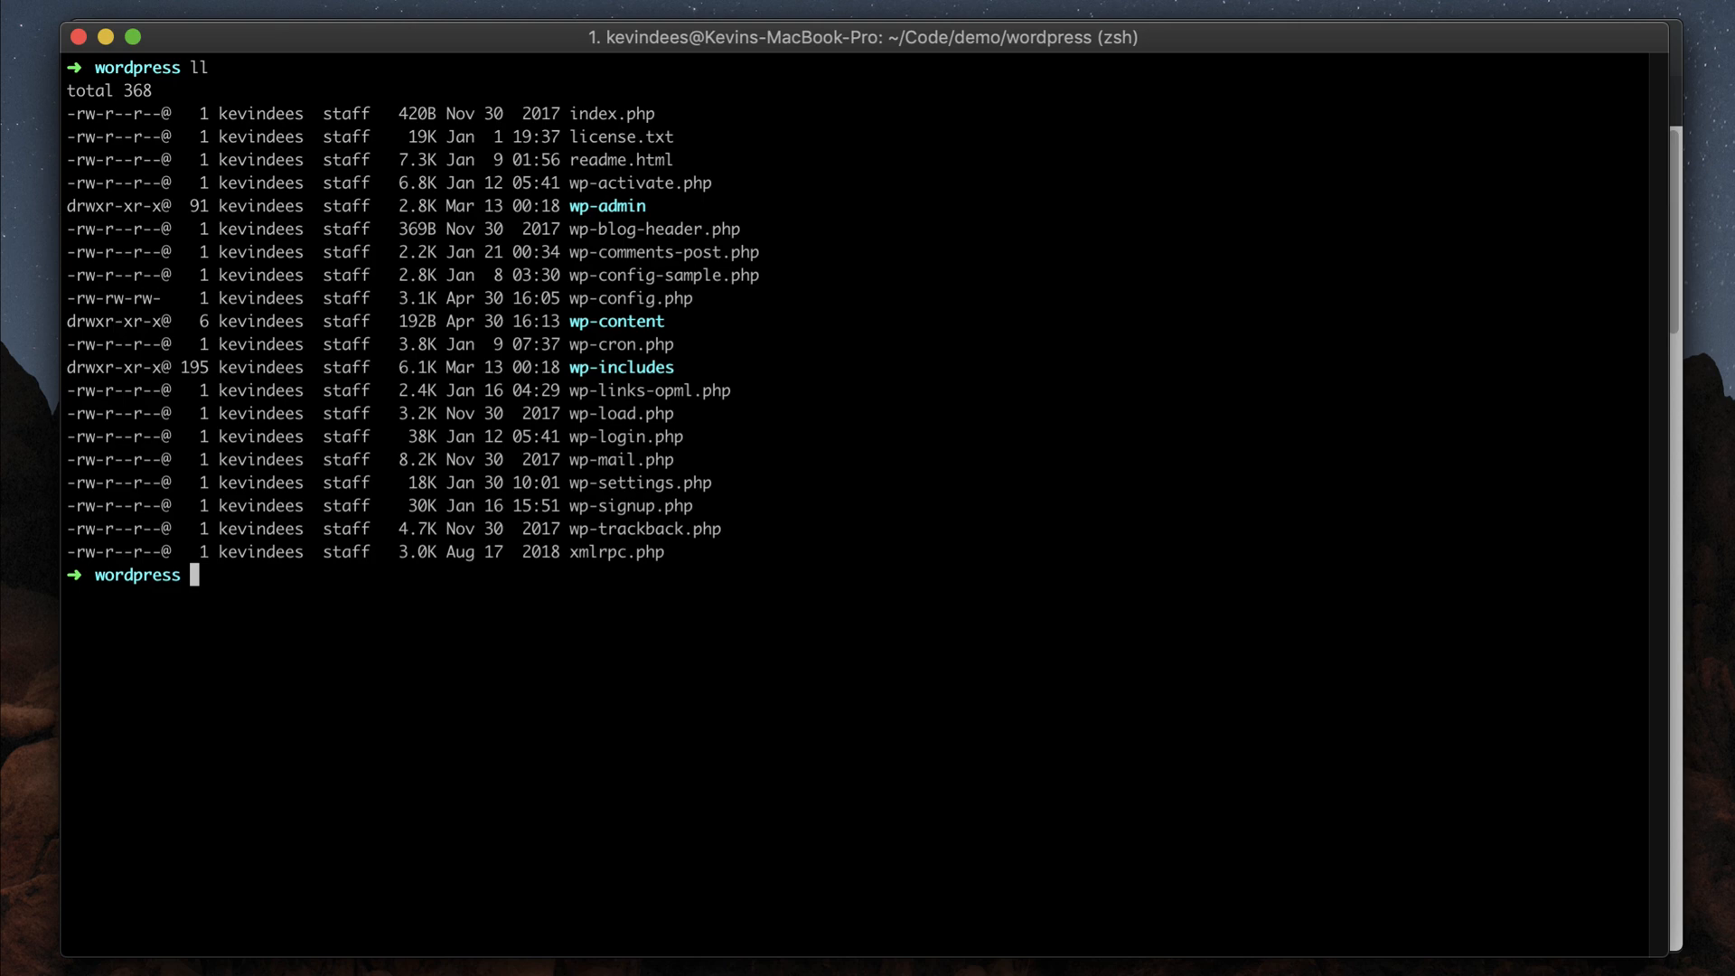
# - Create a mu-plugins folder inside wp-content from Terminal and cd into it
pyautogui.write('cd')
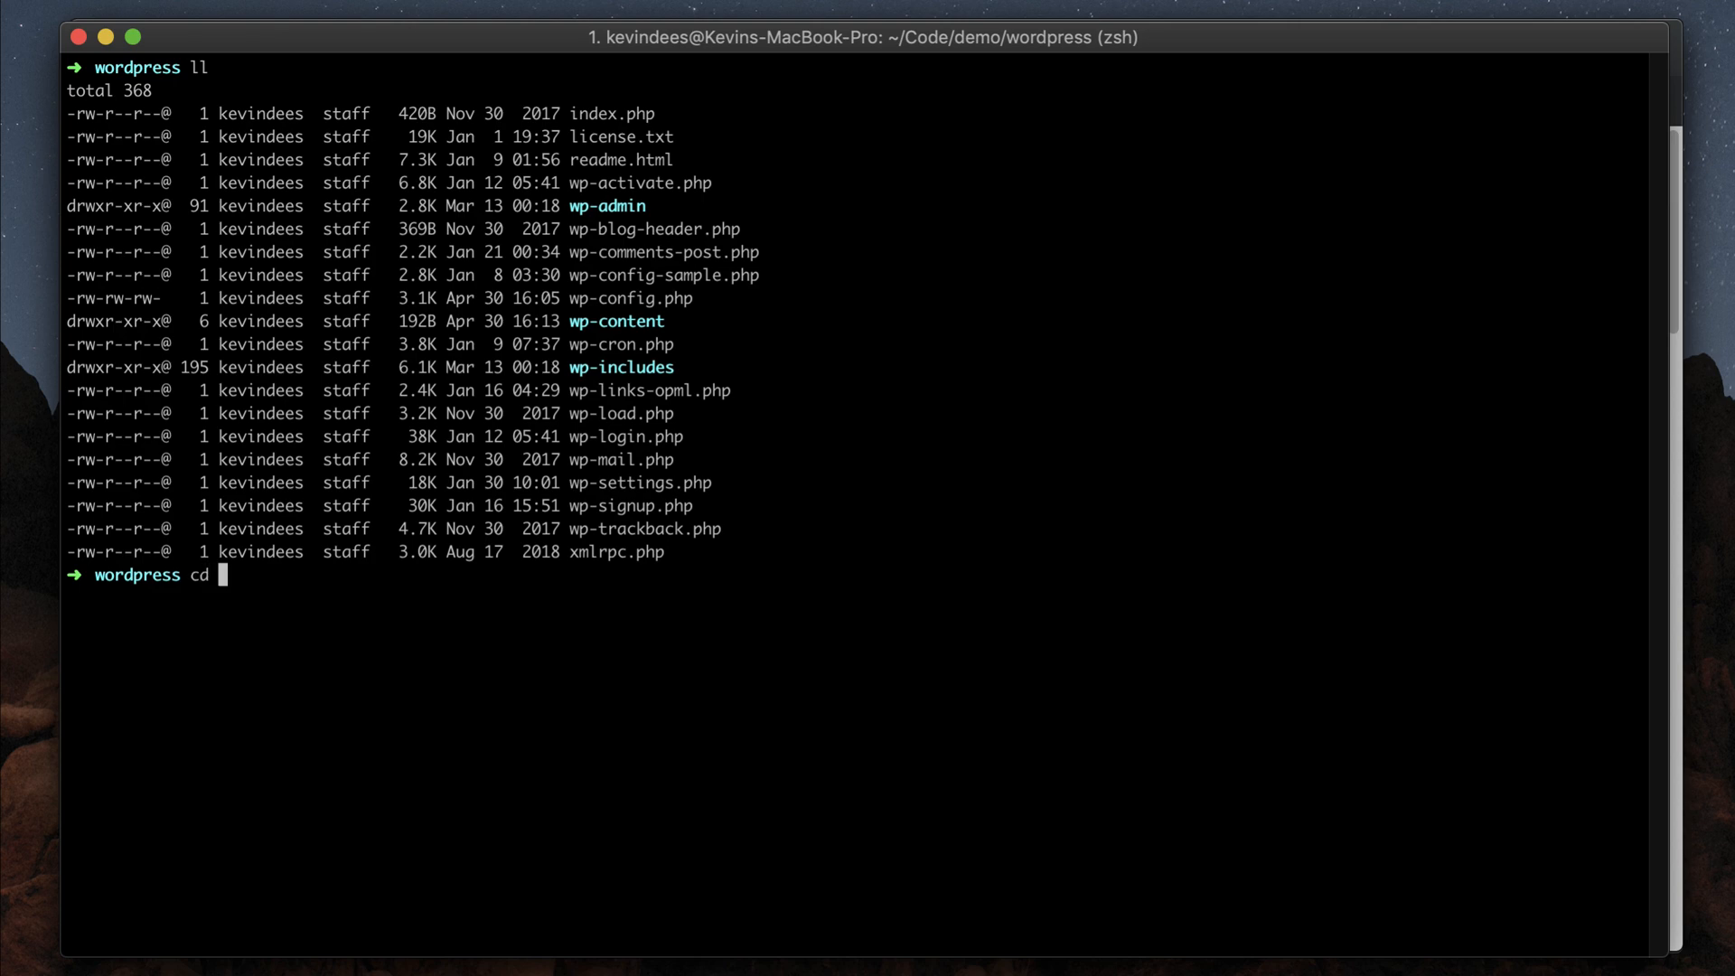
pyautogui.write('w')
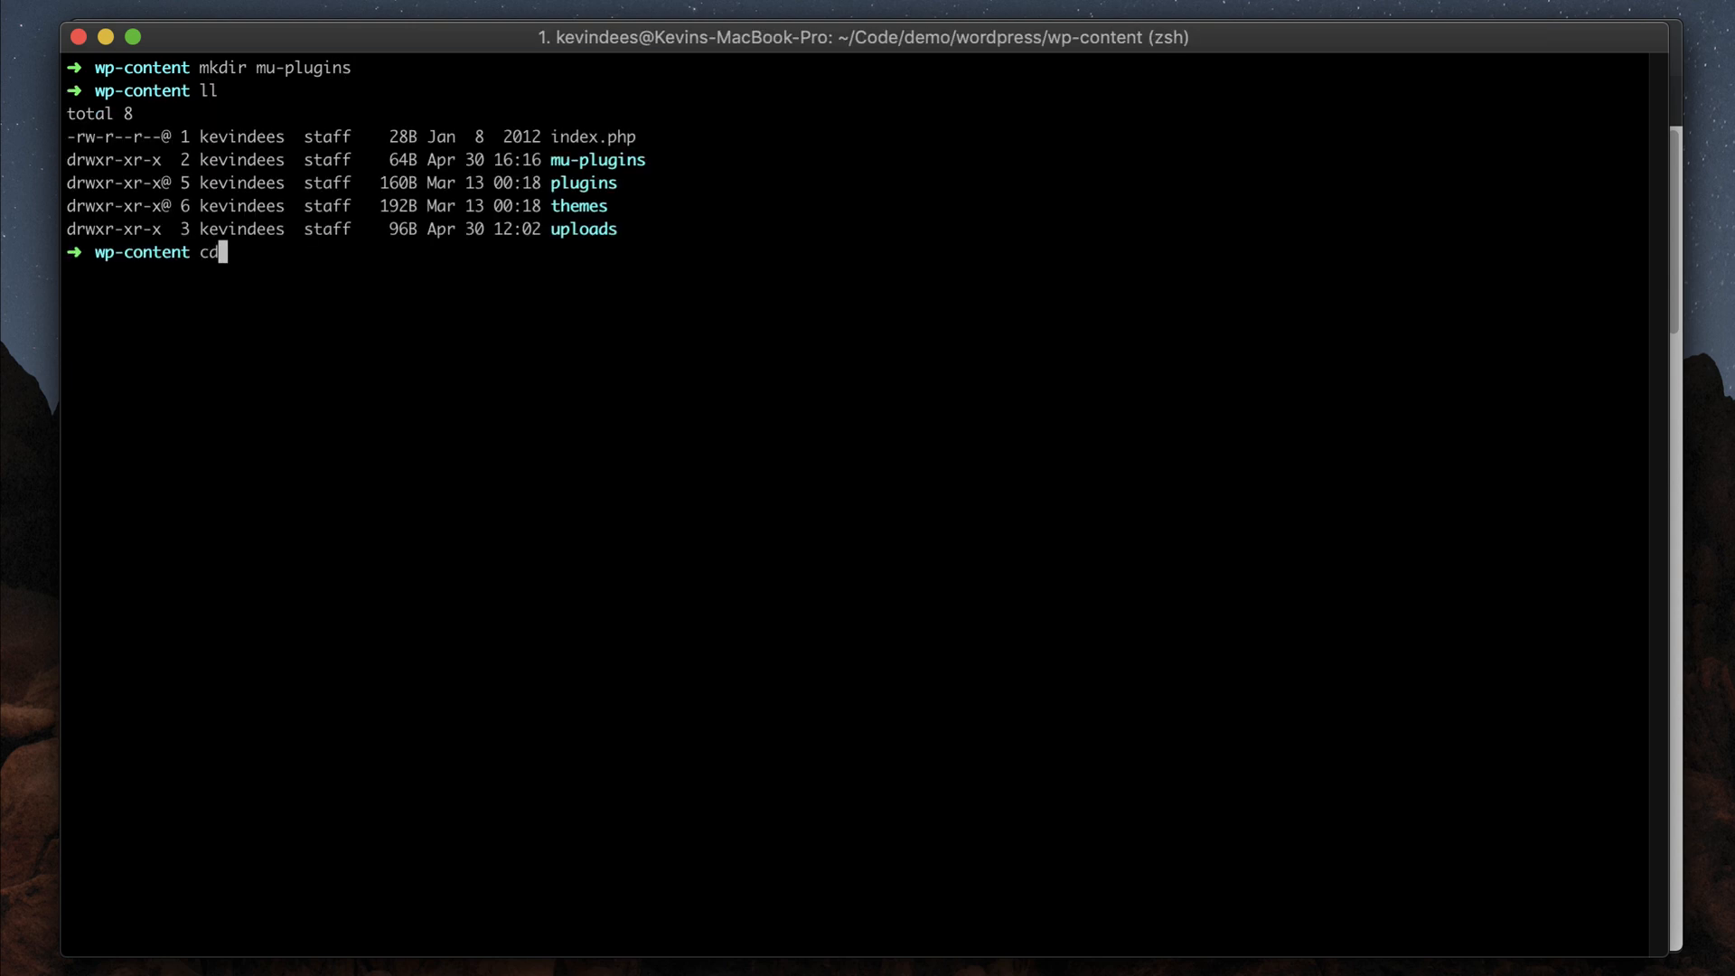
pyautogui.write('mu-pu')
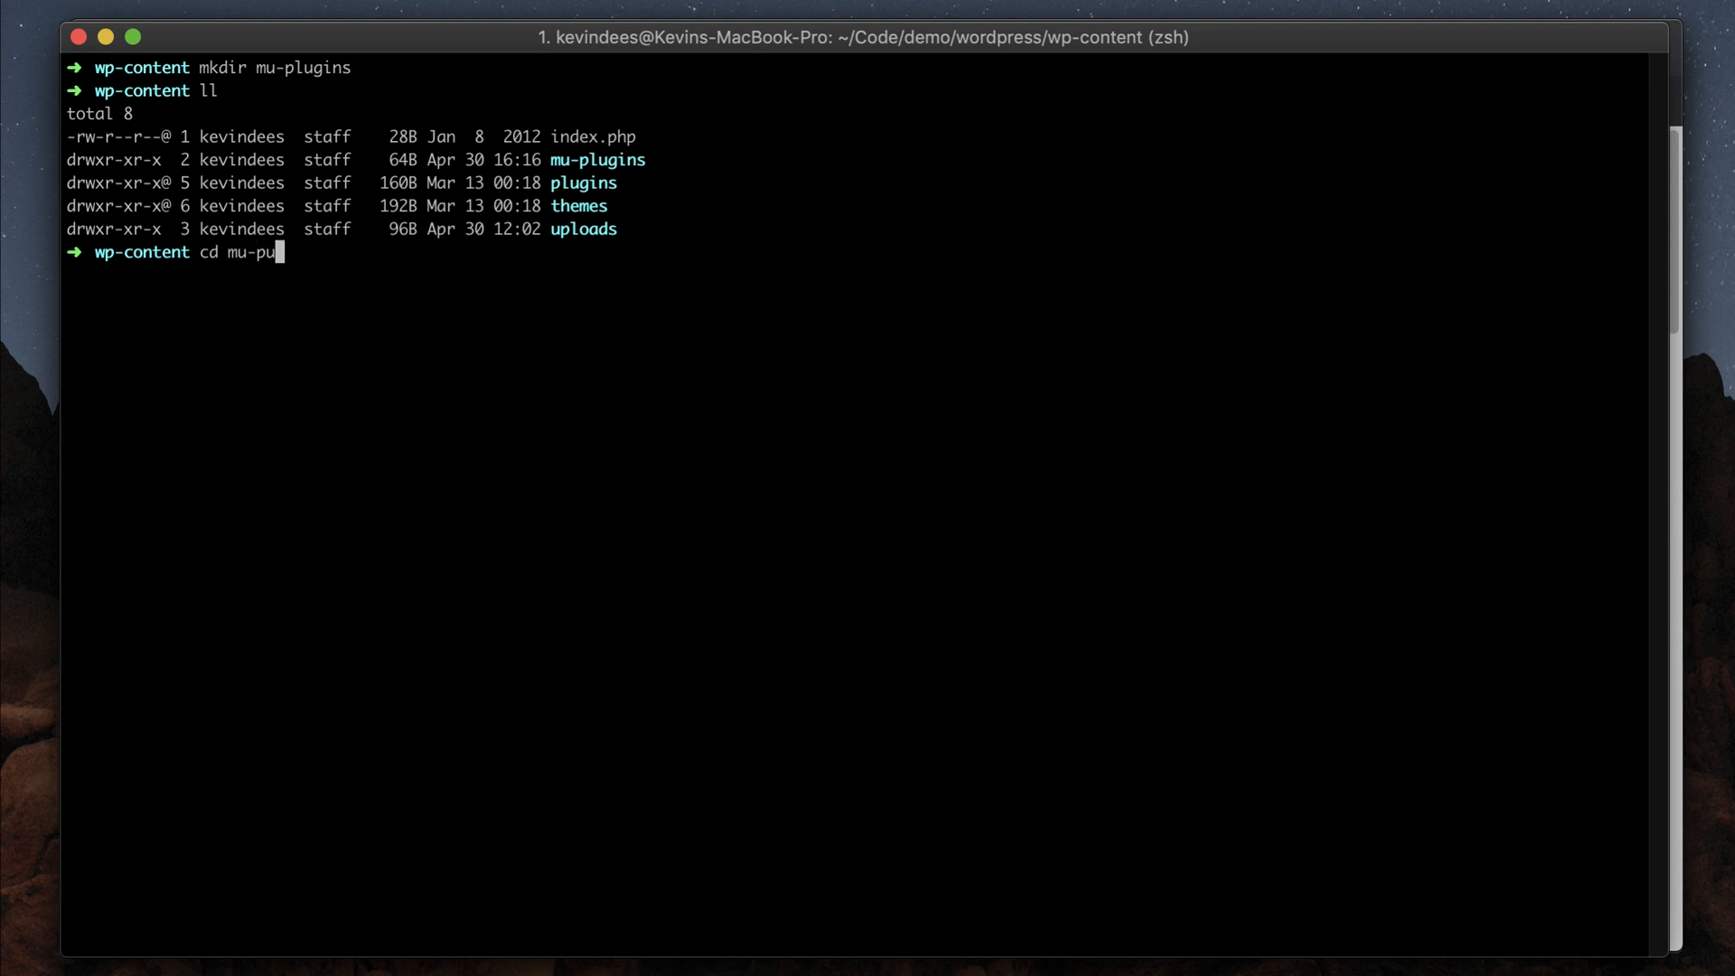
pyautogui.press('Backspace')
pyautogui.write('lugins')
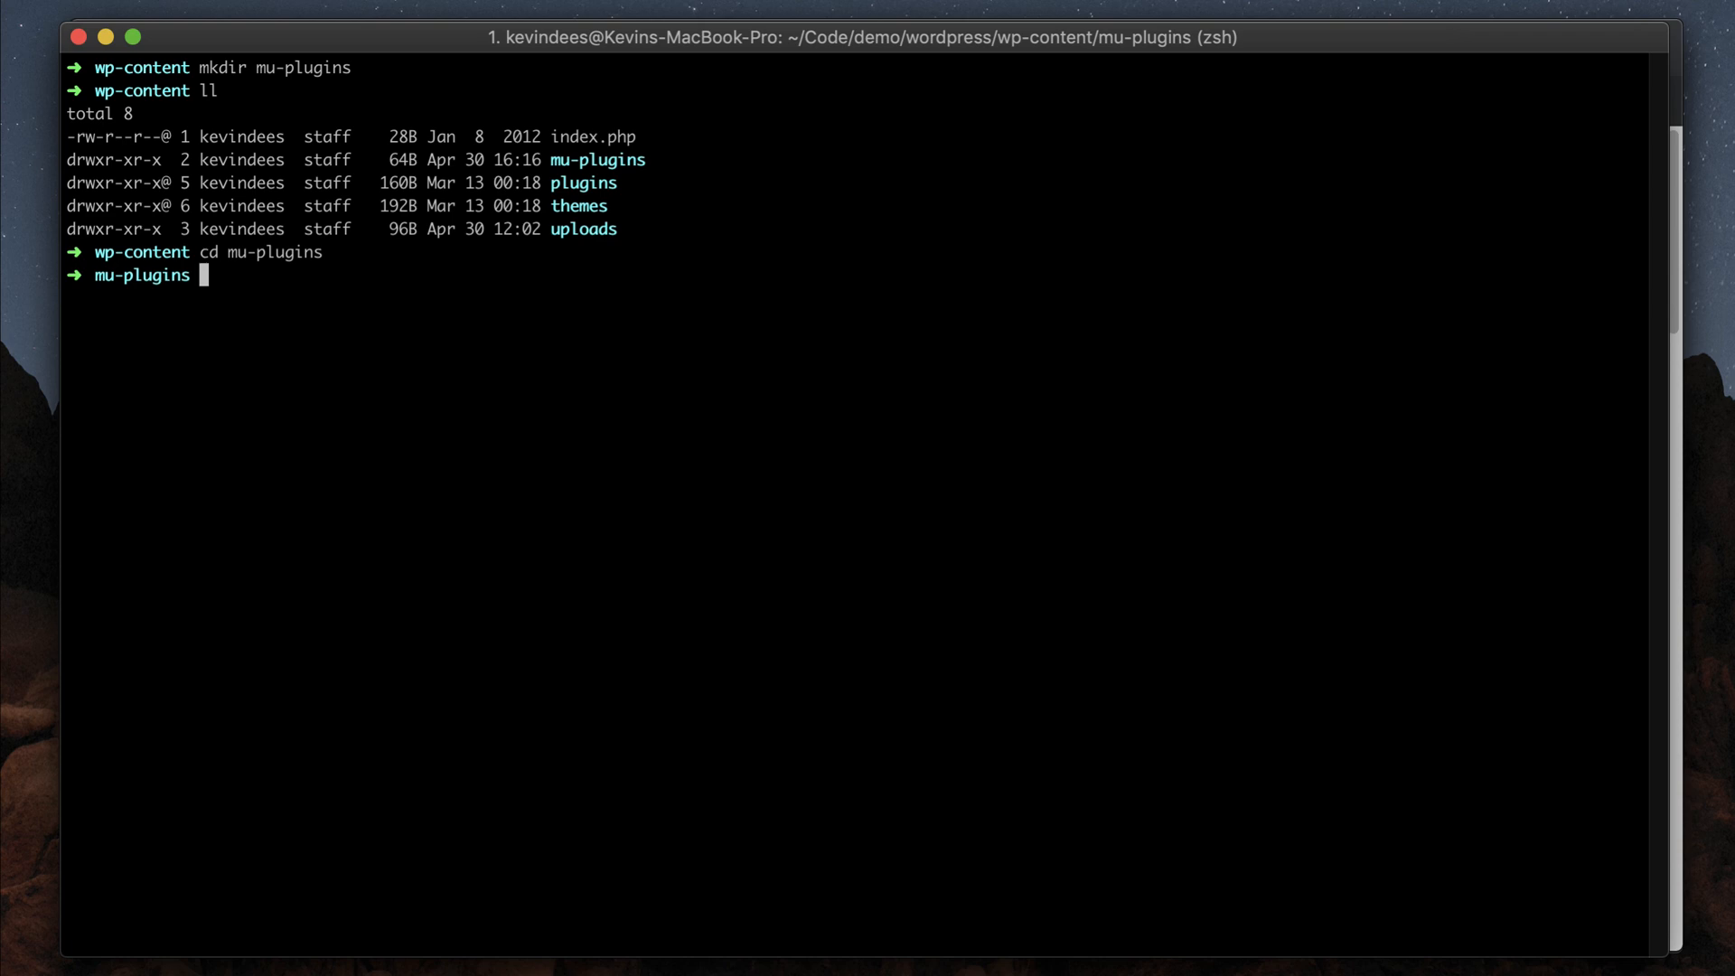
pyautogui.write('com')
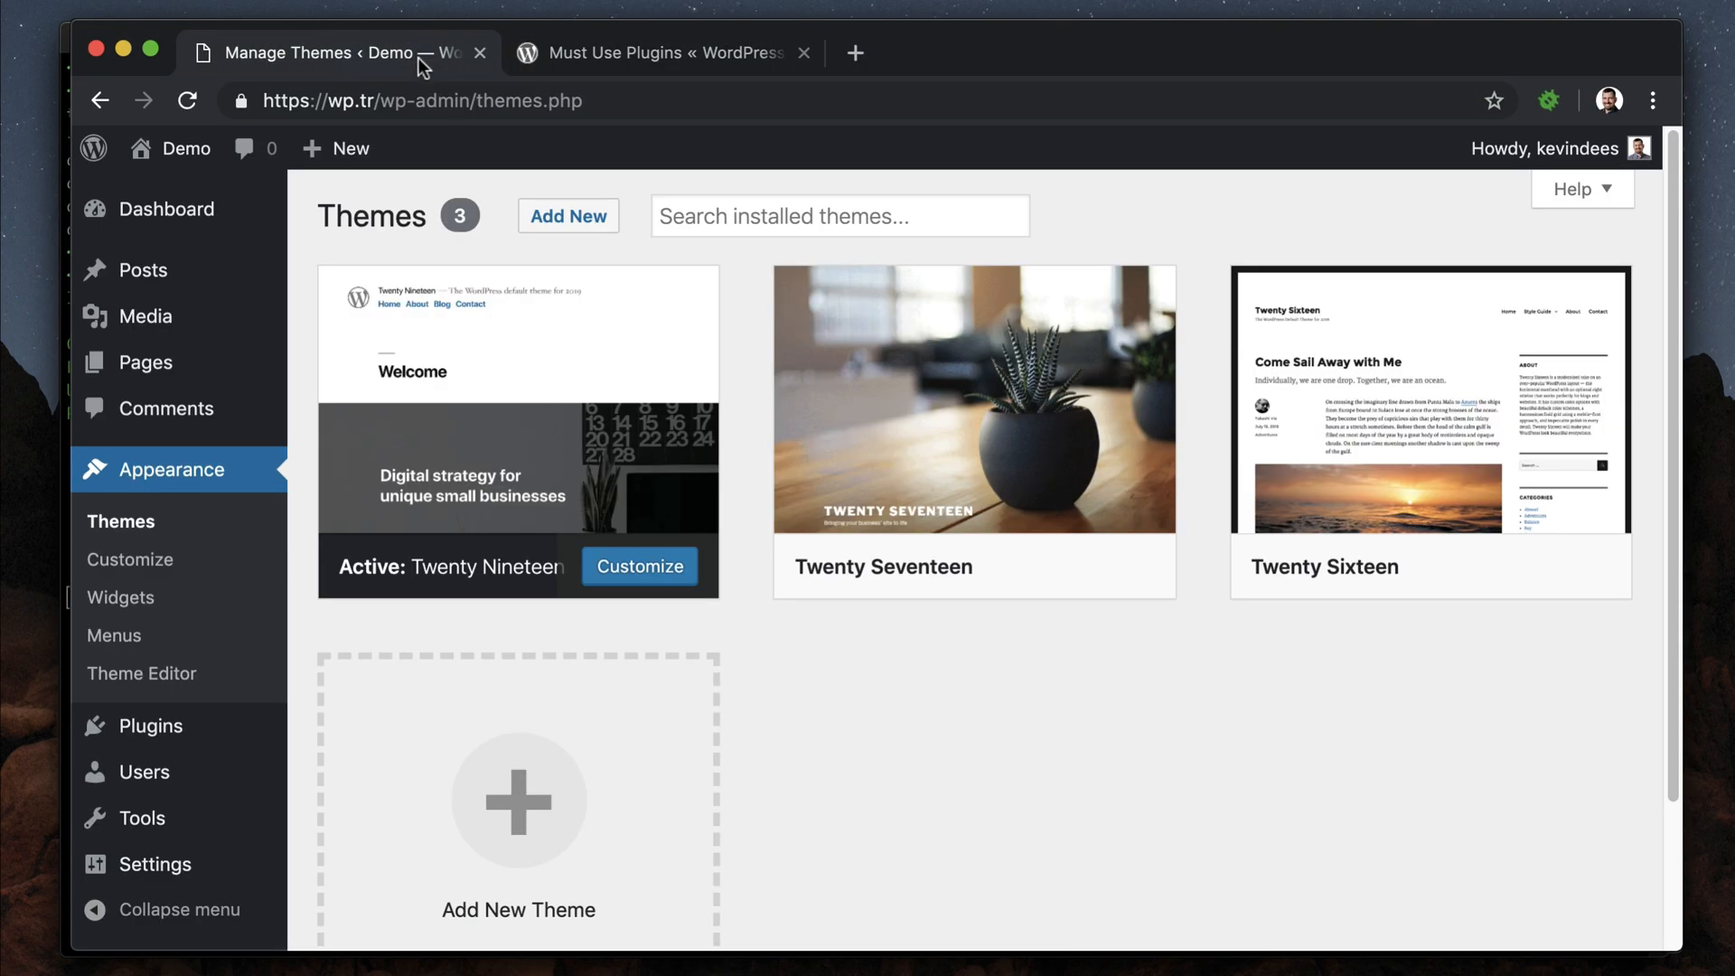
pyautogui.moveTo(133, 522)
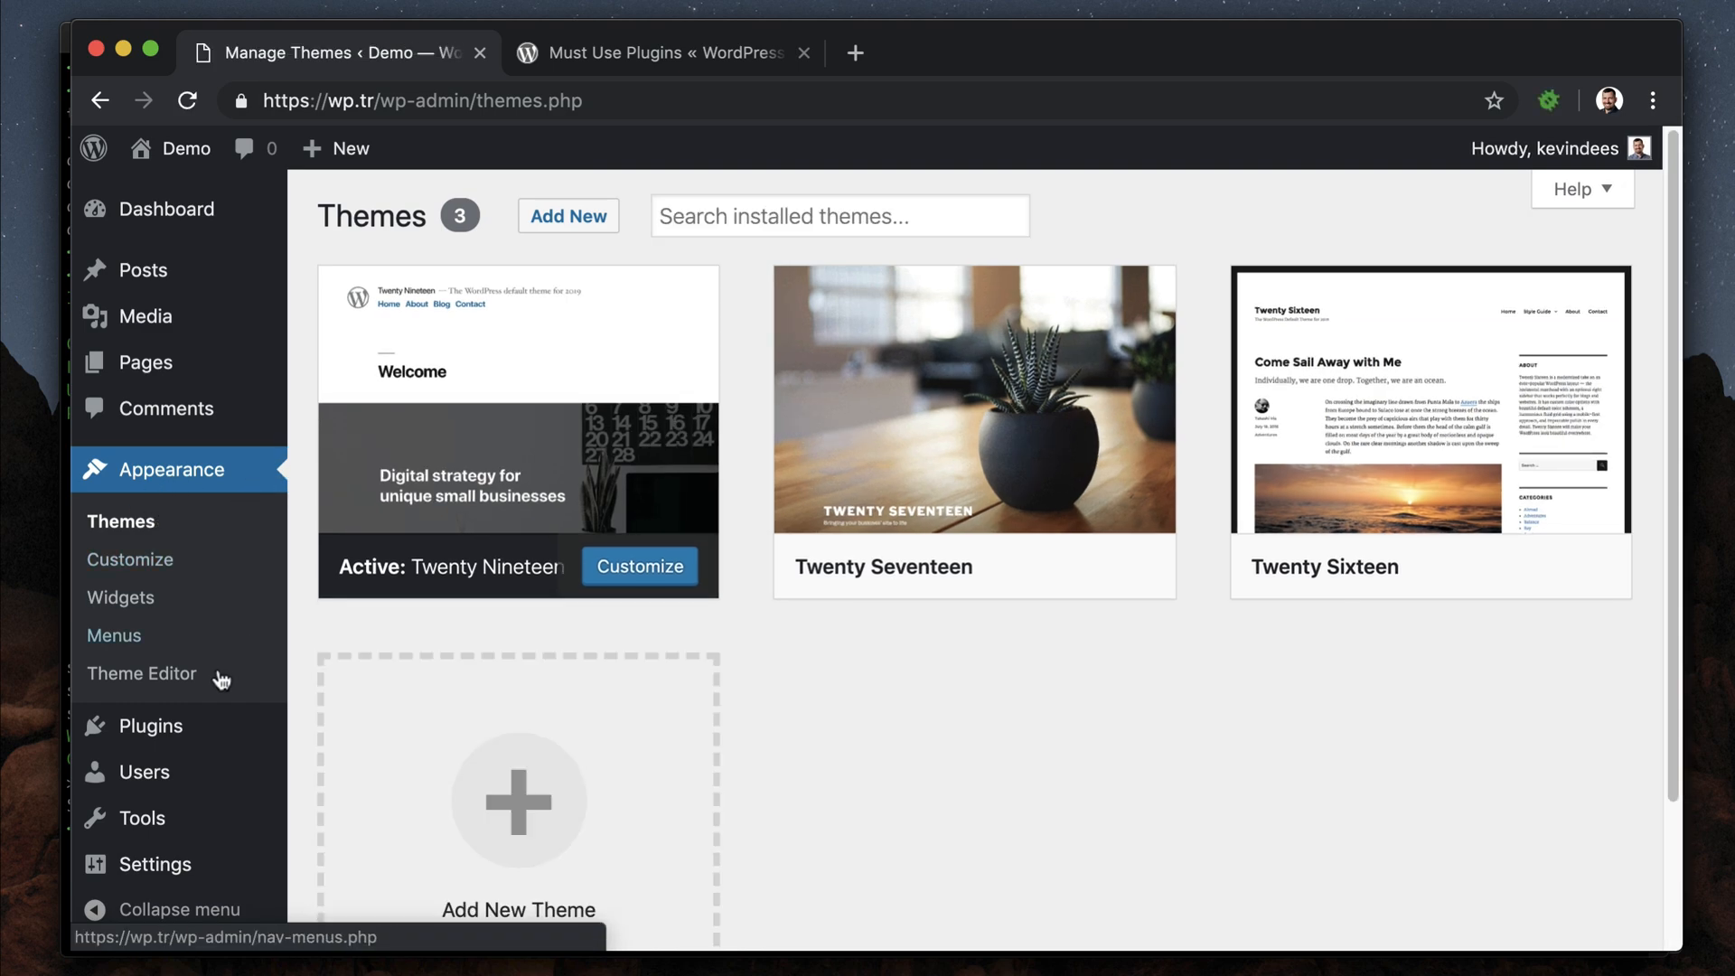
pyautogui.scroll(-3)
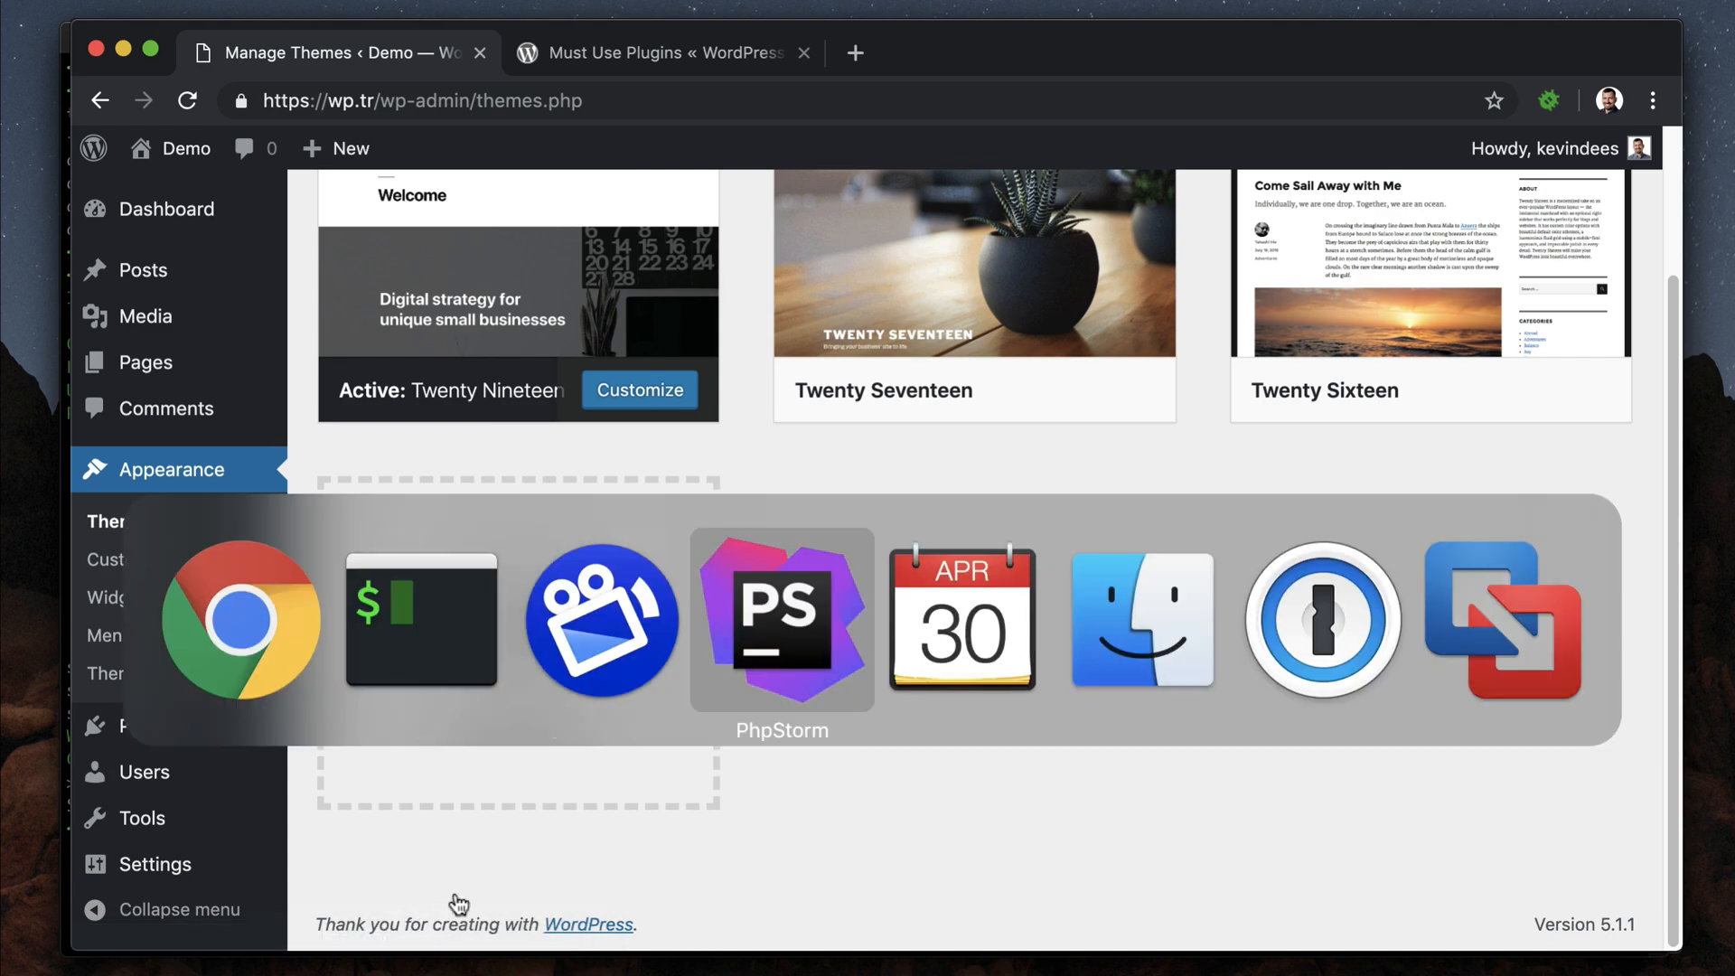
# - Start a new PHP file named typerocket inside the mu-plugins folder
pyautogui.click(780, 620)
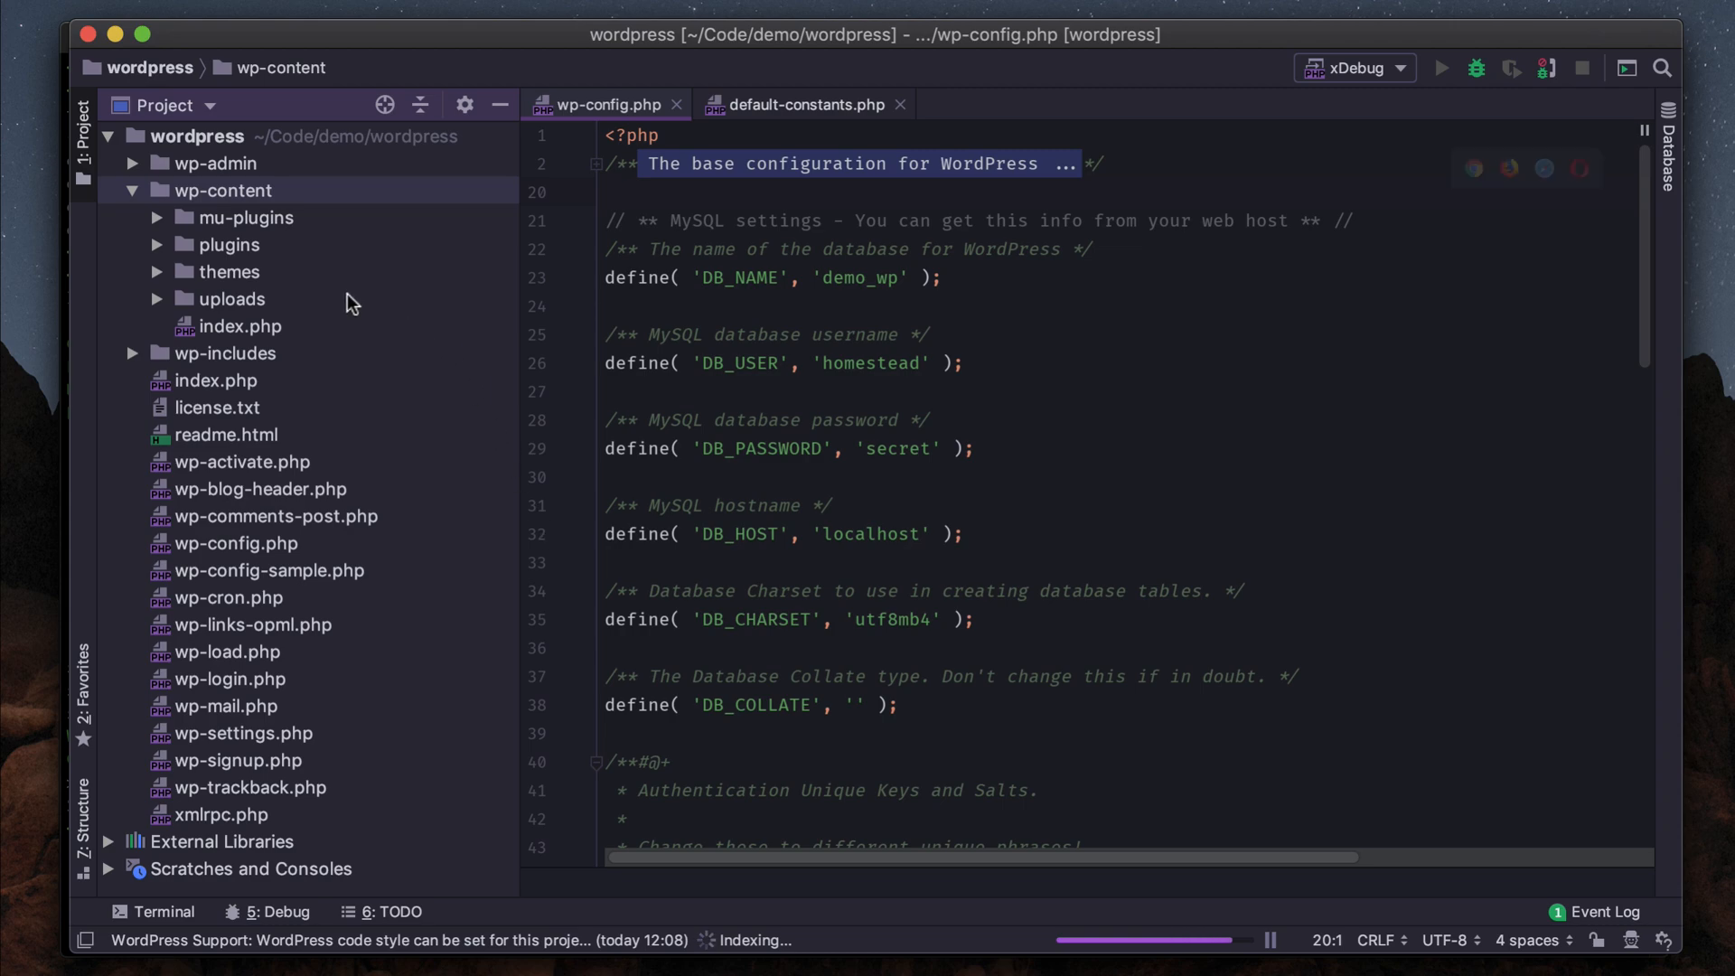
pyautogui.click(157, 216)
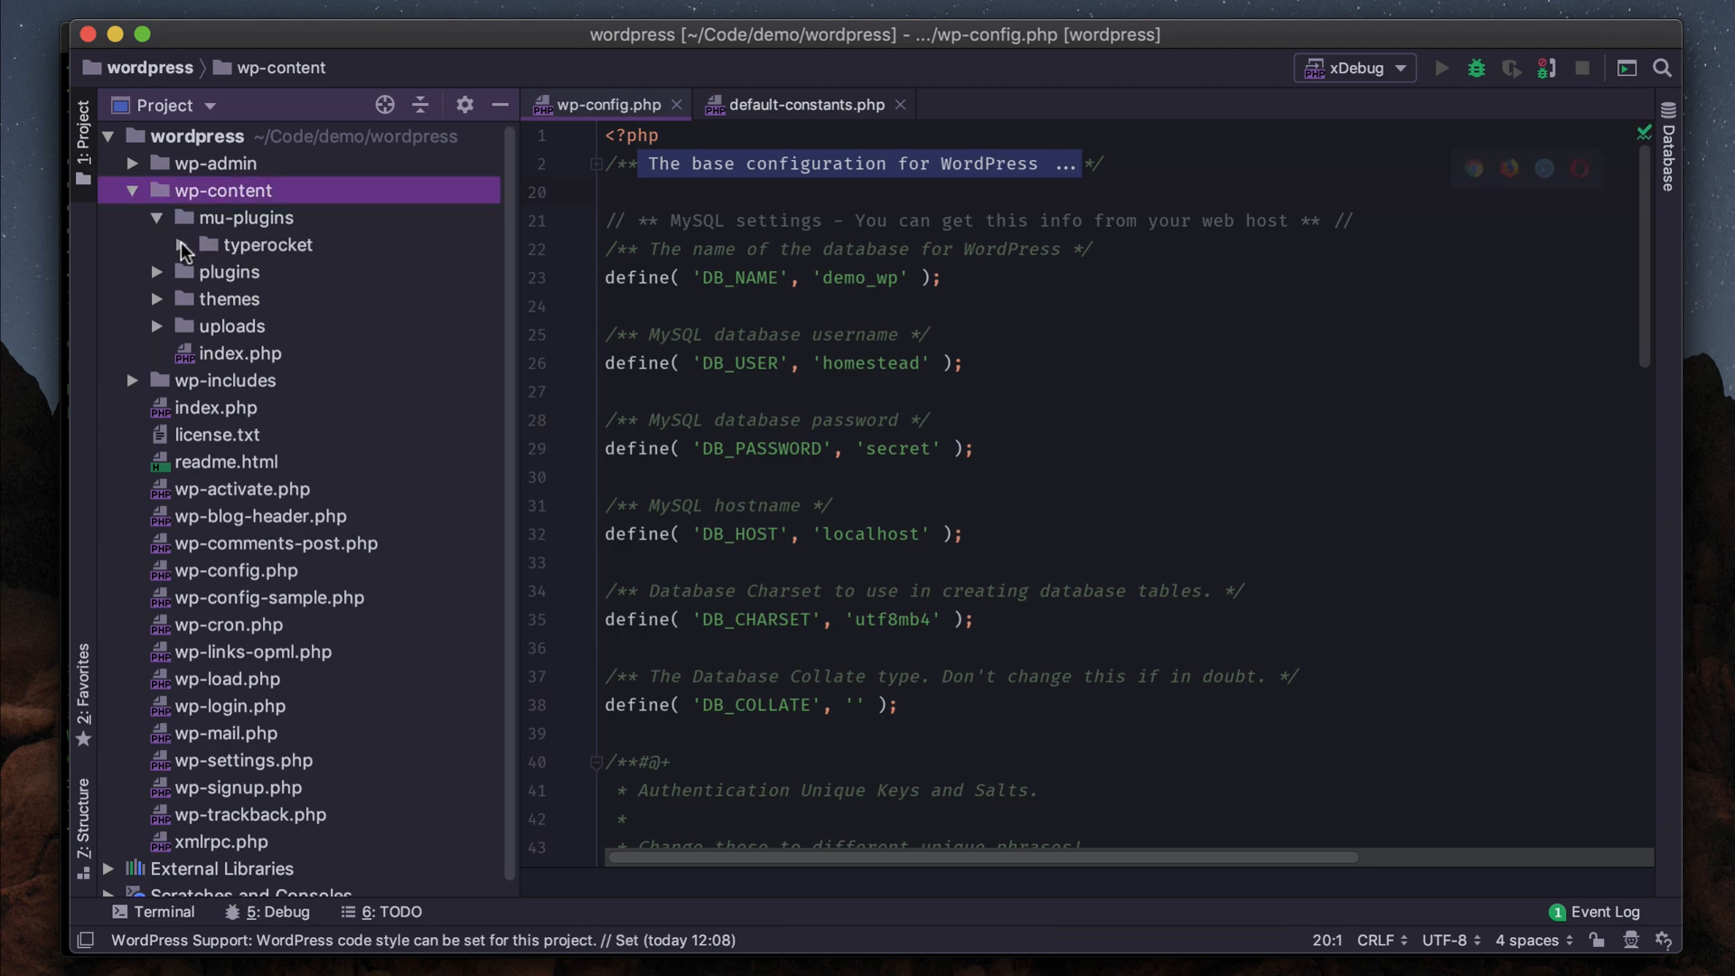
pyautogui.click(245, 217)
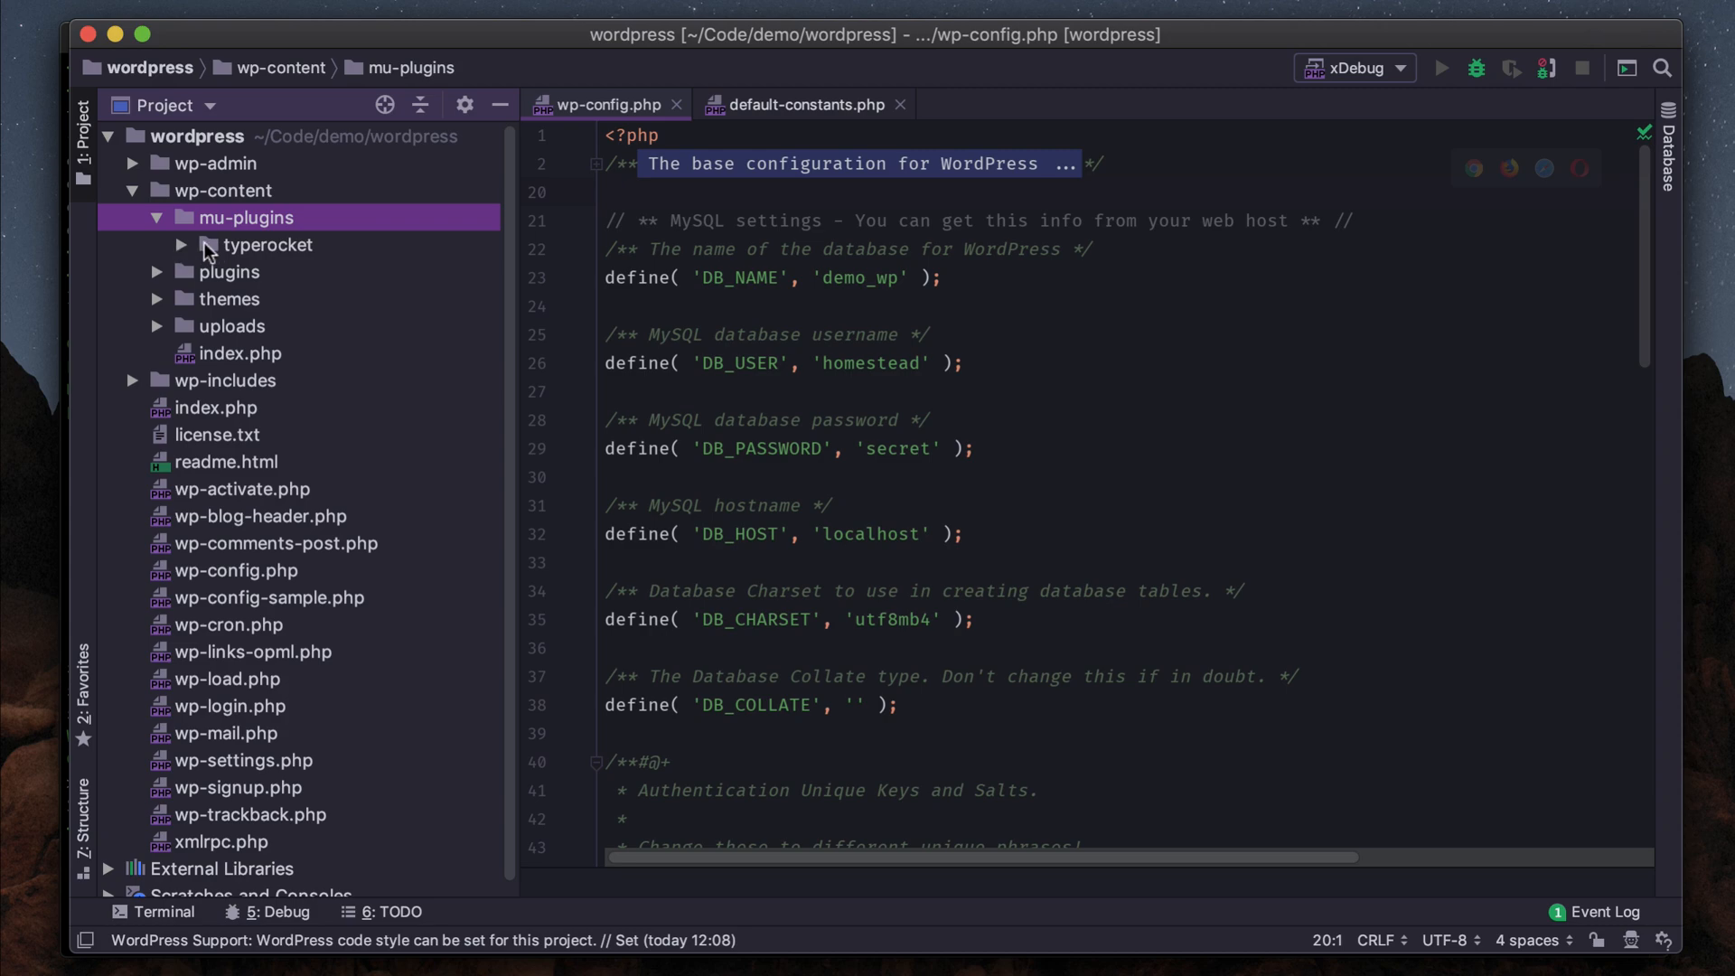
pyautogui.rightClick(246, 217)
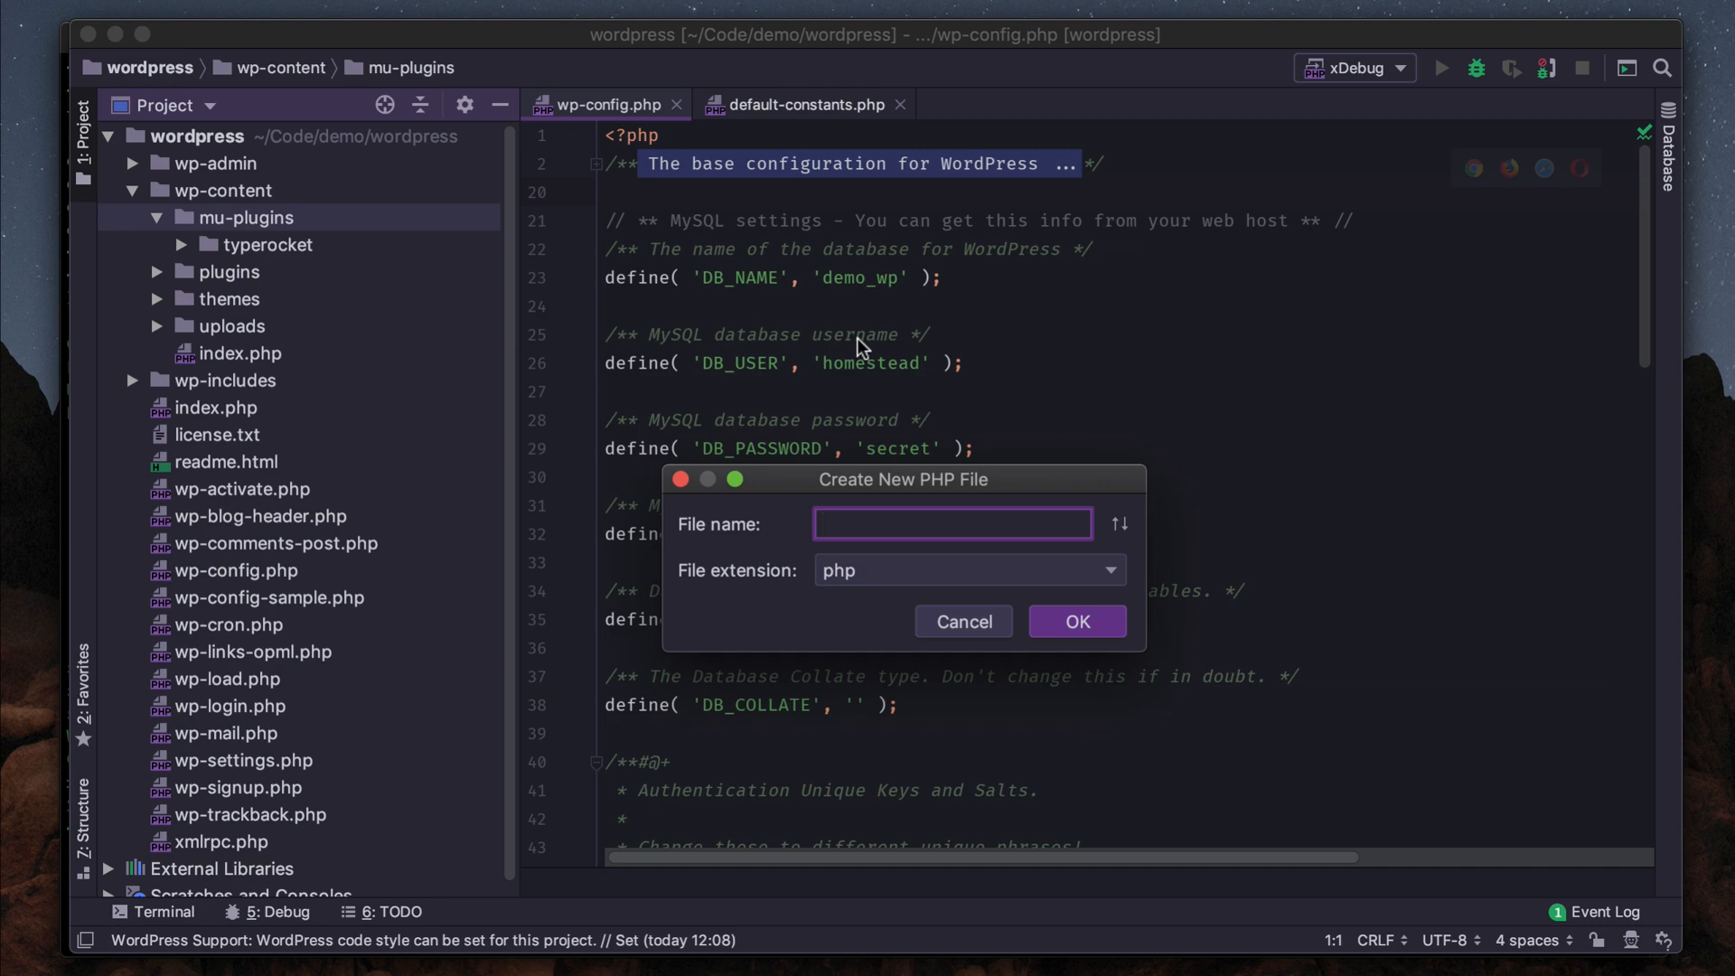
pyautogui.write('typ')
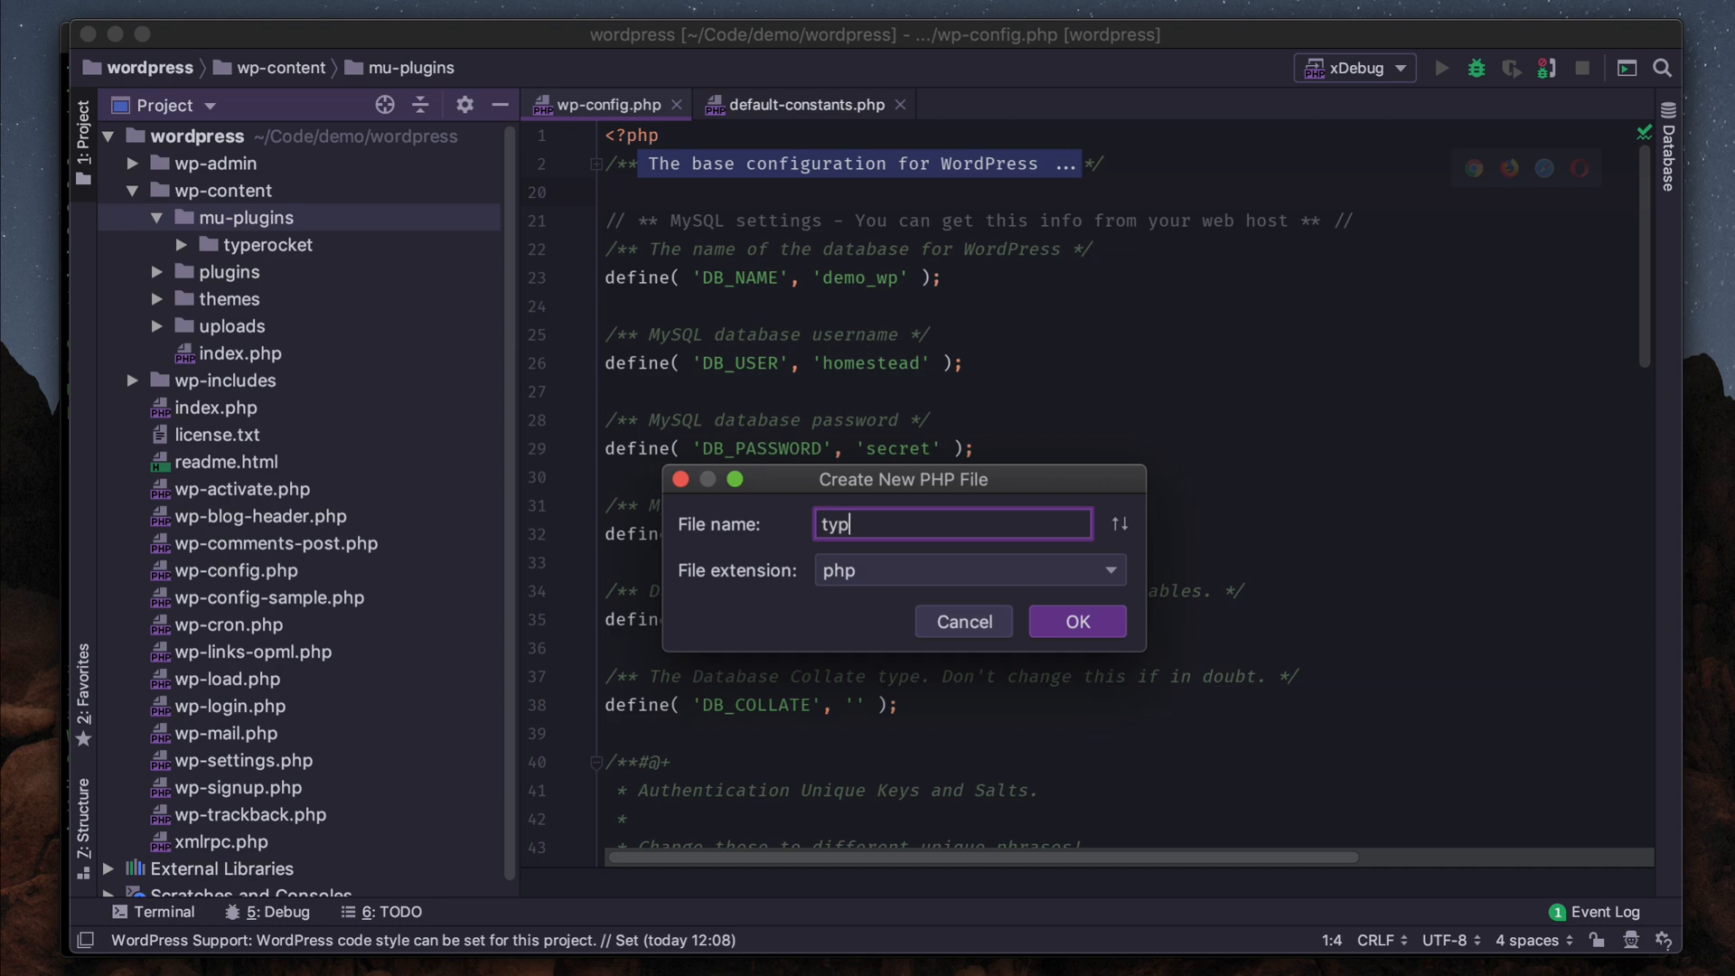
pyautogui.write('erocket.')
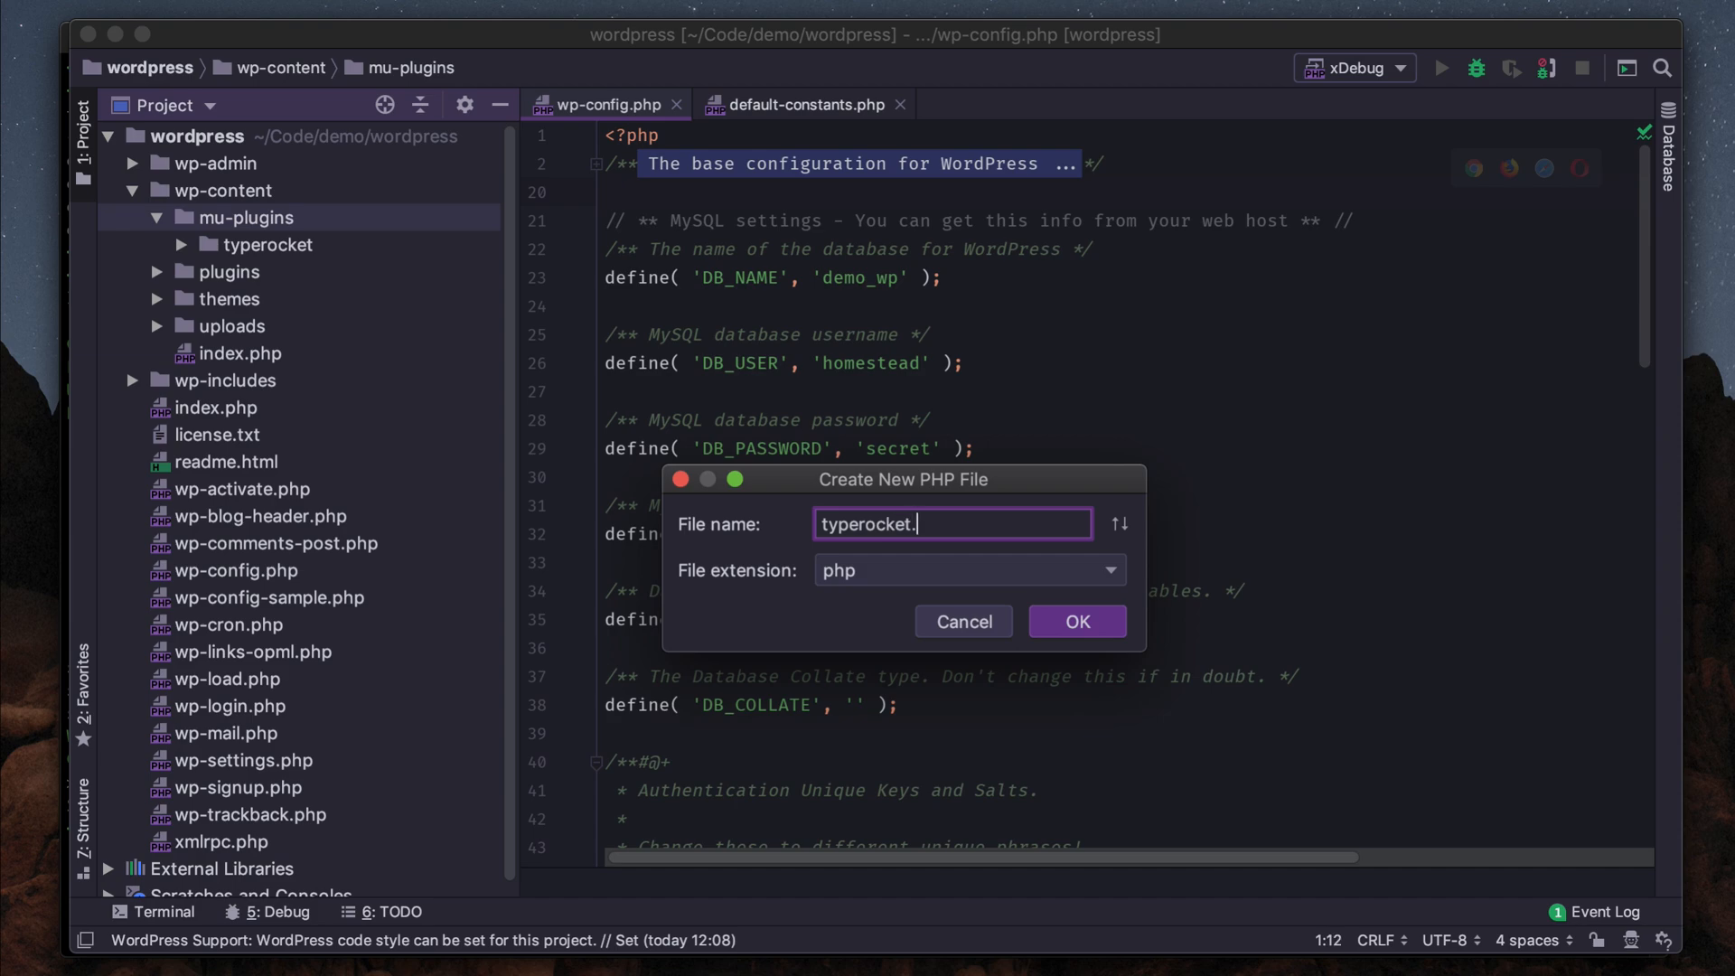
# - Write a '// Plugin Name: TypeRocket' header and require_once 'typerocket/init.php'; in typerocket.php
pyautogui.click(1075, 620)
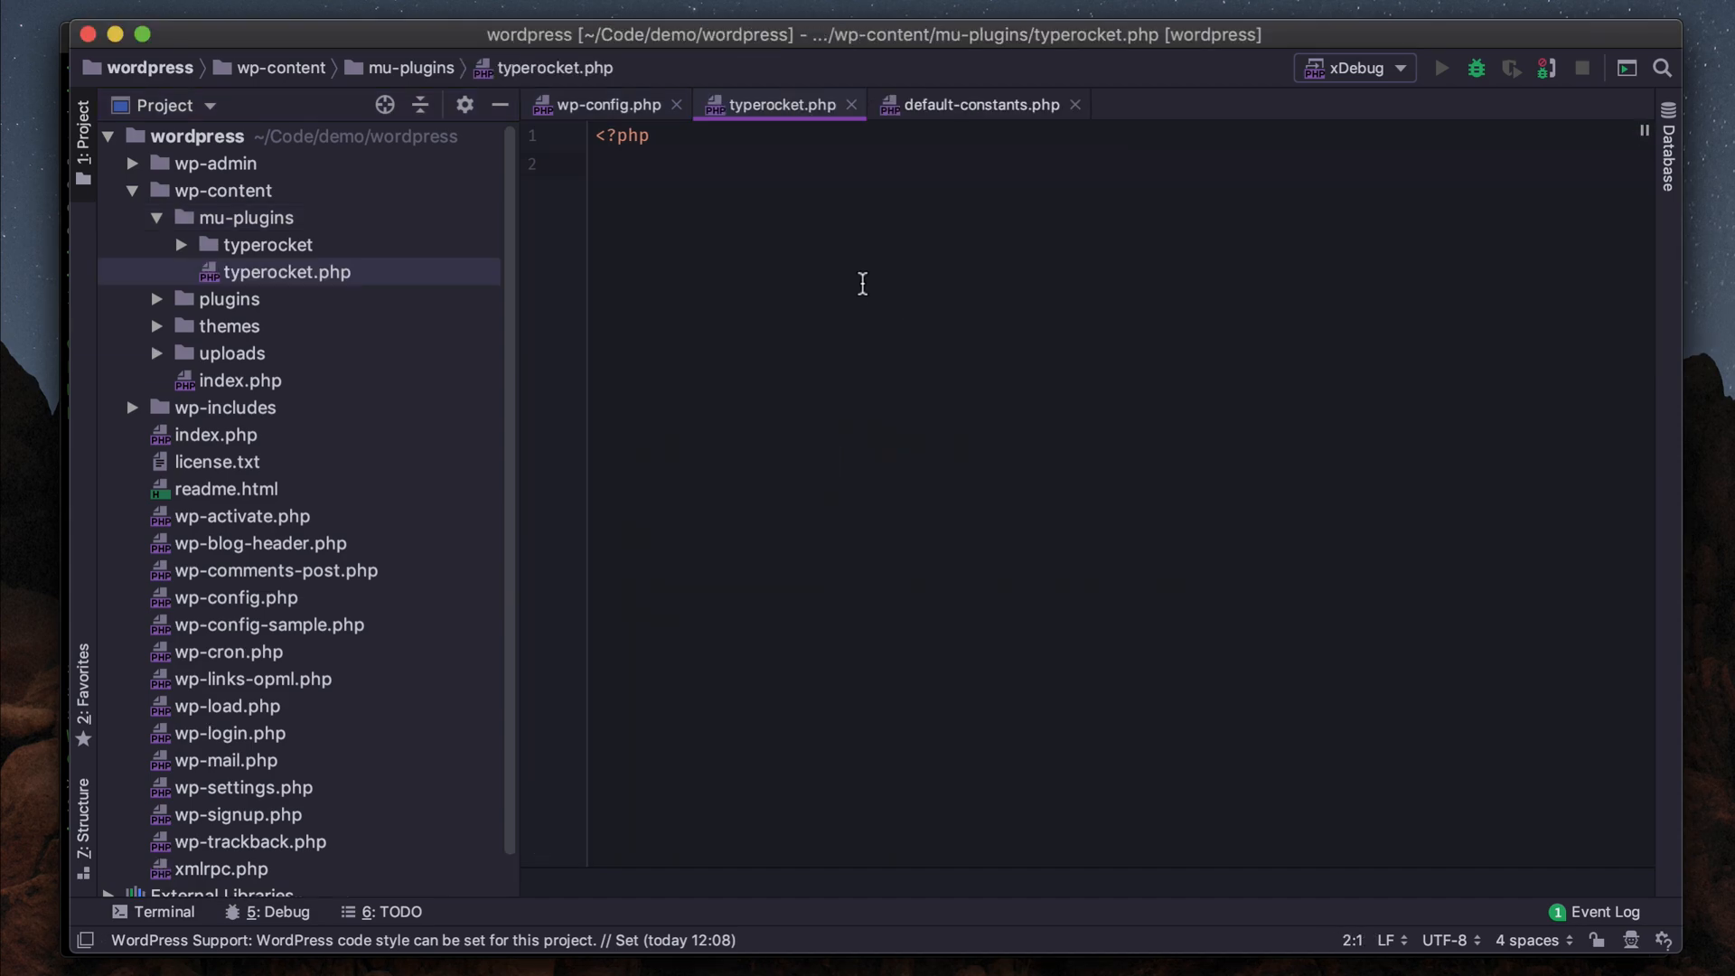
pyautogui.write('// P')
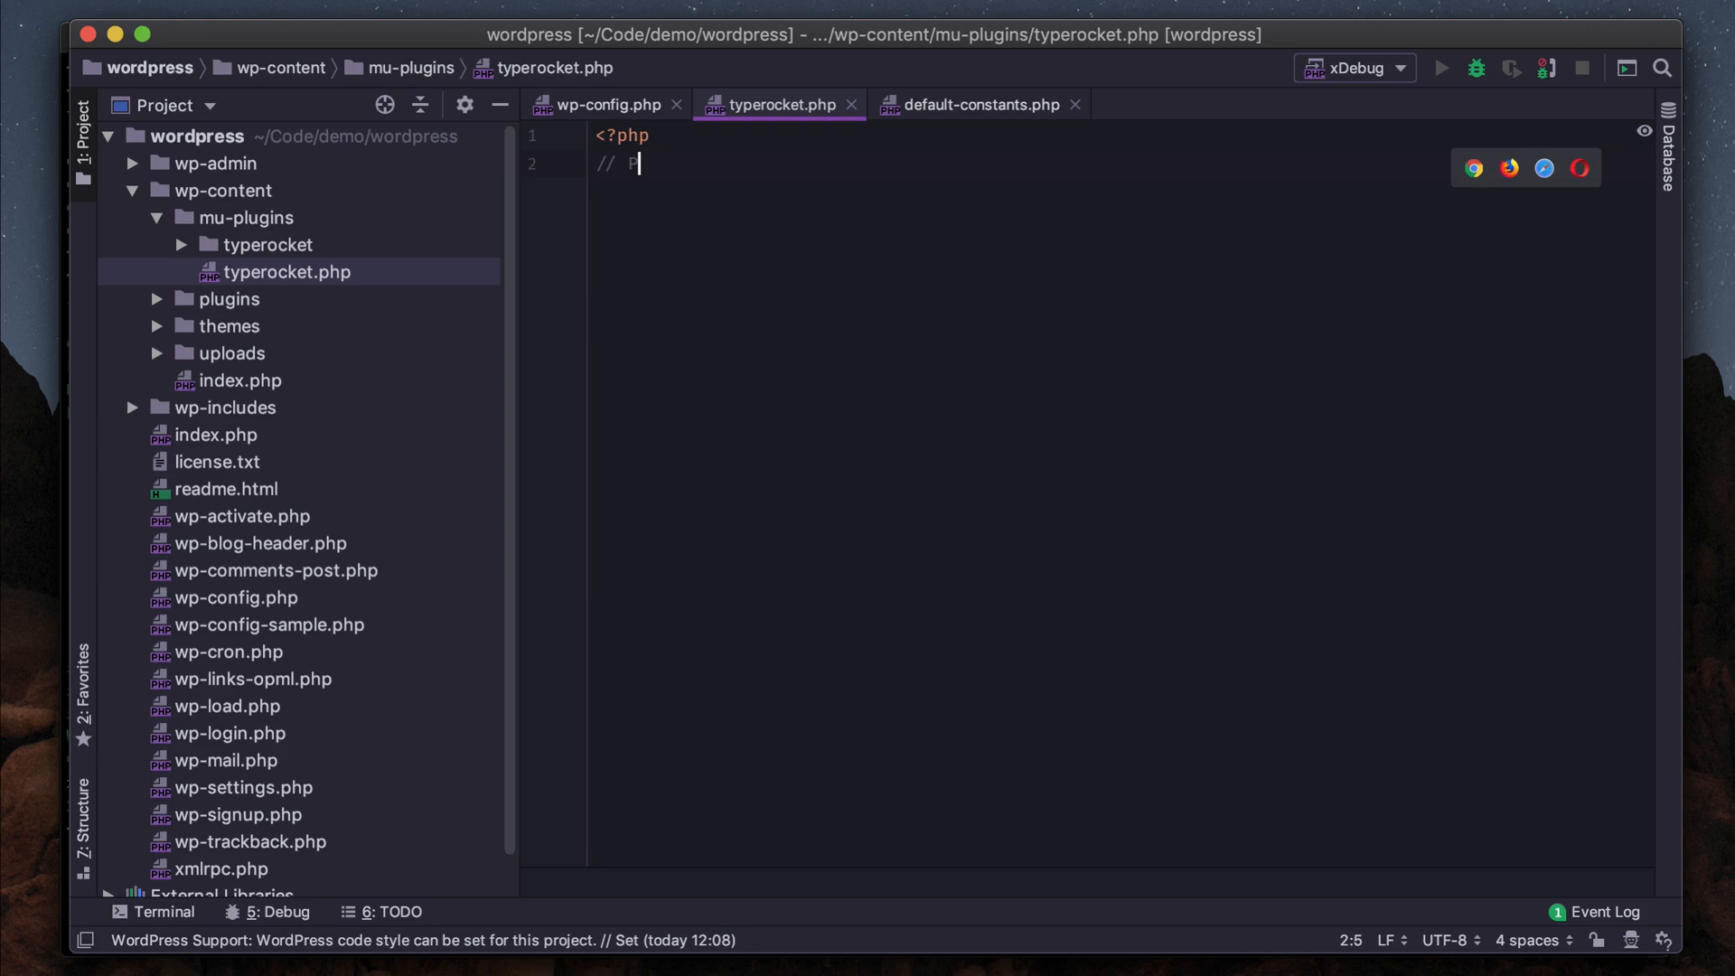
pyautogui.write('Plugin Nam')
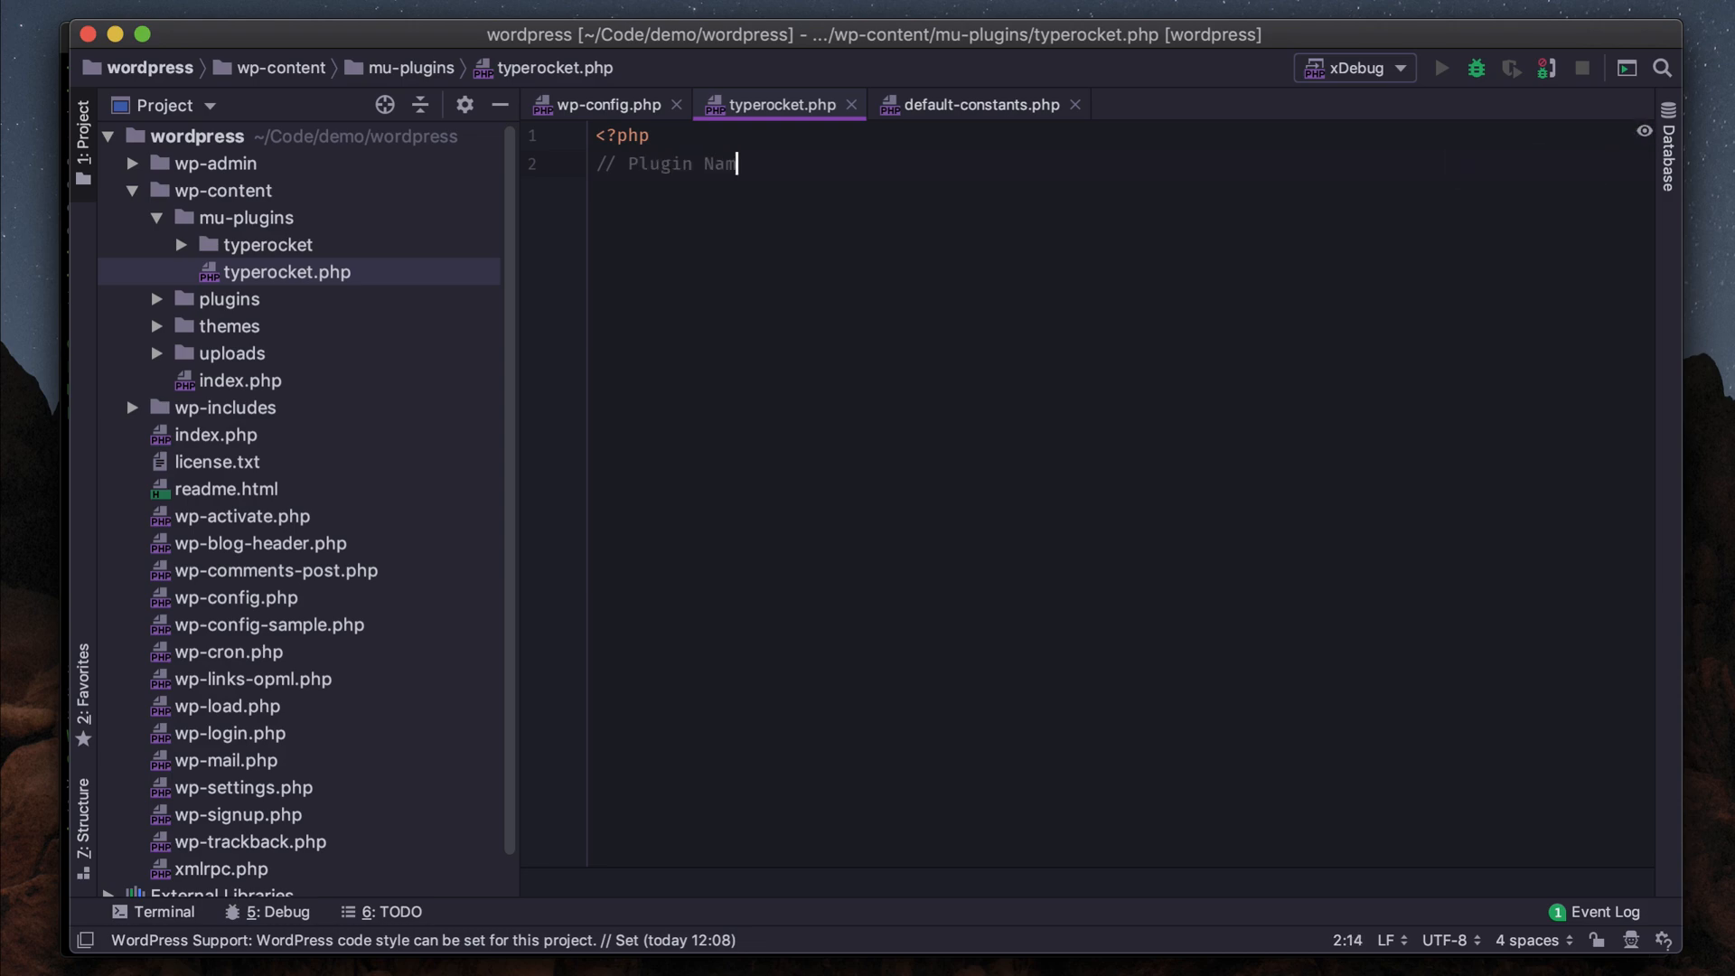
pyautogui.write('e:')
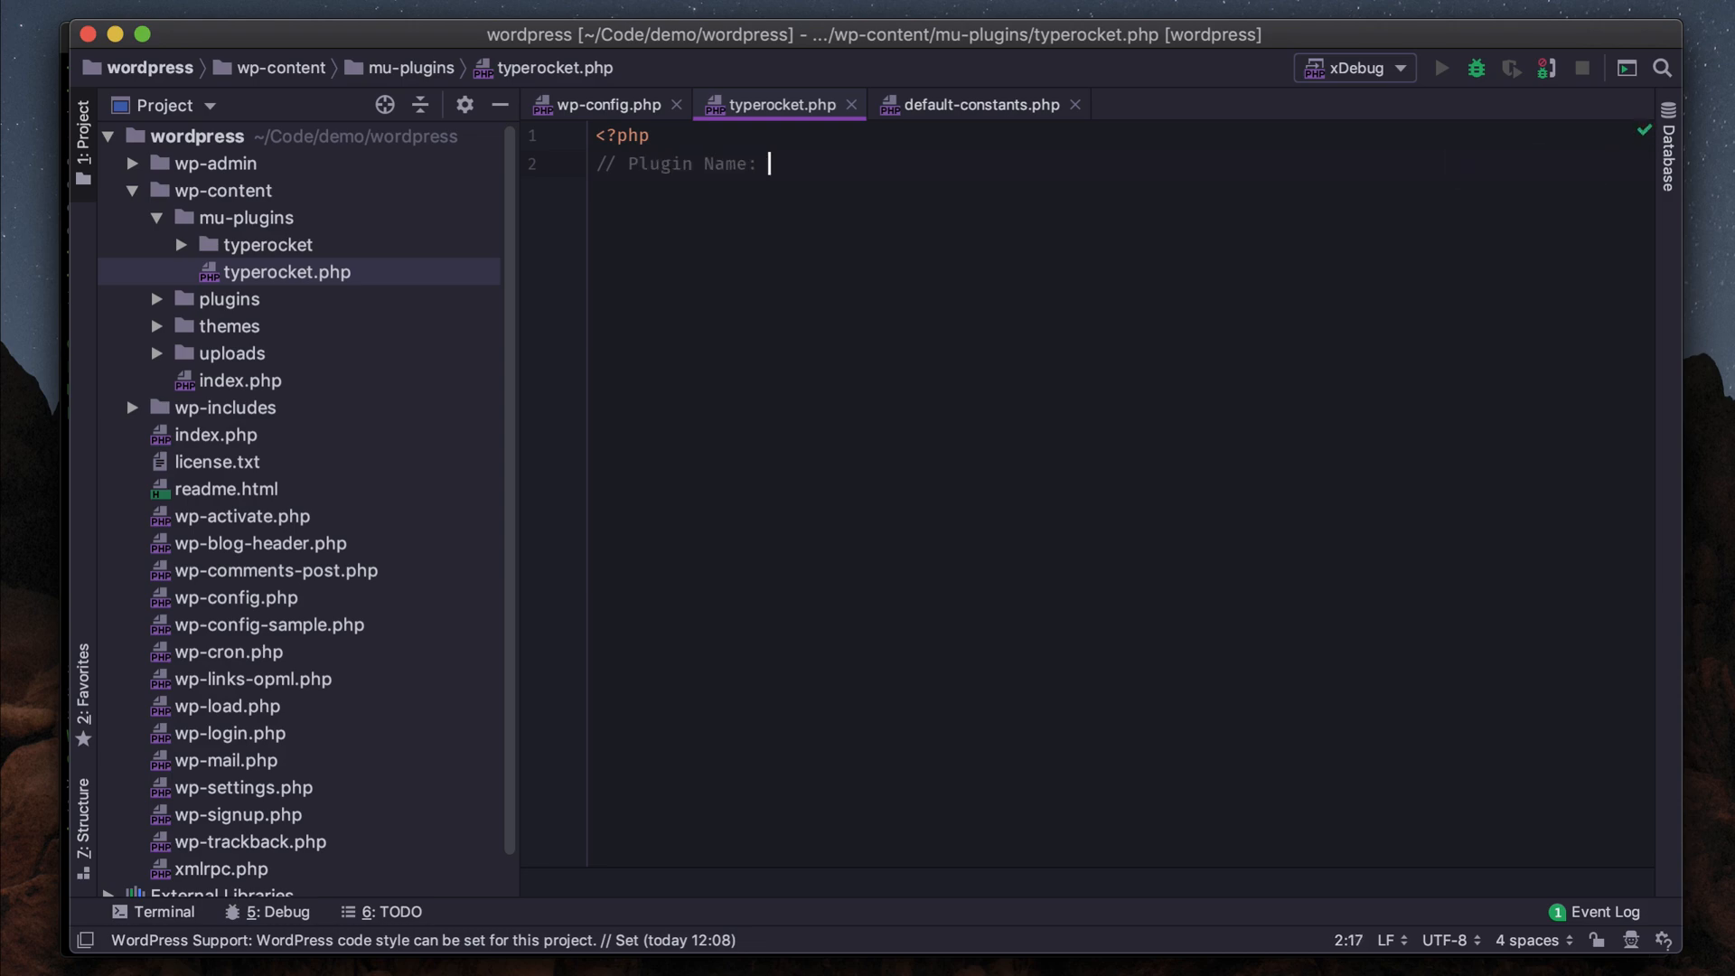
pyautogui.write('Type')
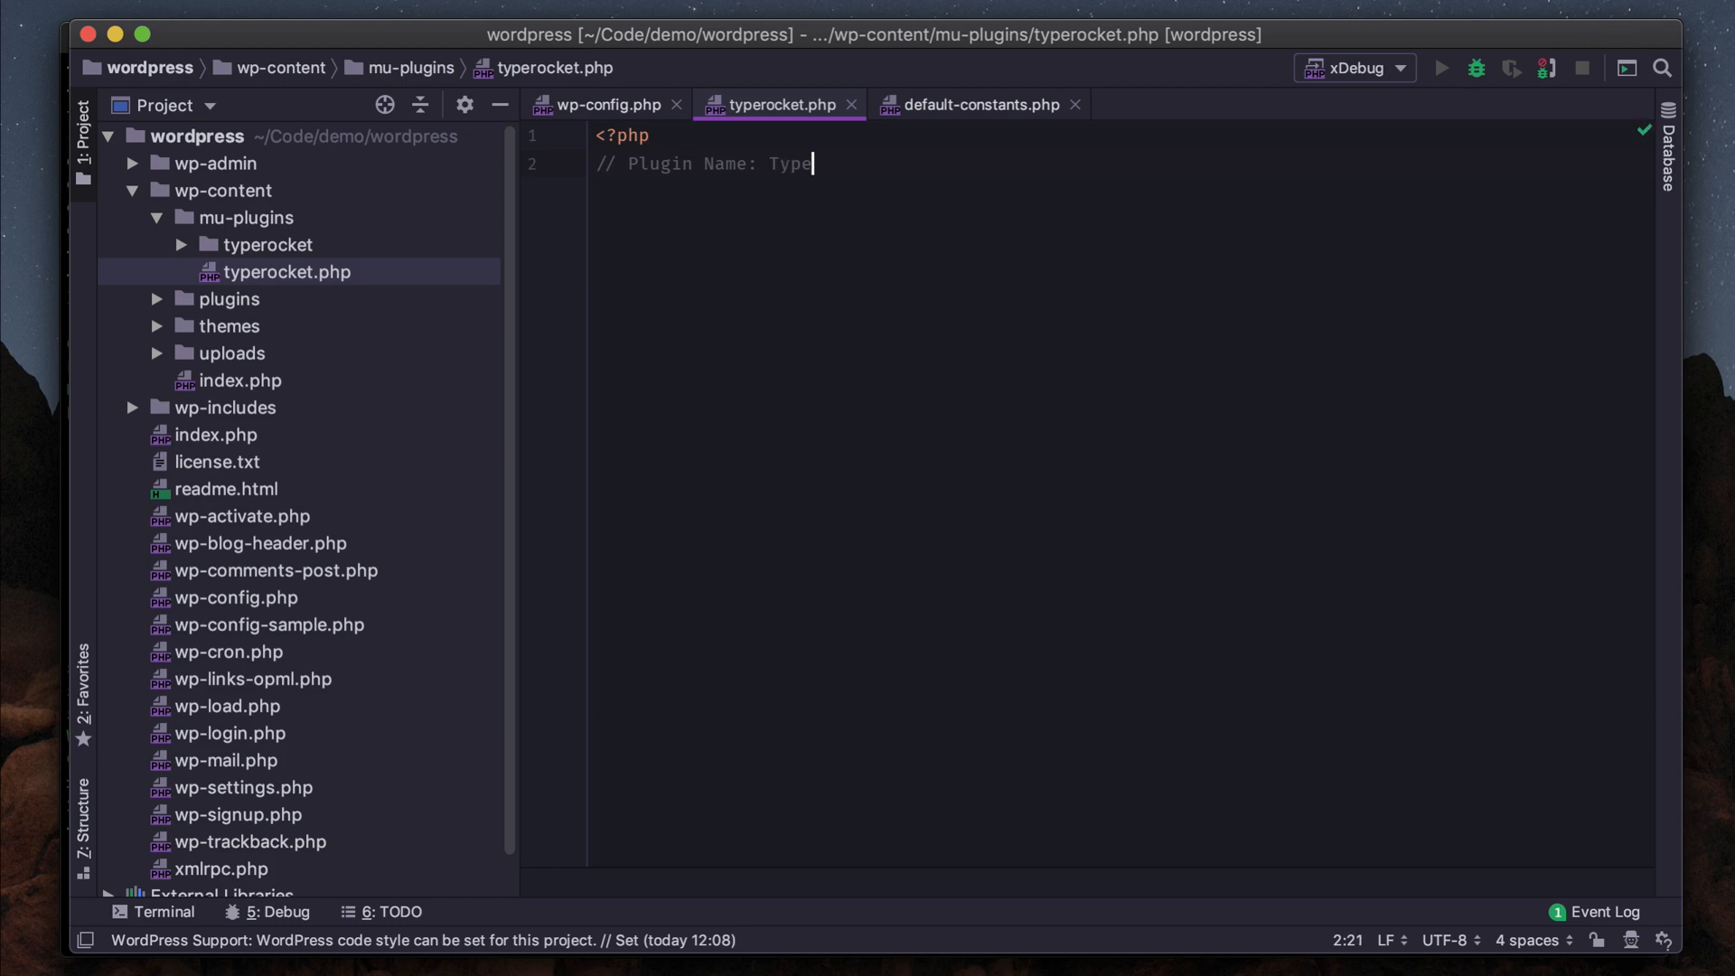
pyautogui.write('Rocket')
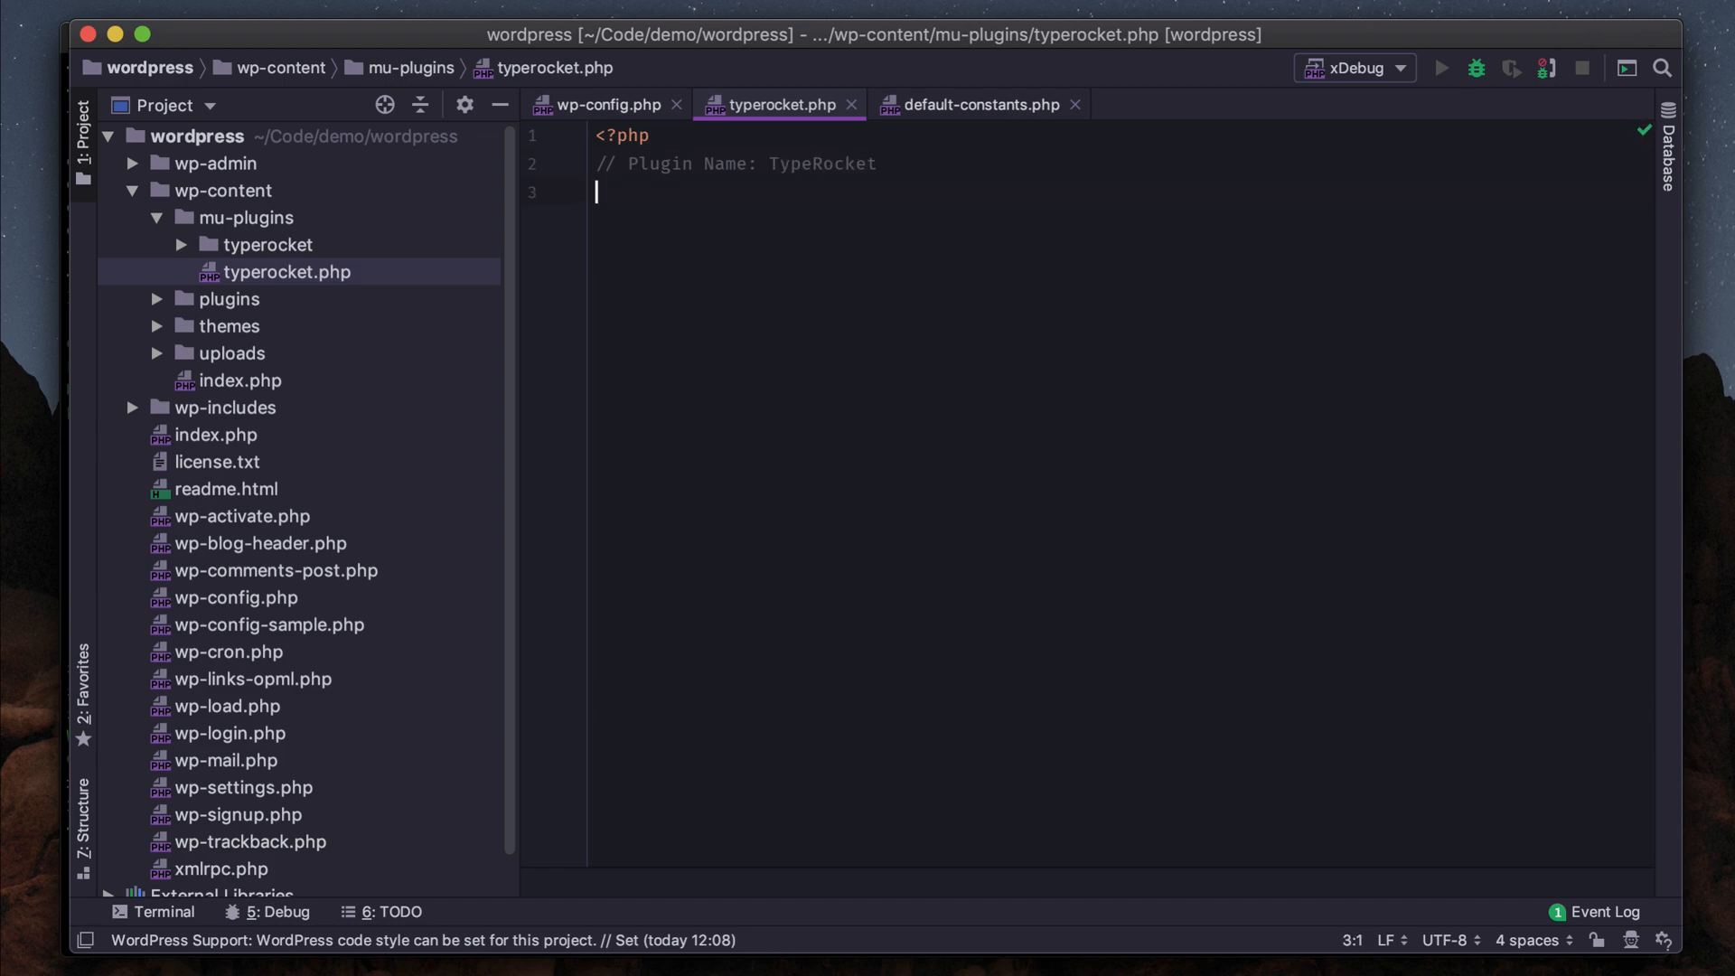
pyautogui.write('require_once')
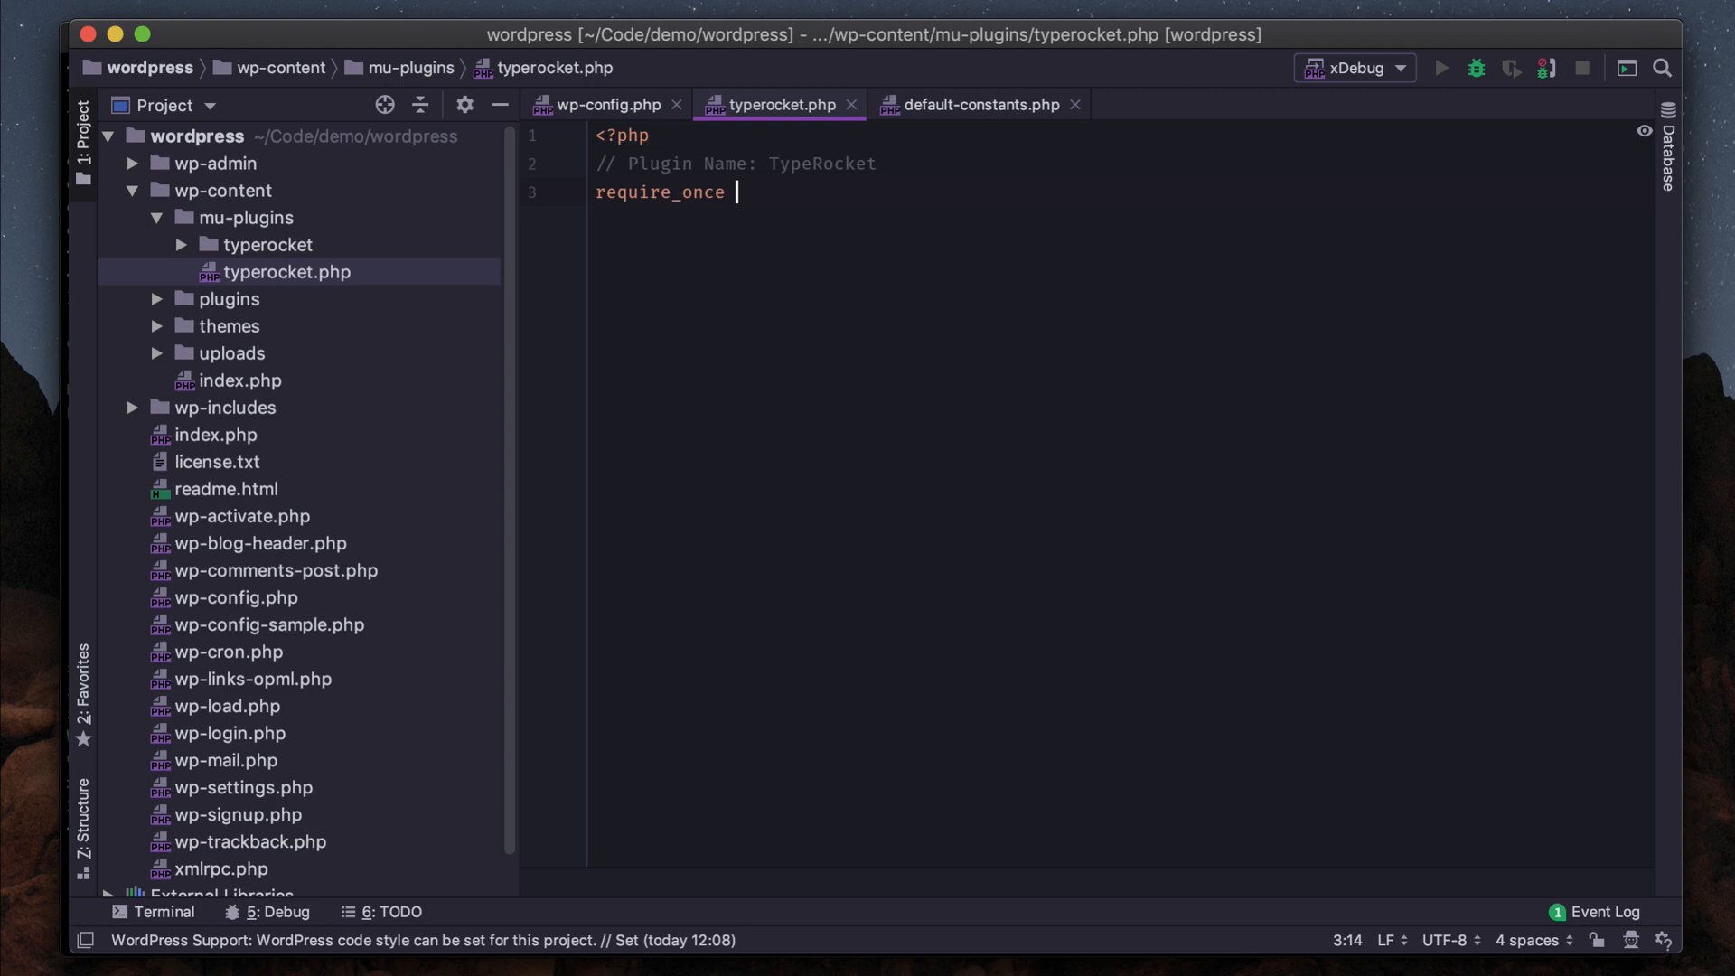
pyautogui.write("'in")
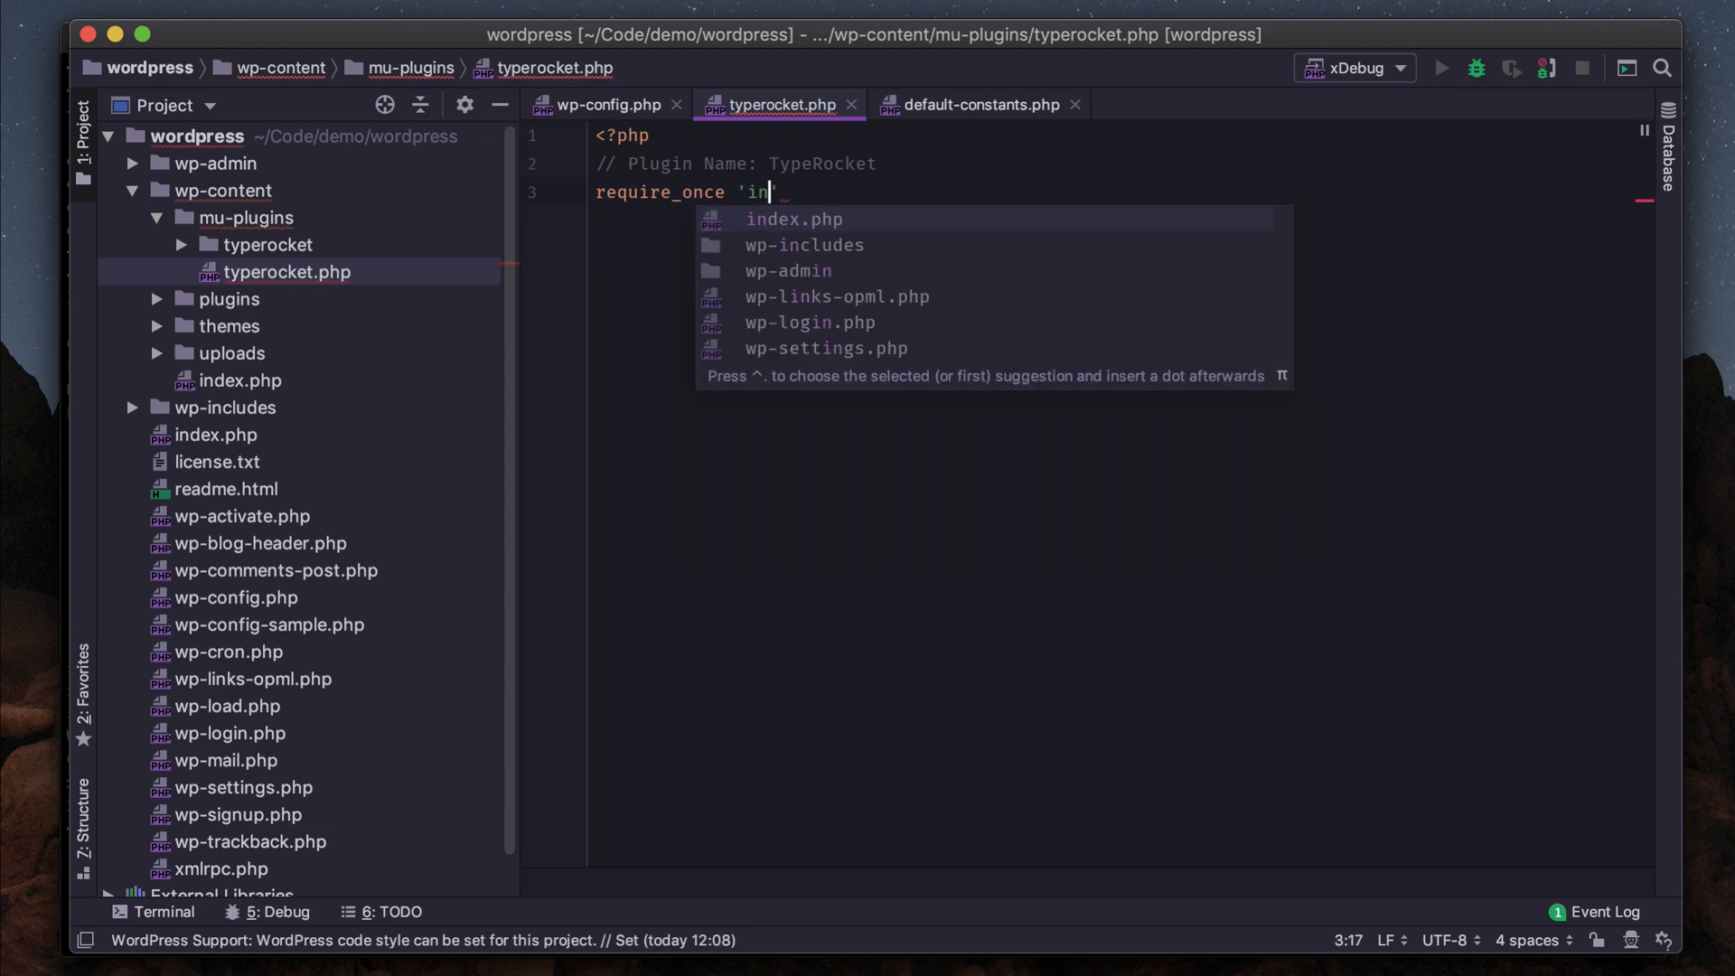
pyautogui.write('typerocket/init.php')
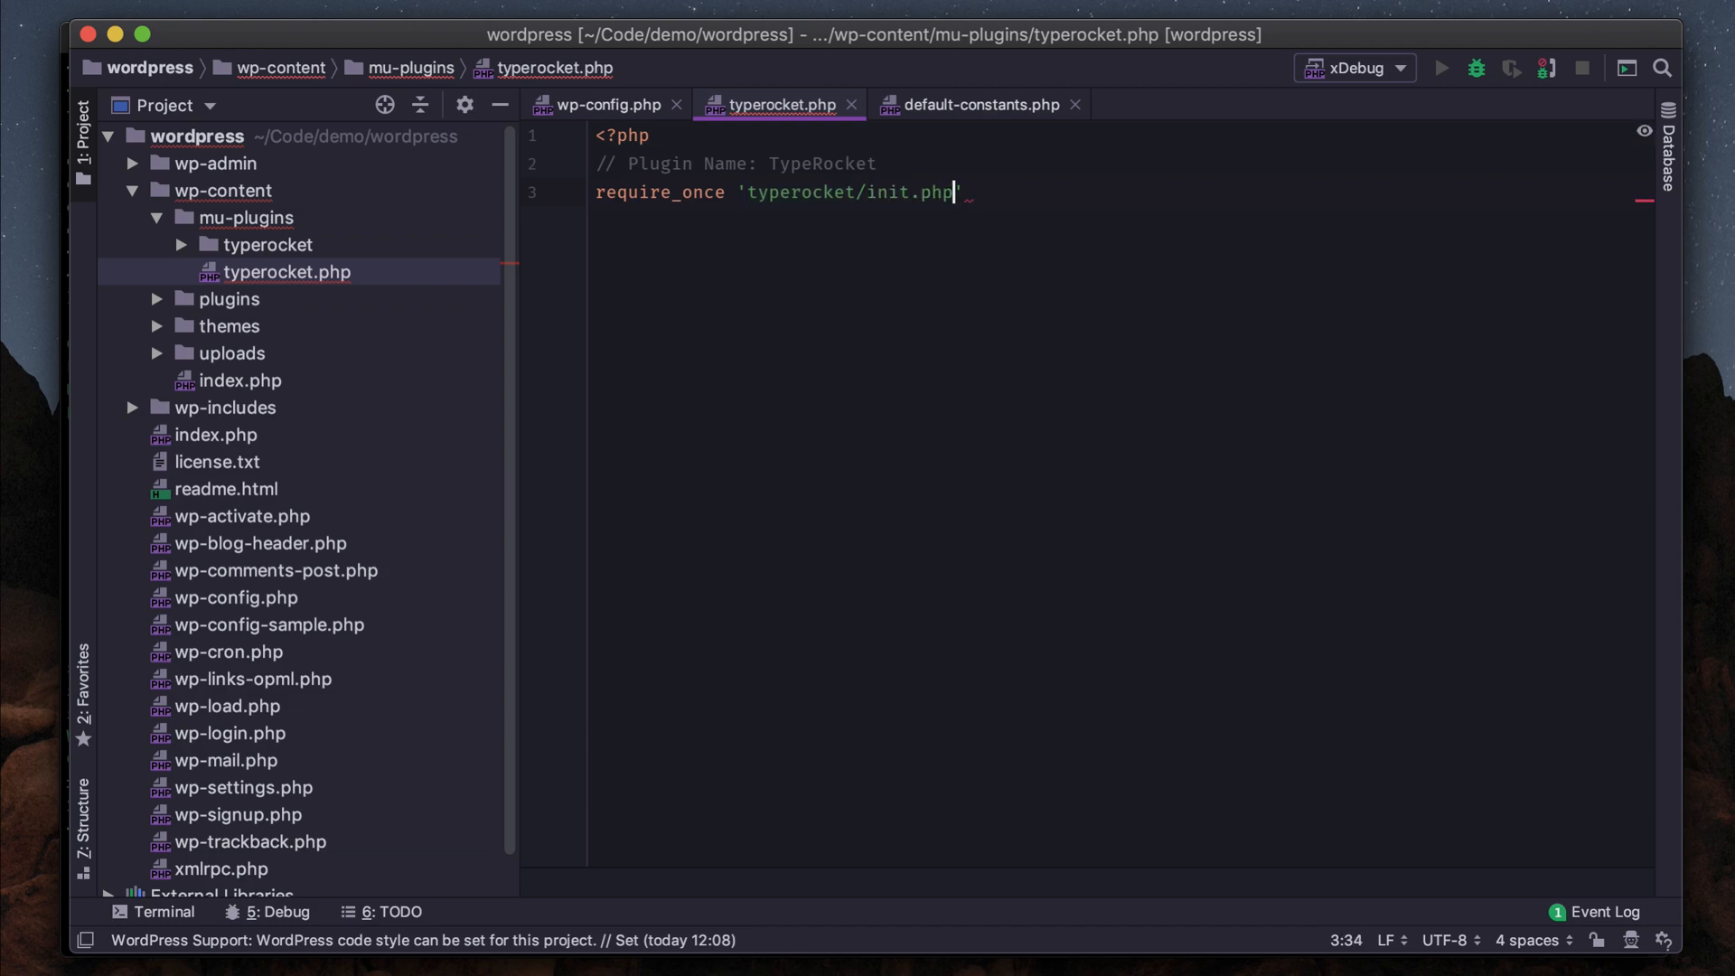
pyautogui.write(';')
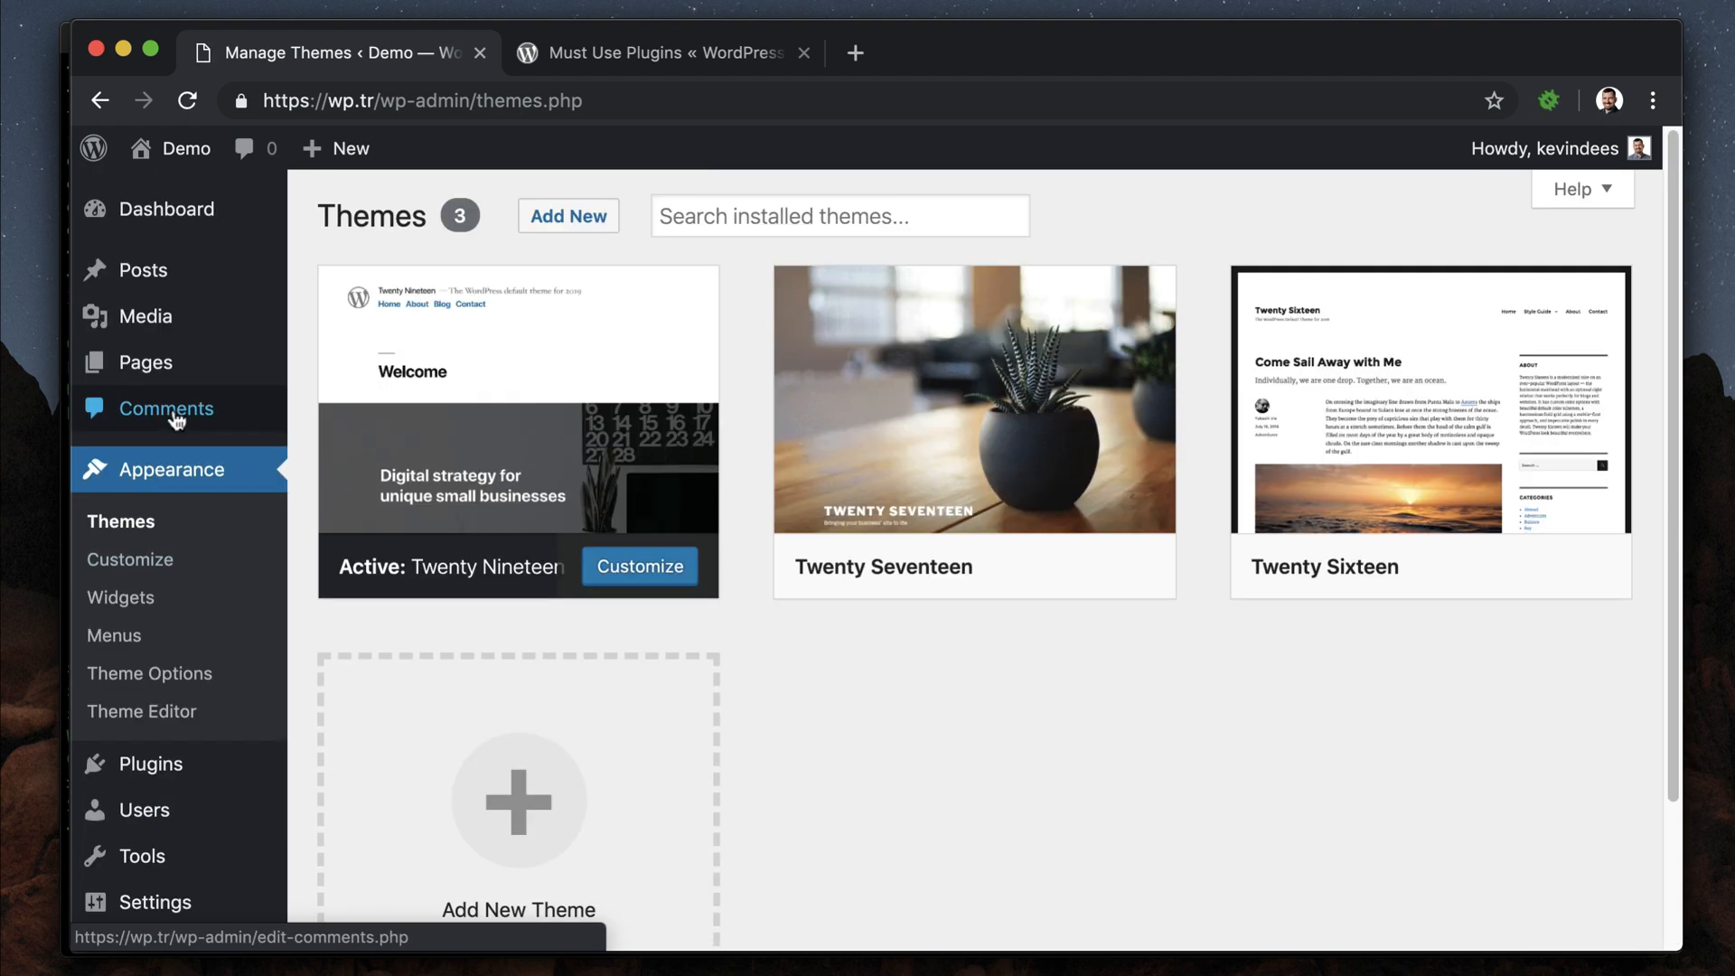
# - Activate the Twenty Sixteen theme and view TypeRocket's Dev developer tools page
pyautogui.scroll(-3)
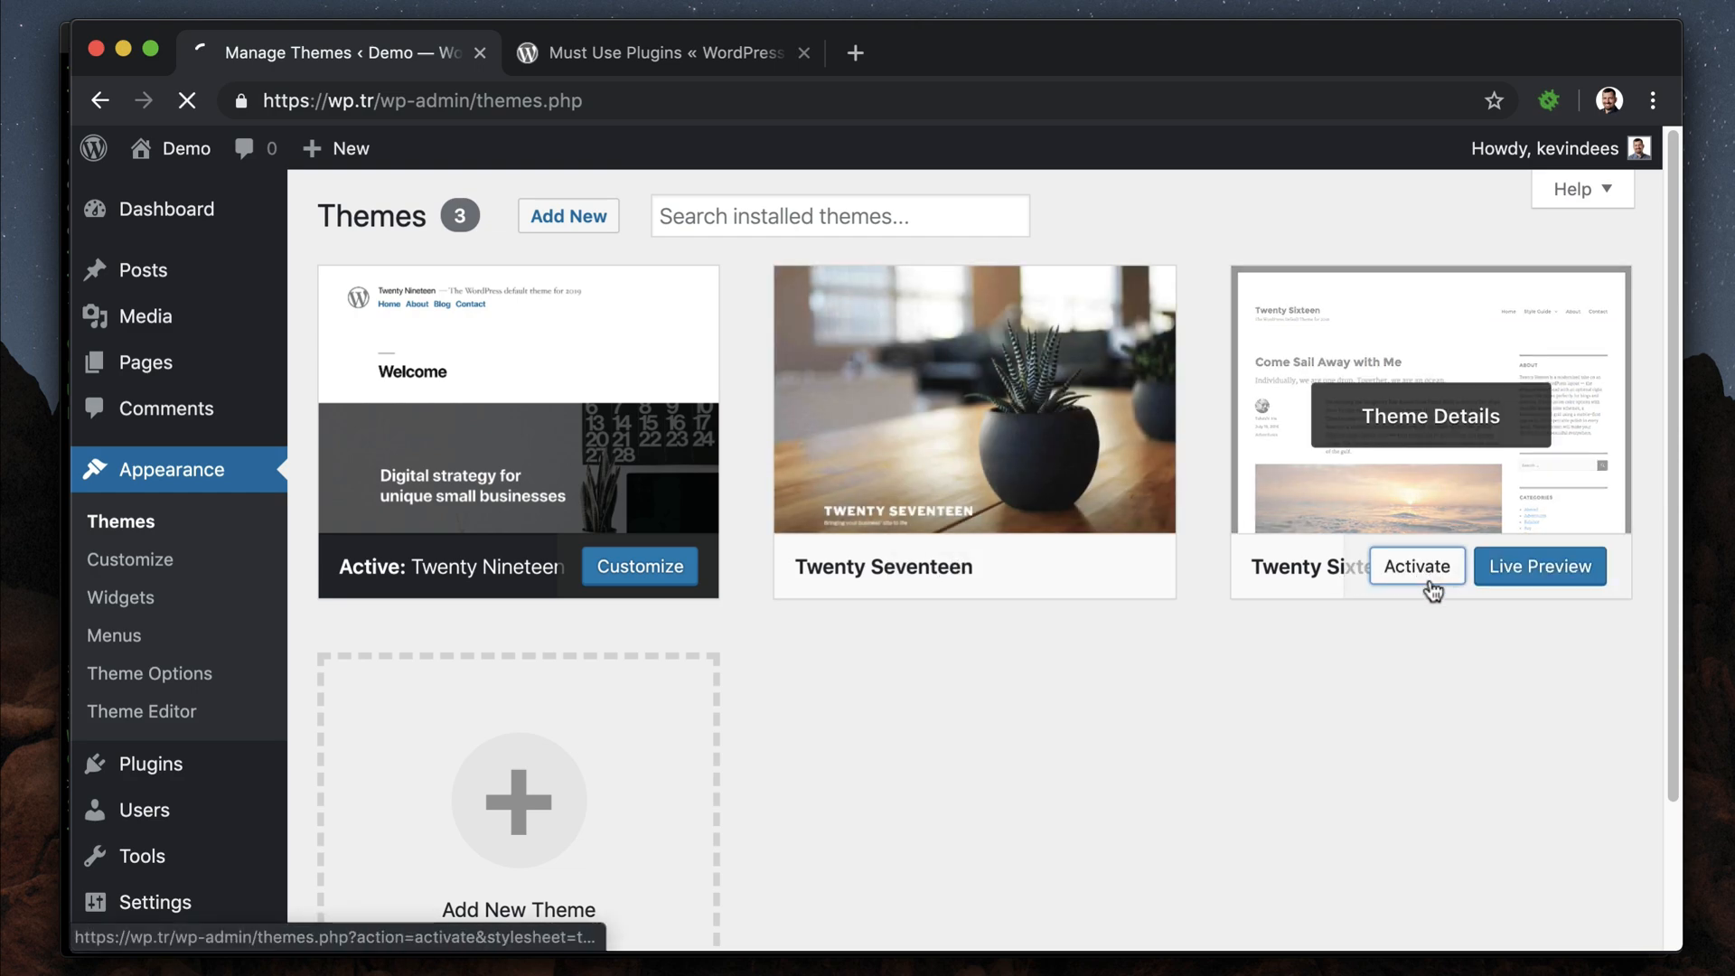
pyautogui.click(1415, 567)
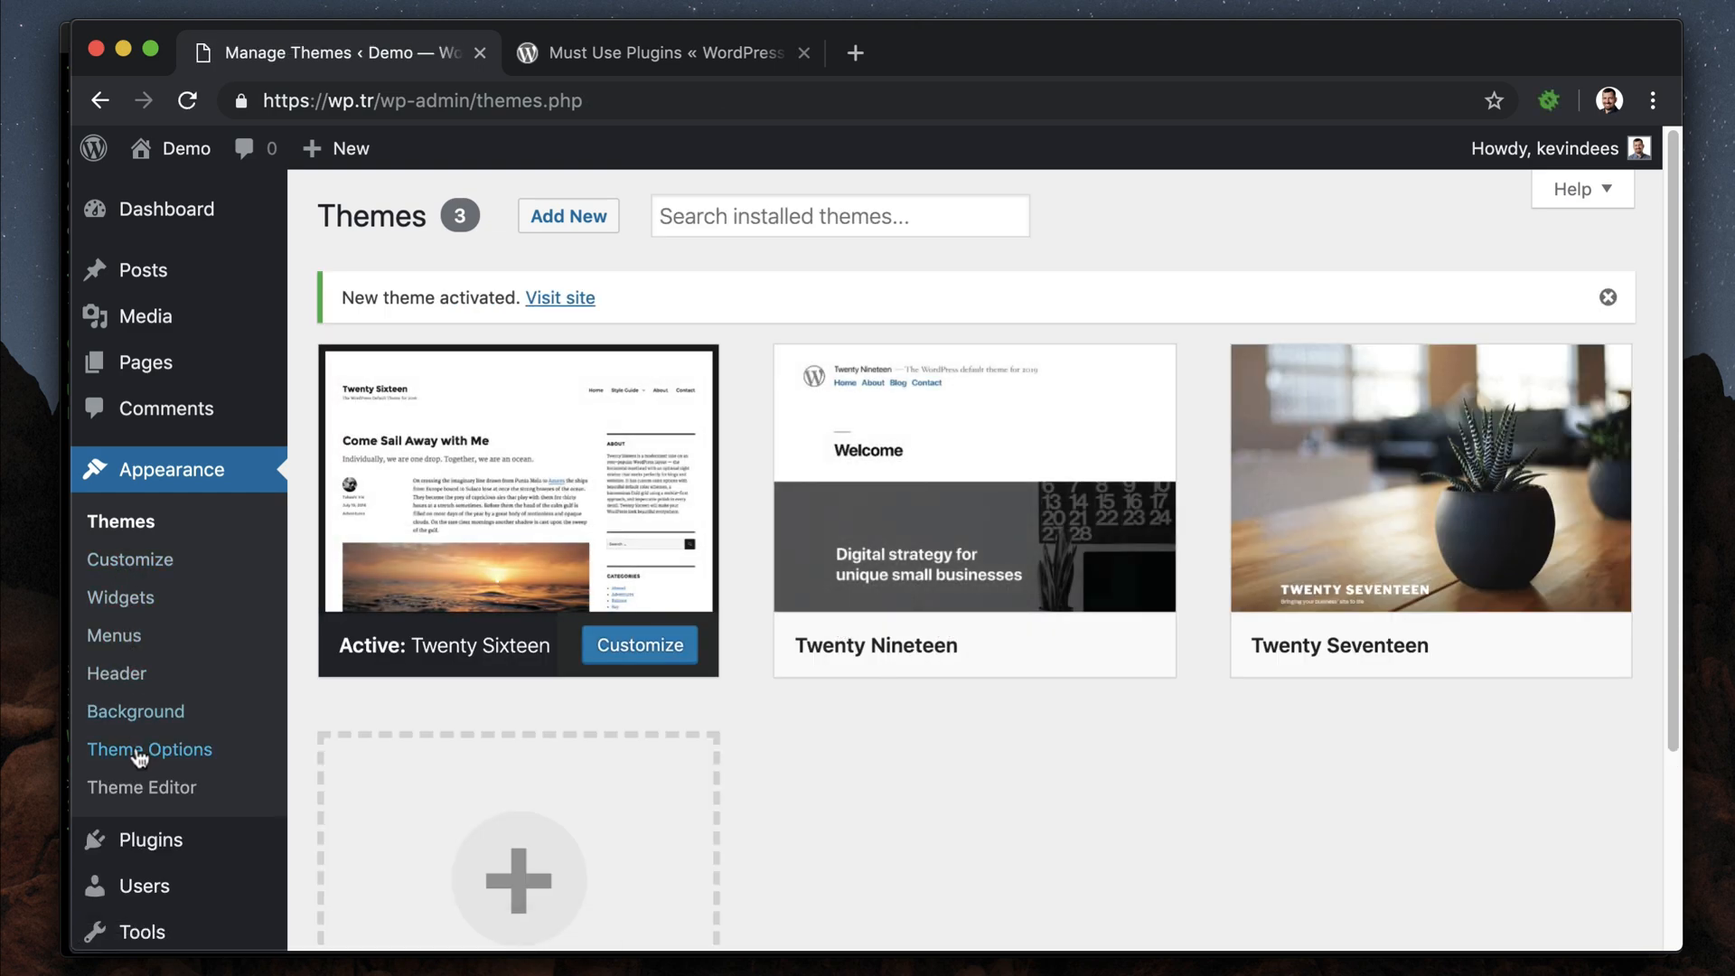
pyautogui.scroll(-3)
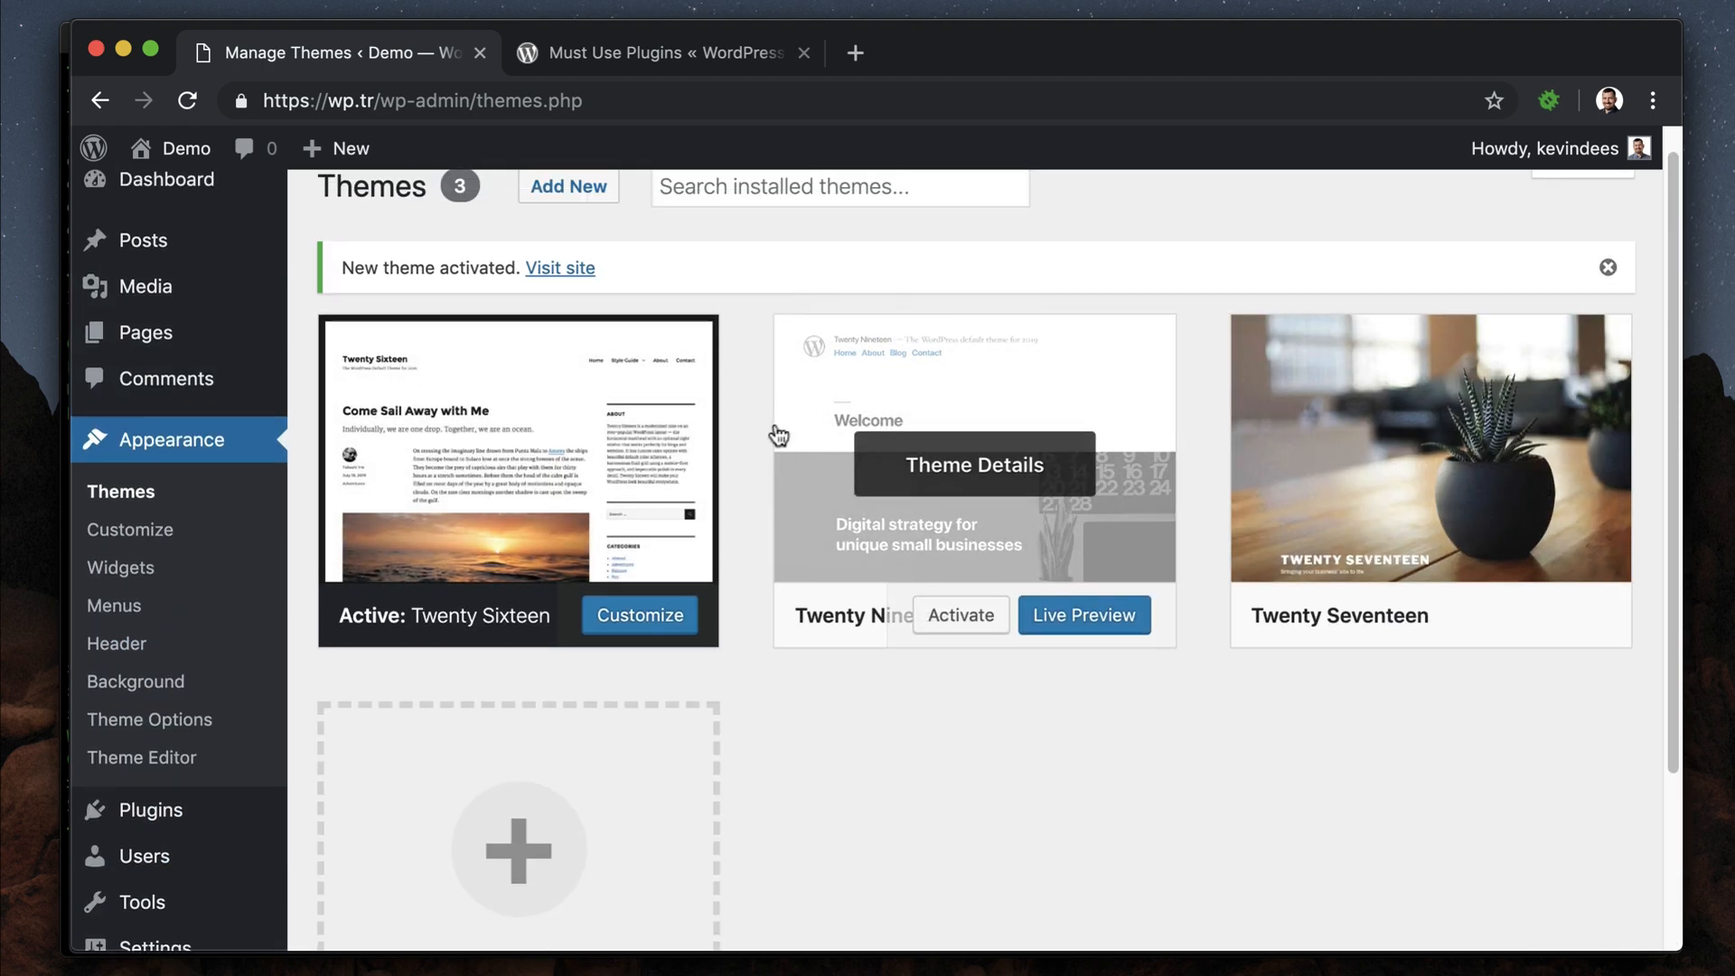
pyautogui.scroll(-3)
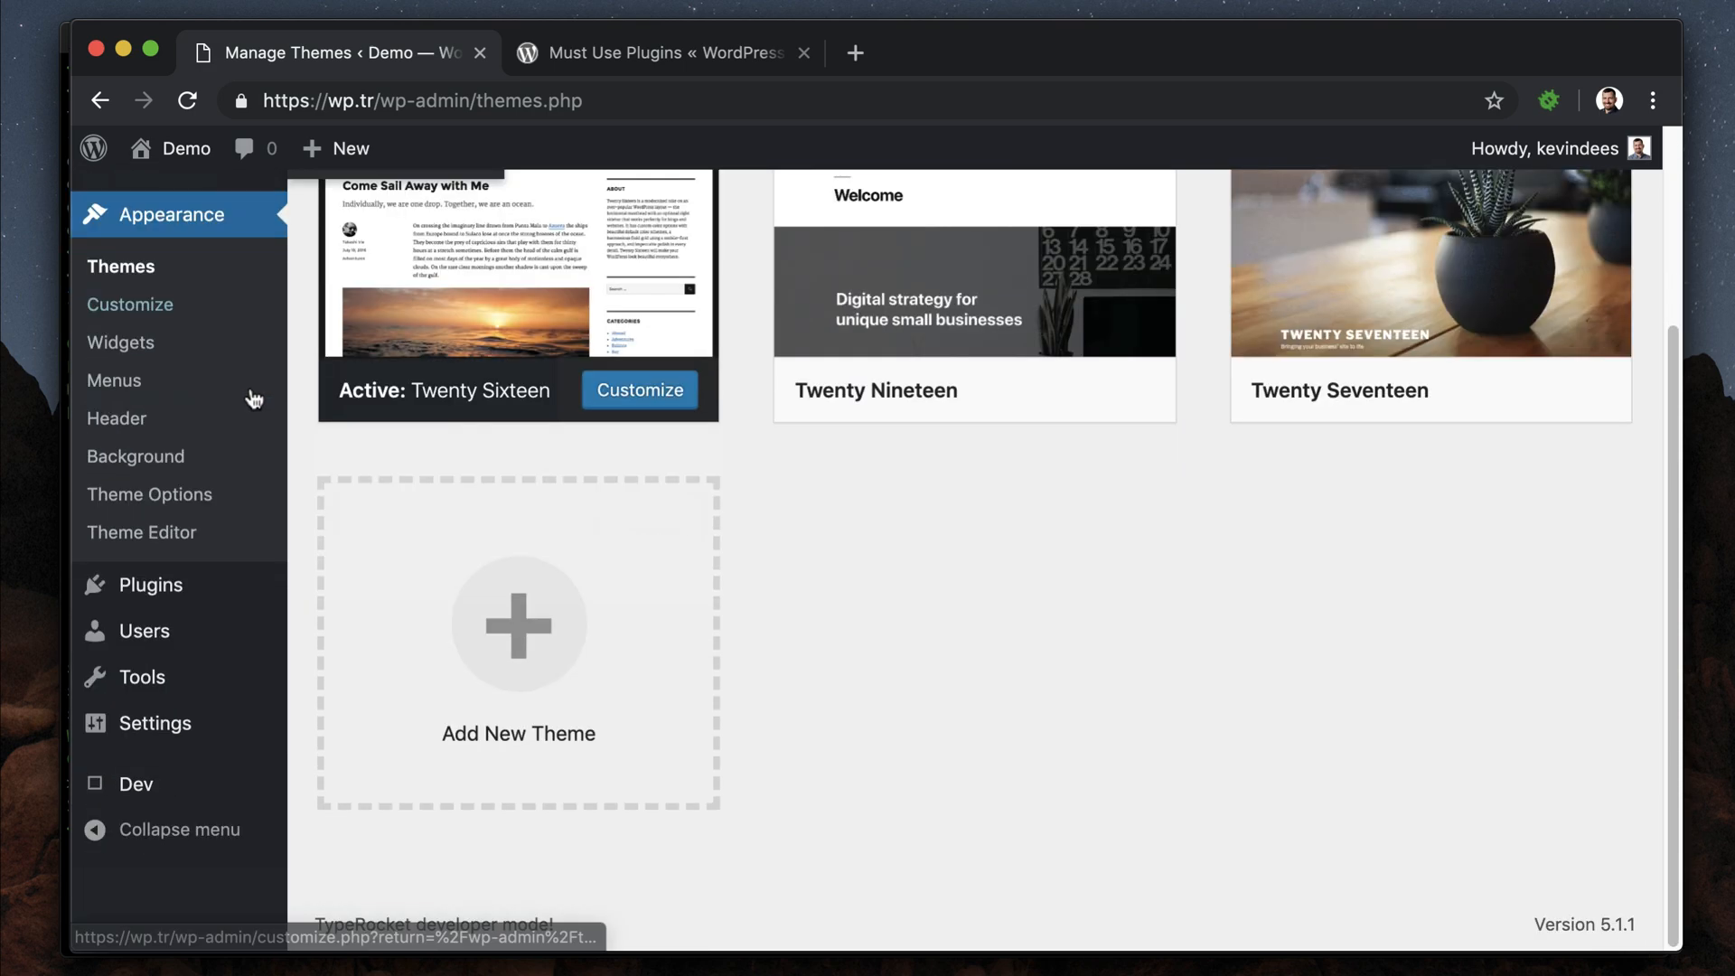
pyautogui.moveTo(104, 795)
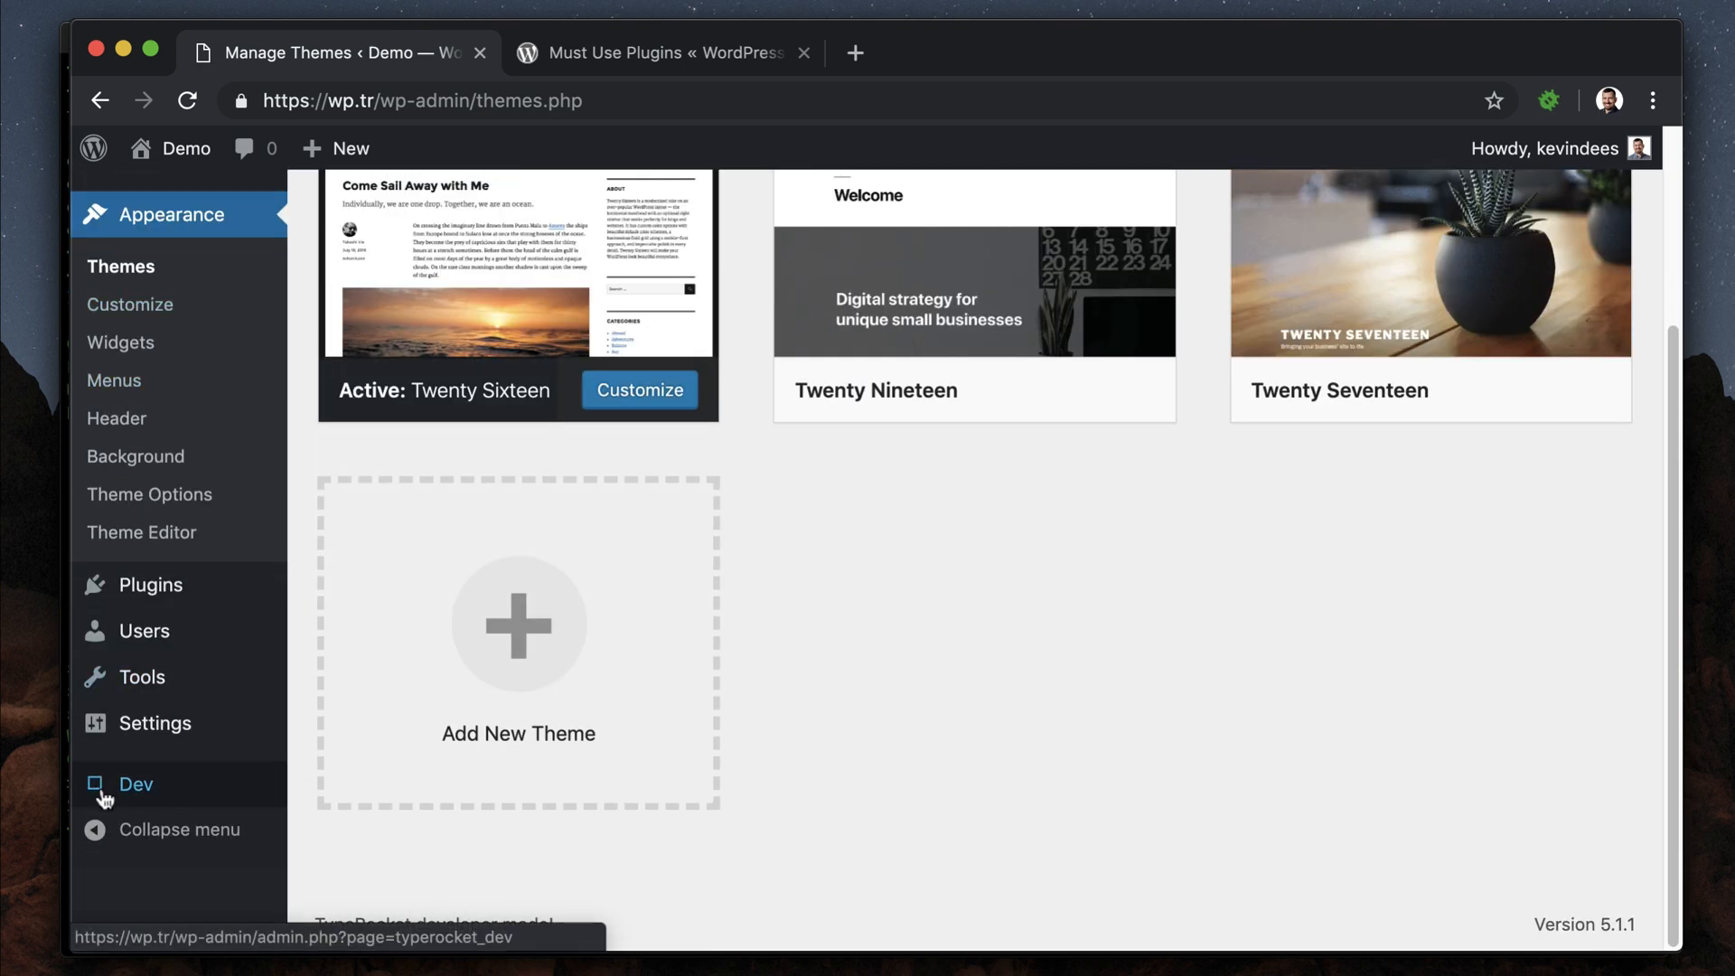
pyautogui.click(135, 783)
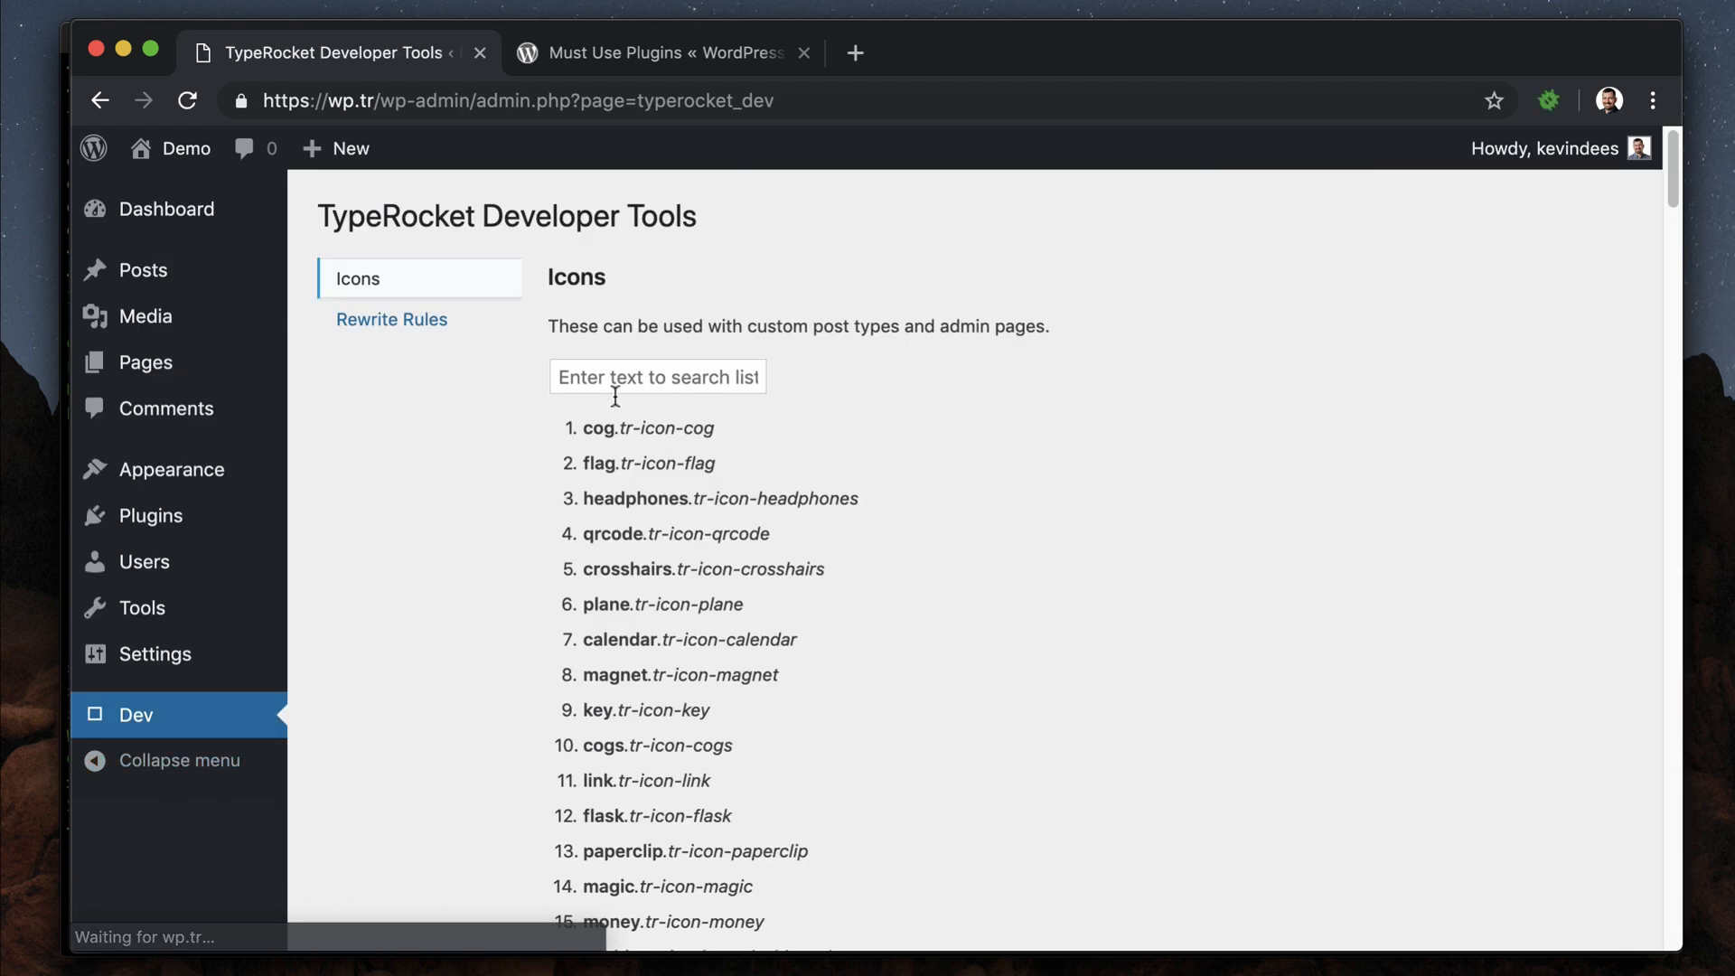
pyautogui.moveTo(669, 354)
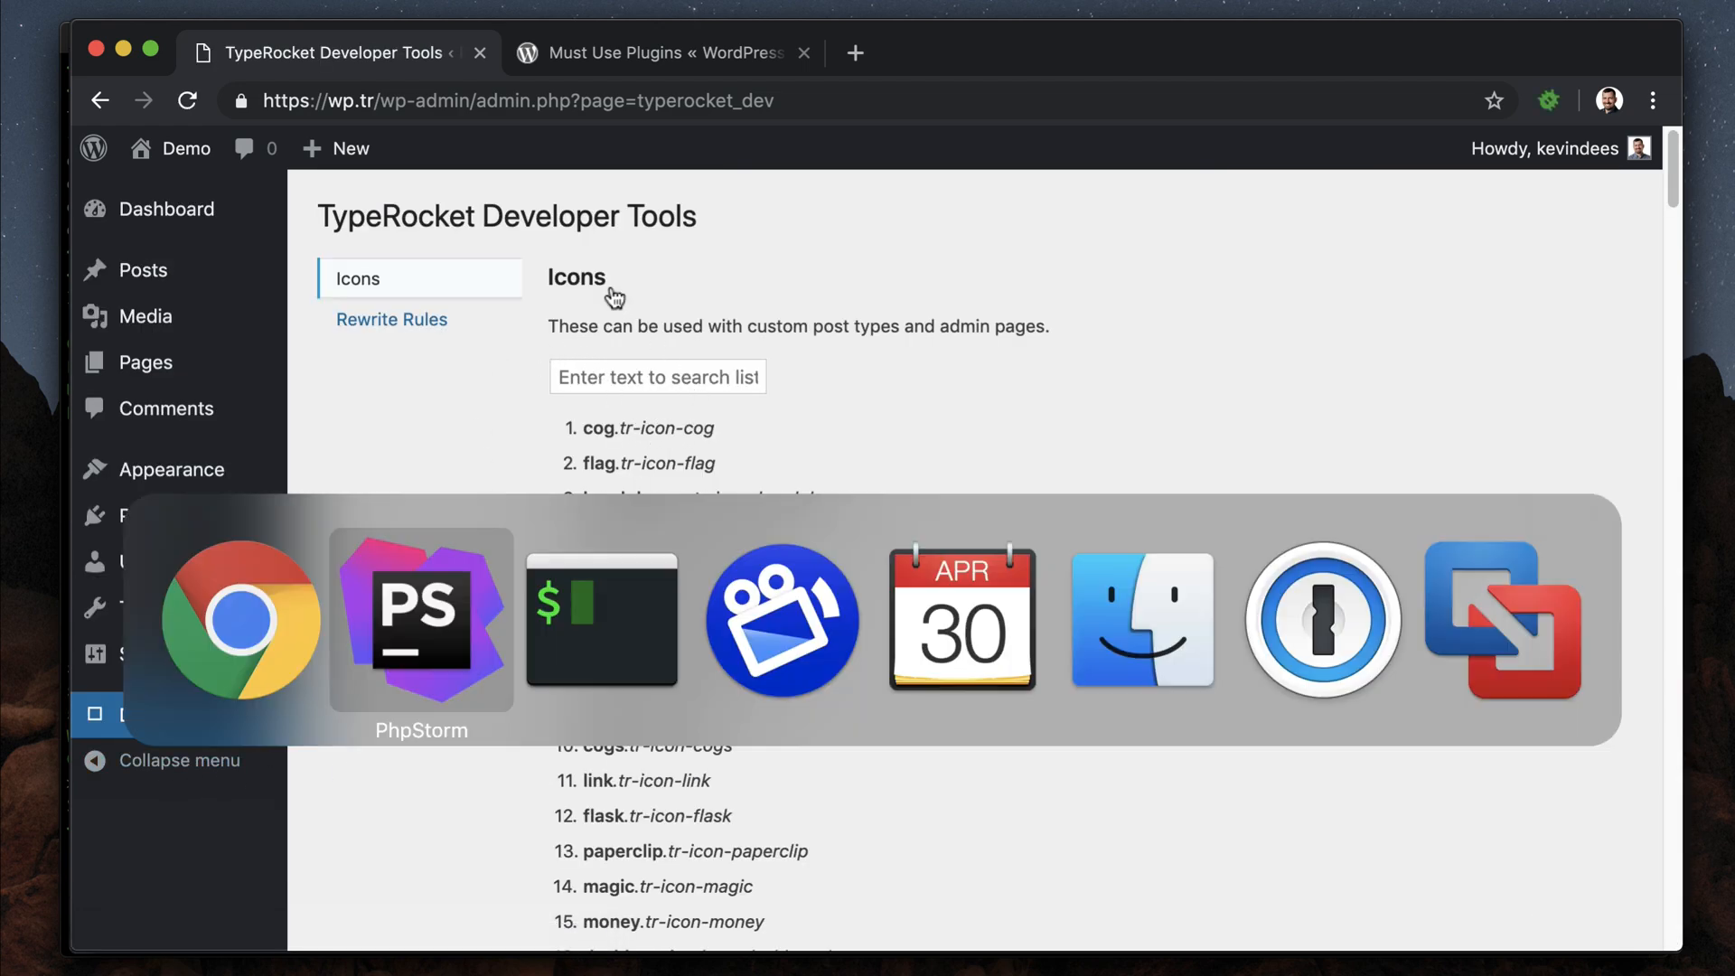
pyautogui.click(420, 620)
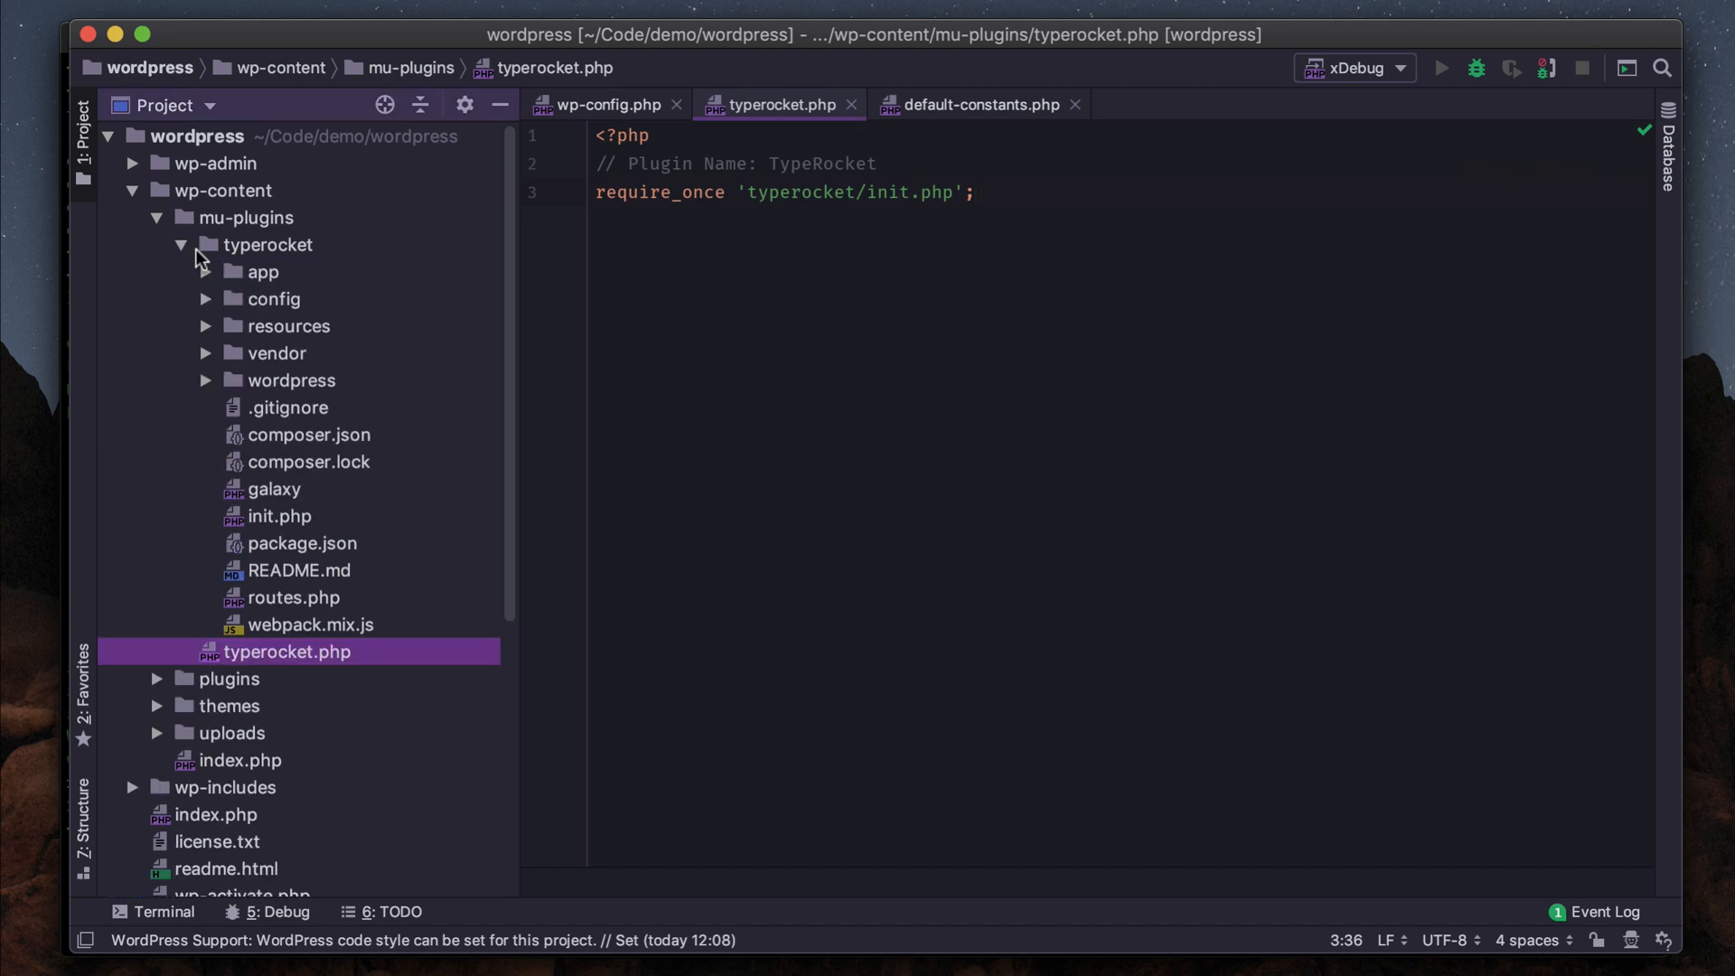
# - Expand typerocket/config in the project tree and open paths.php
pyautogui.click(206, 299)
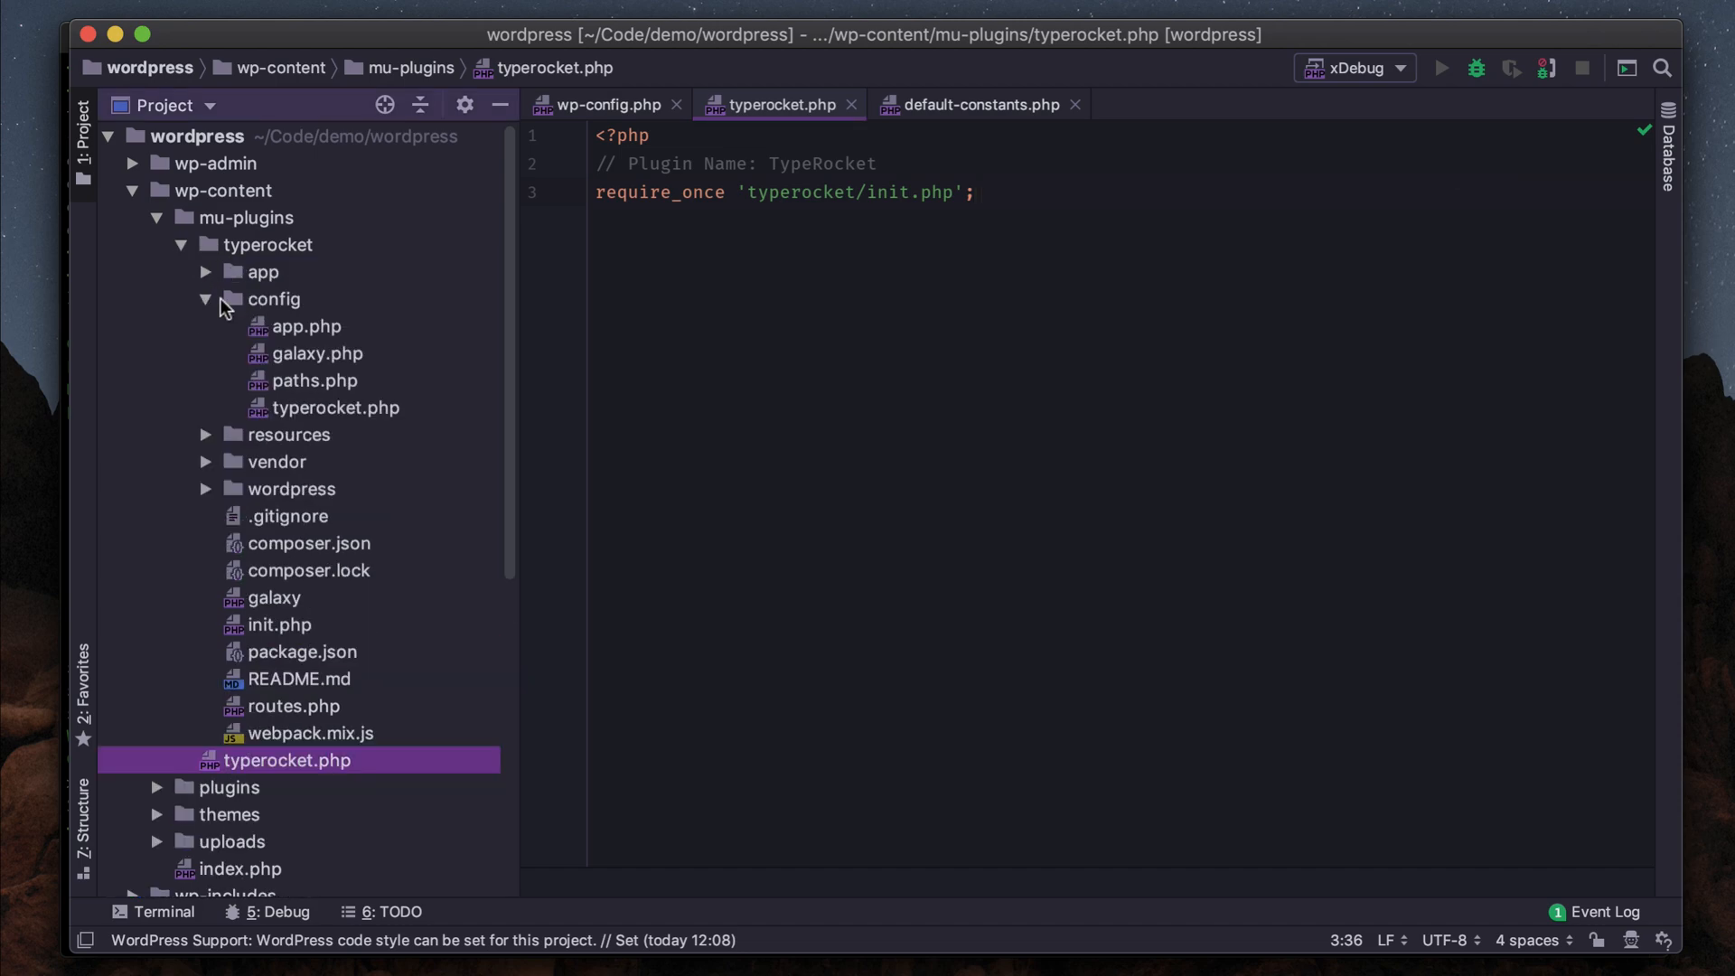
pyautogui.click(268, 244)
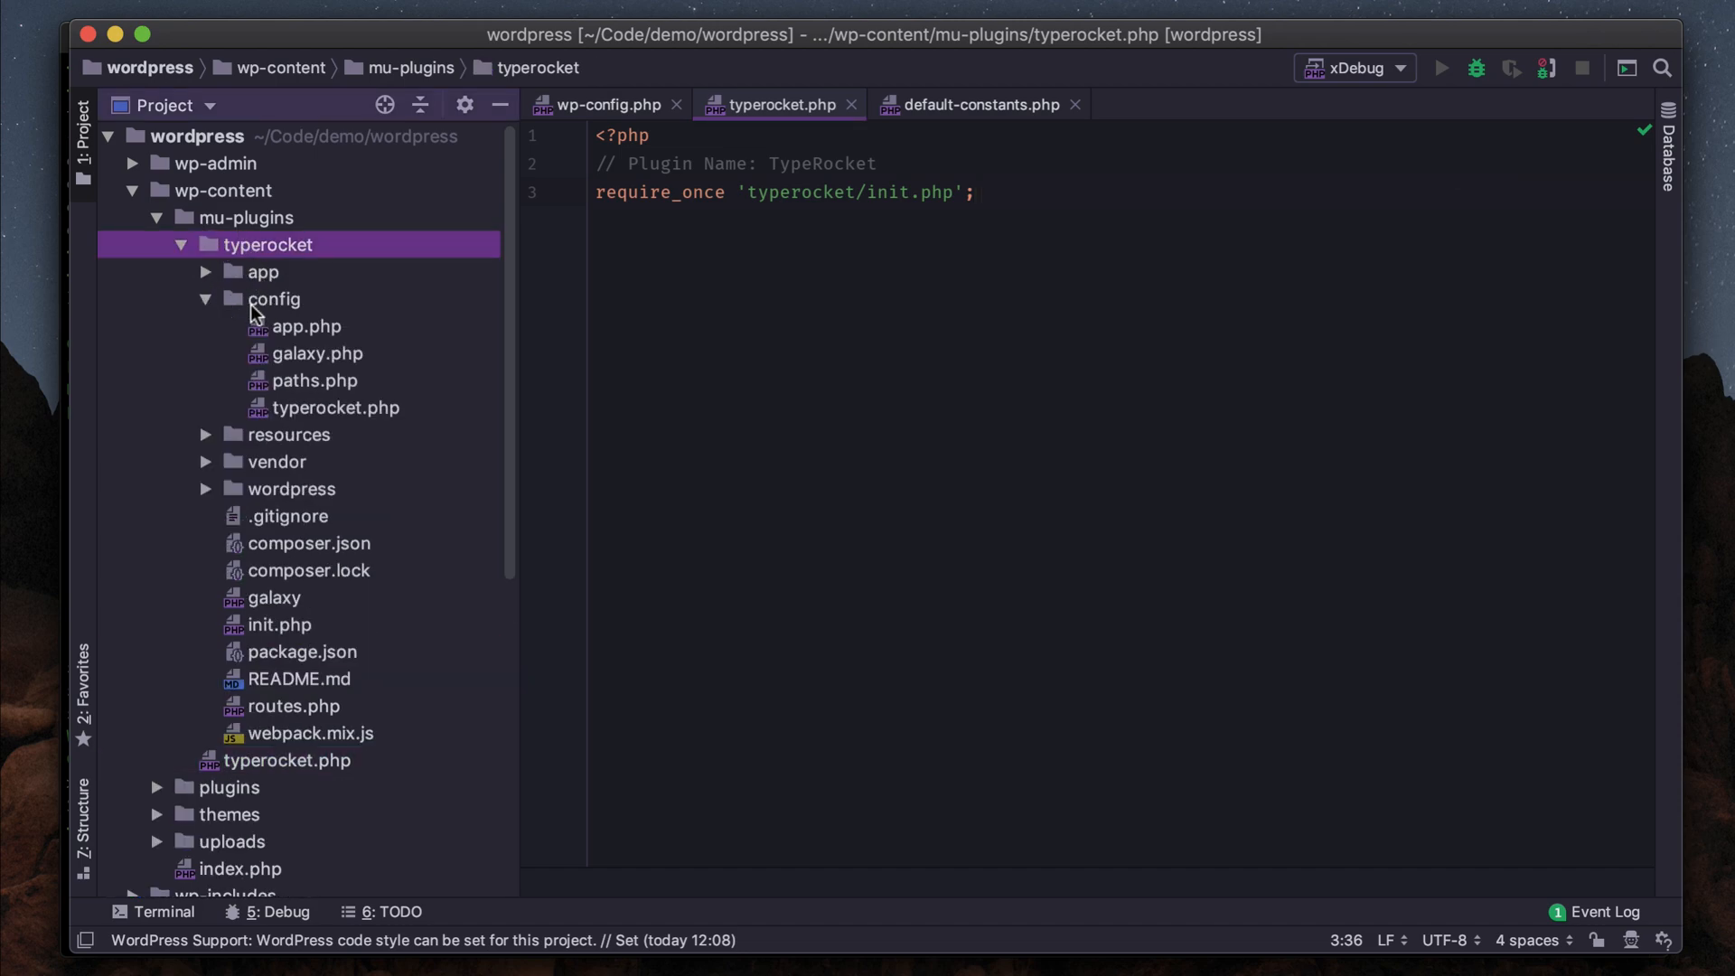
pyautogui.doubleClick(317, 379)
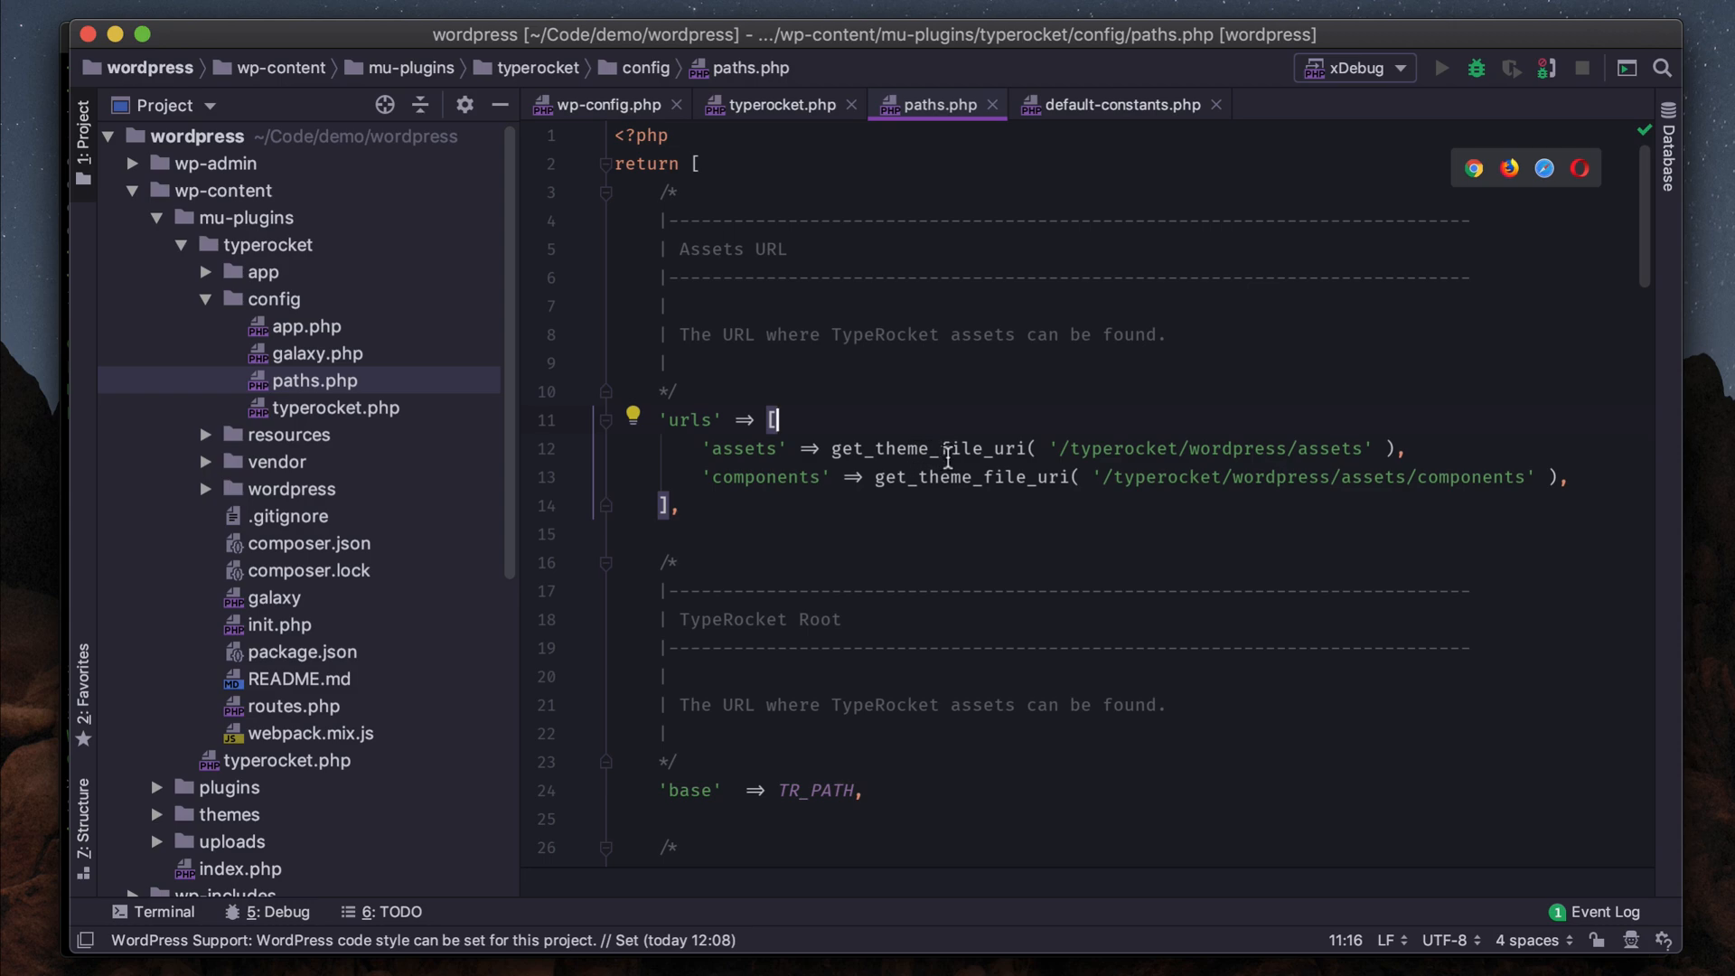
pyautogui.moveTo(954, 448)
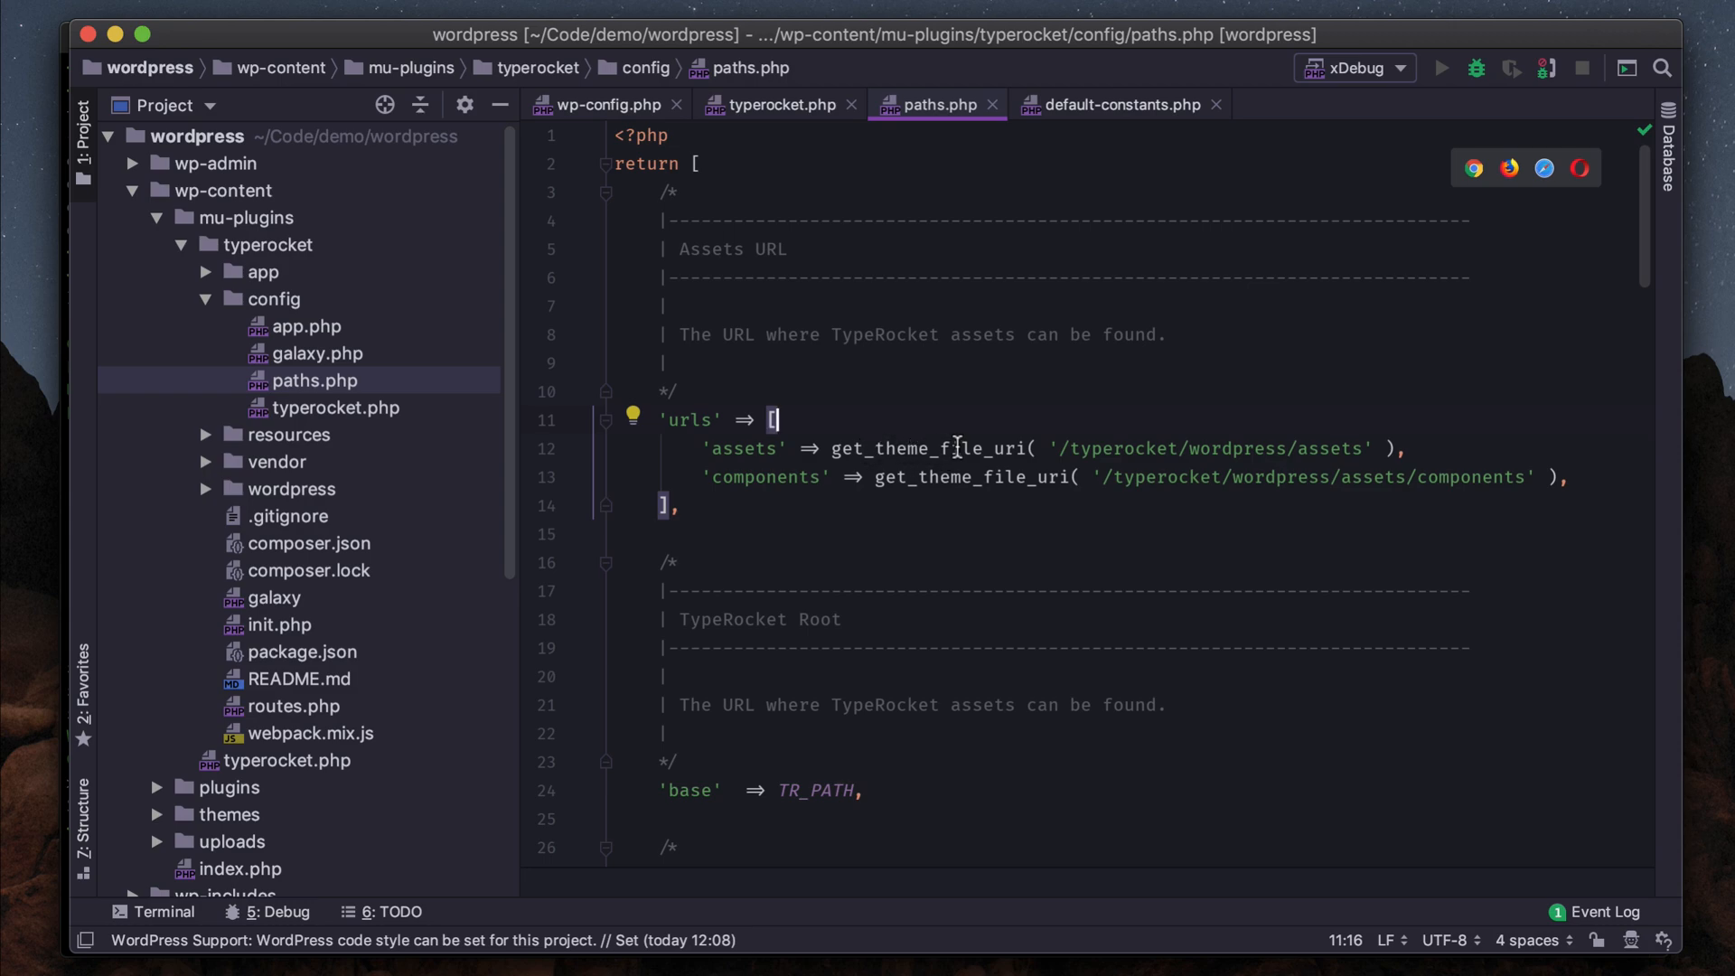
# - Swap get_theme_file_uri for WPMU_PLUGIN_URL in the assets and components URLs
pyautogui.doubleClick(927, 448)
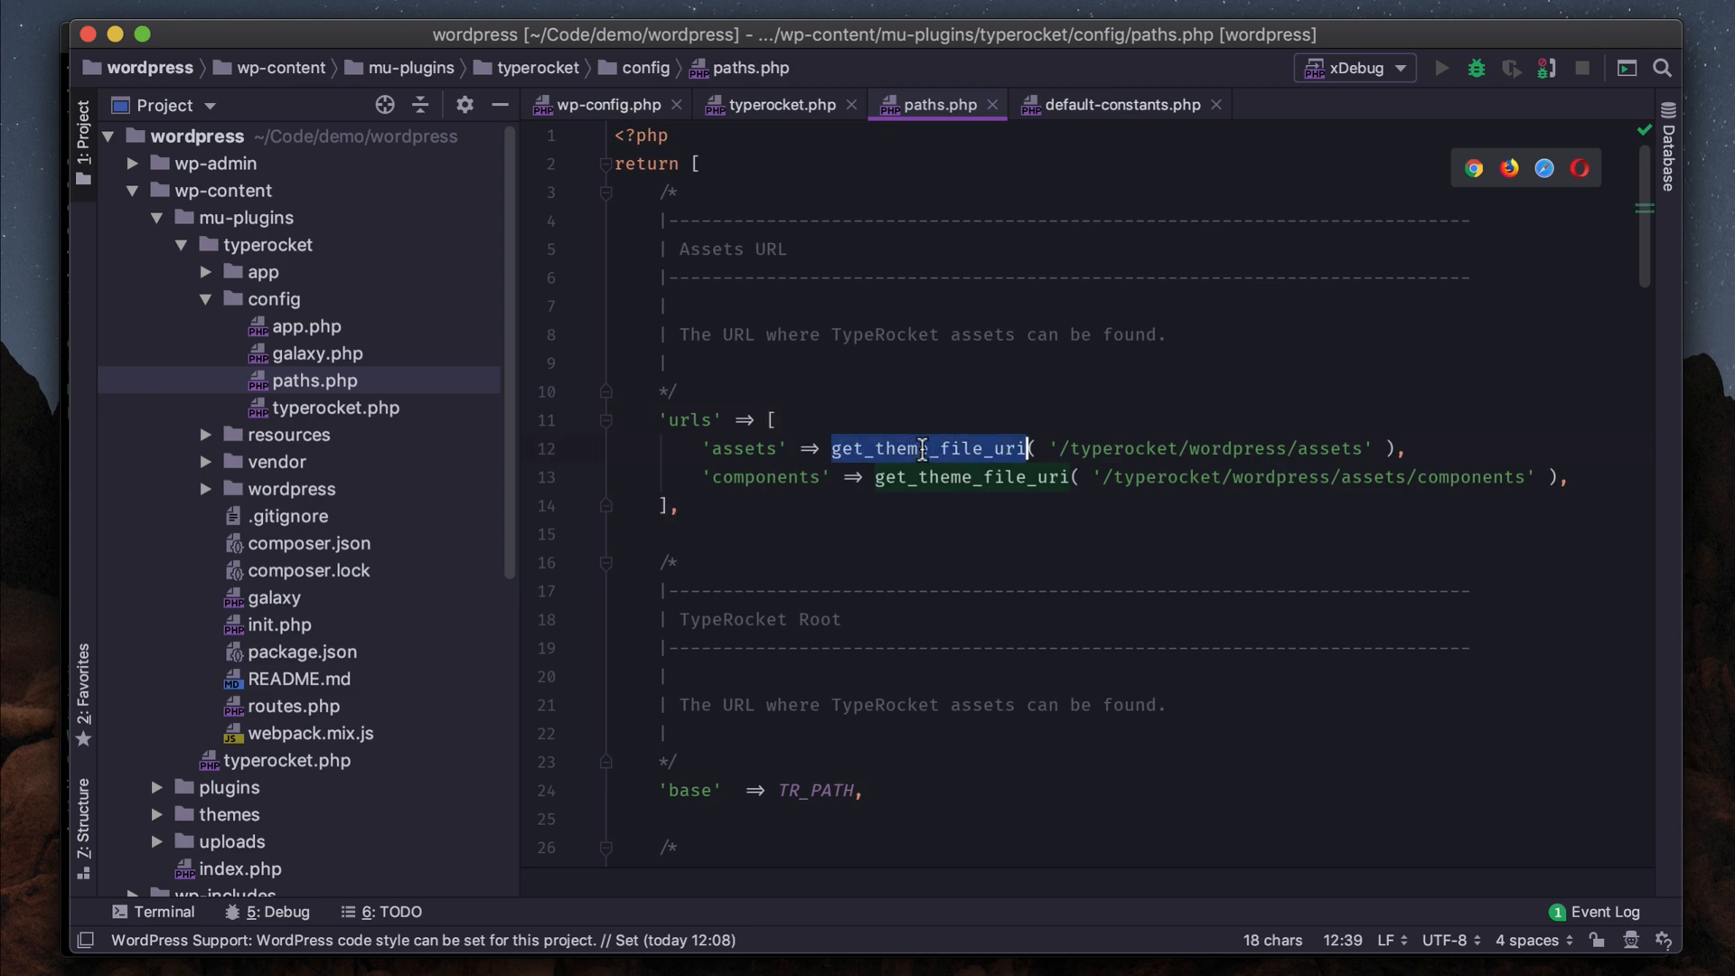
pyautogui.press('Delete')
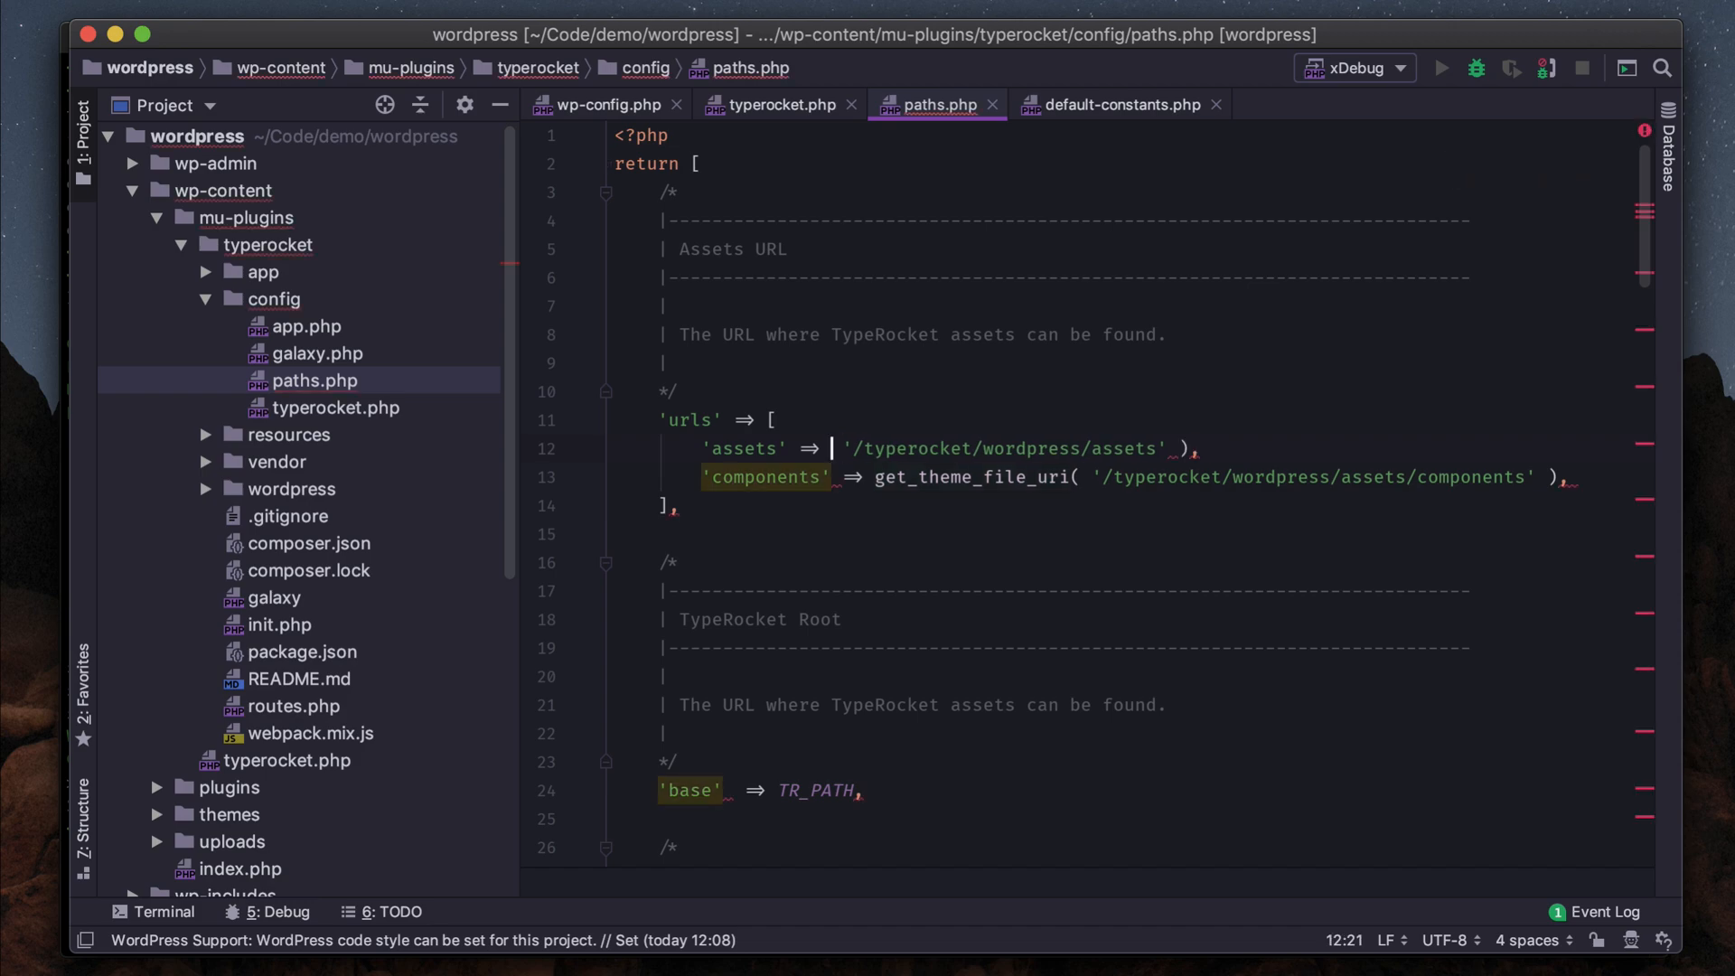
pyautogui.write('WPMU_PLUG')
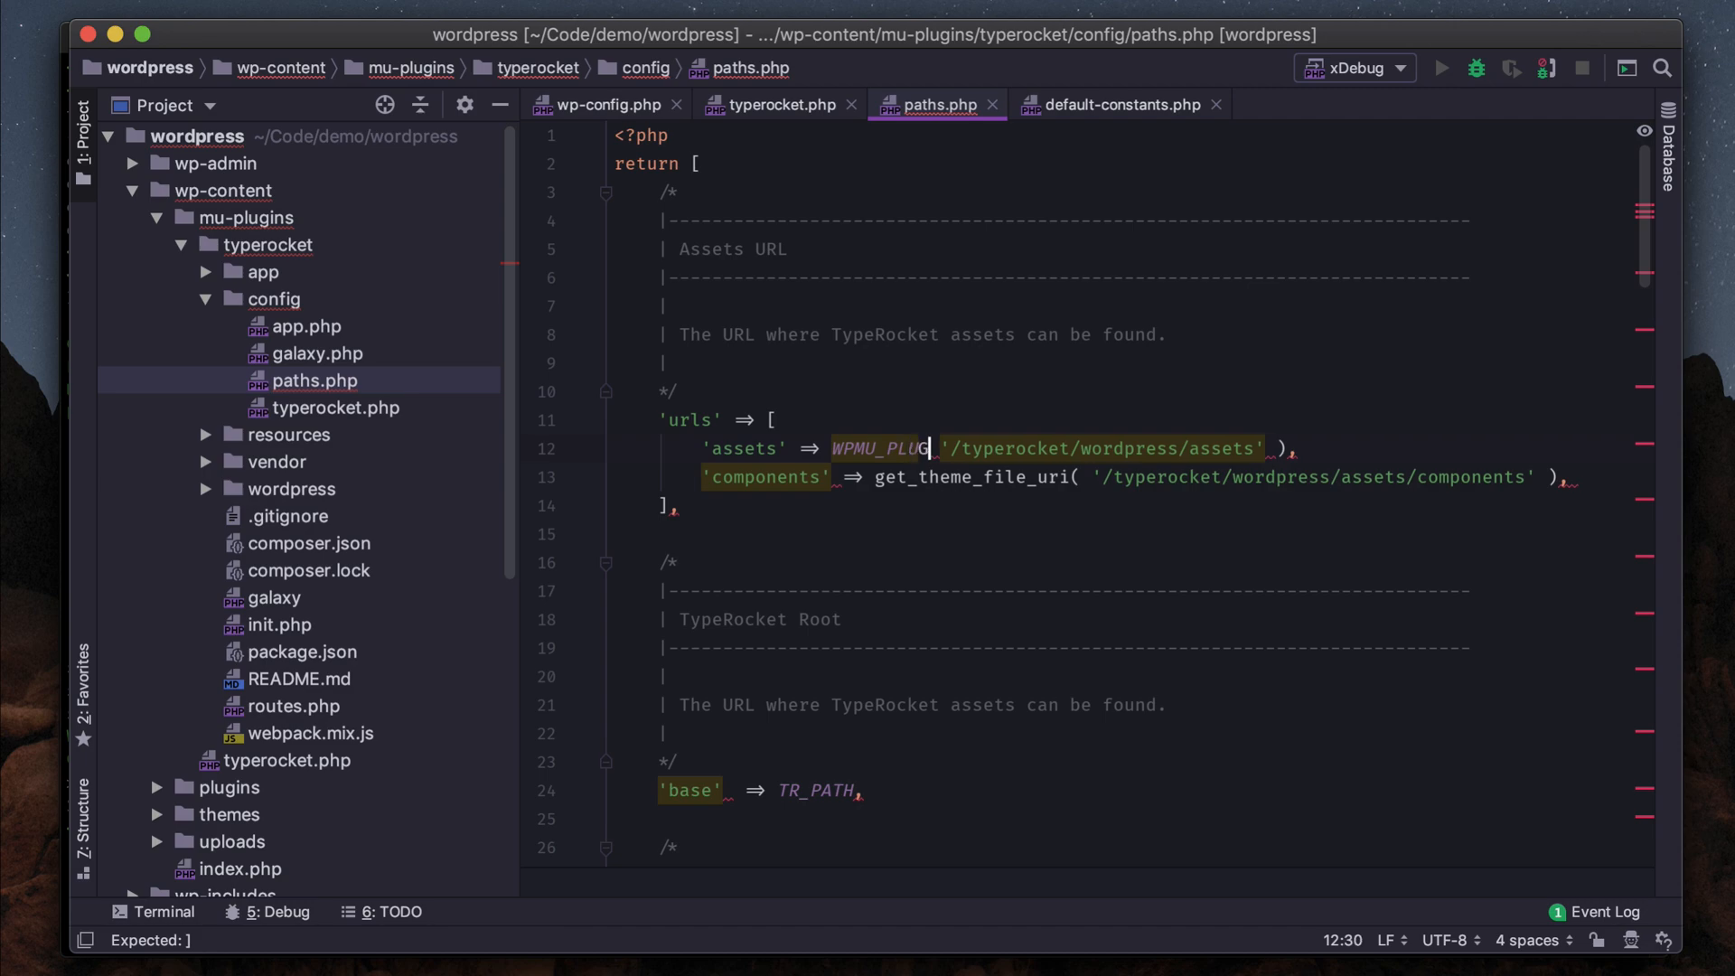
pyautogui.write('IN_URL .')
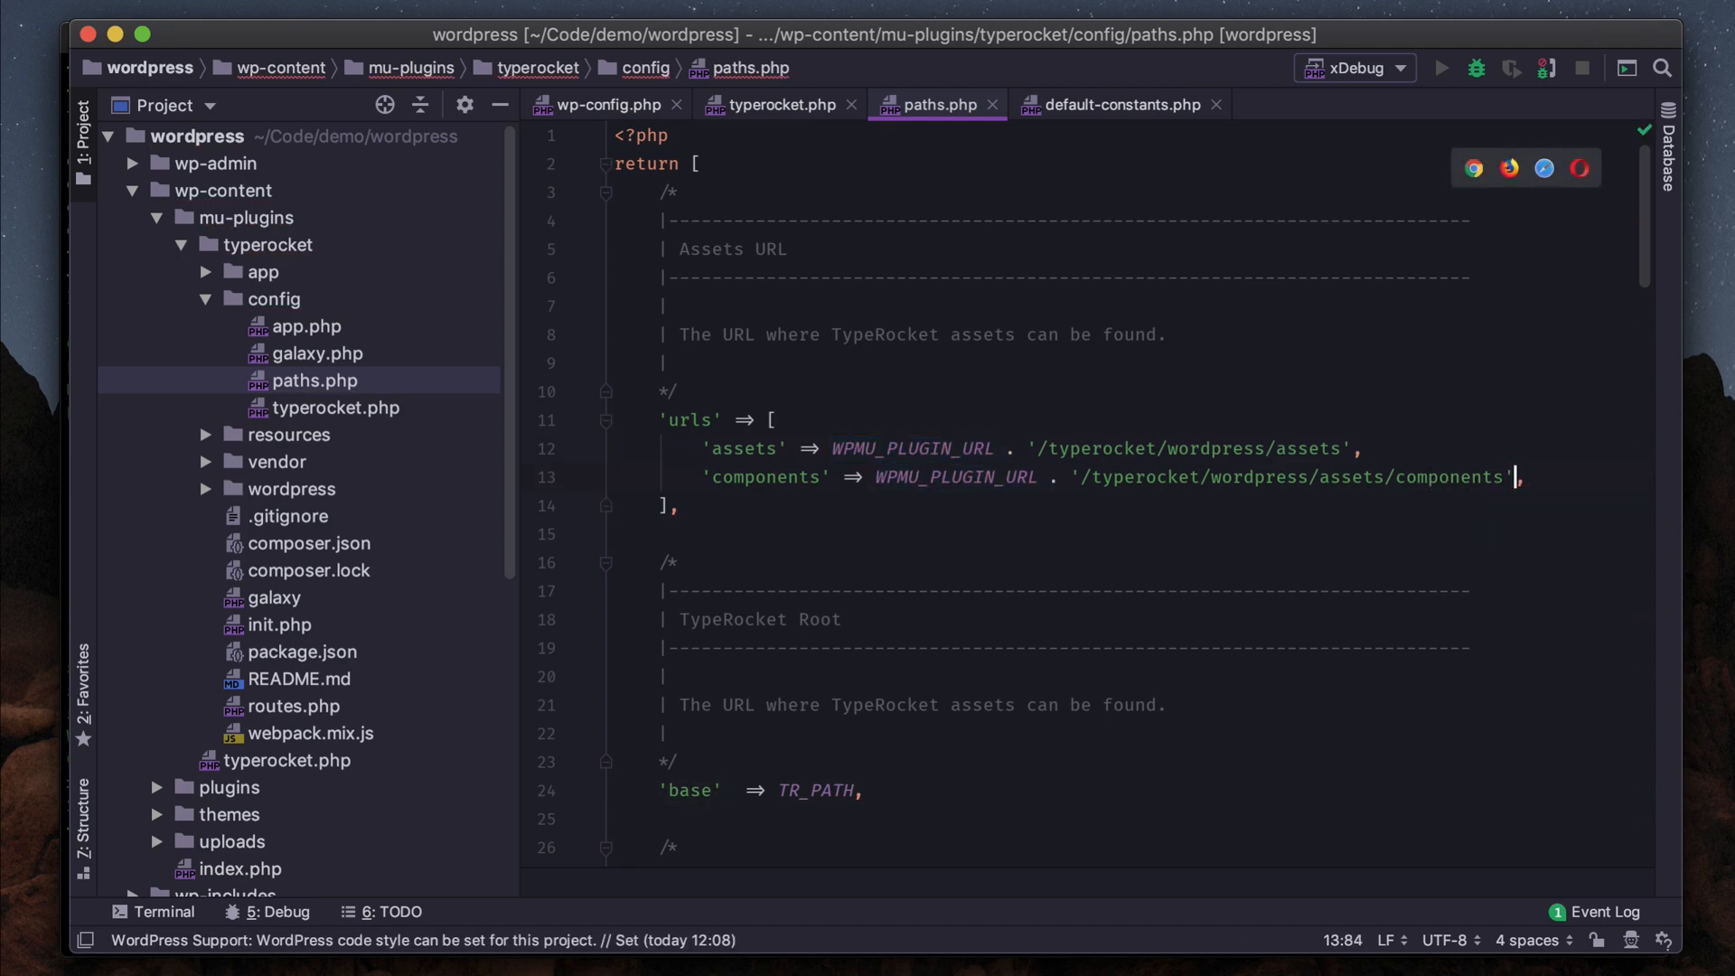
pyautogui.click(846, 449)
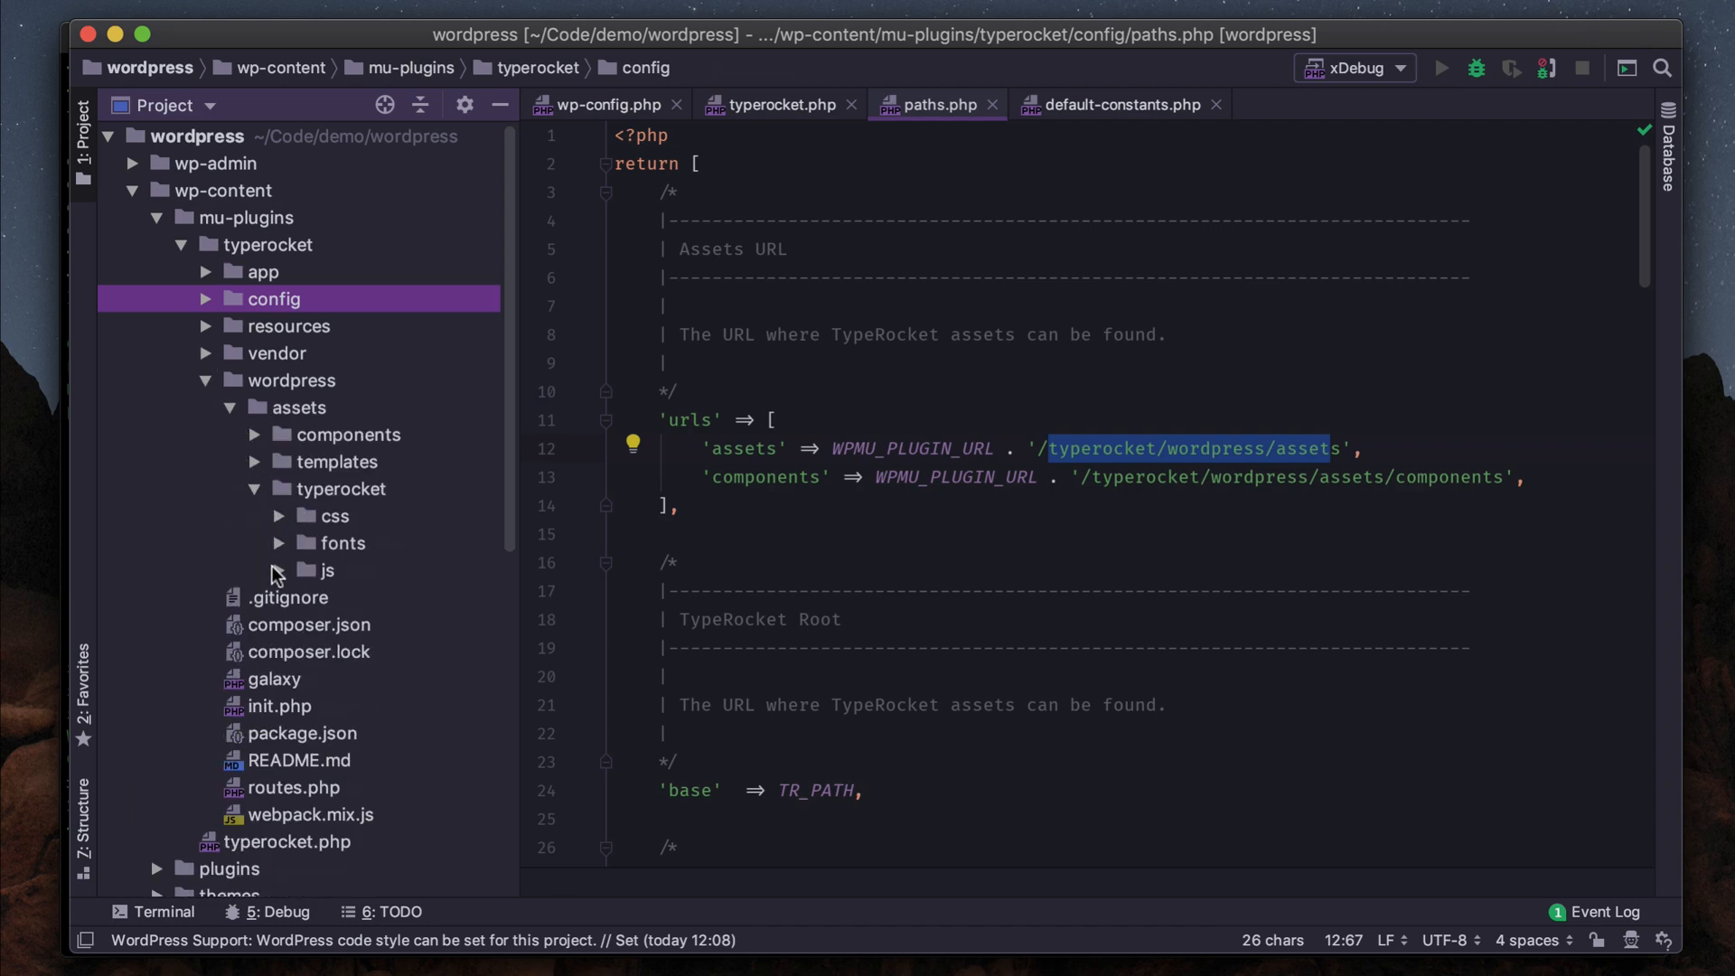
# - Collapse the typerocket/wordpress/assets folder in the project tree
pyautogui.click(231, 379)
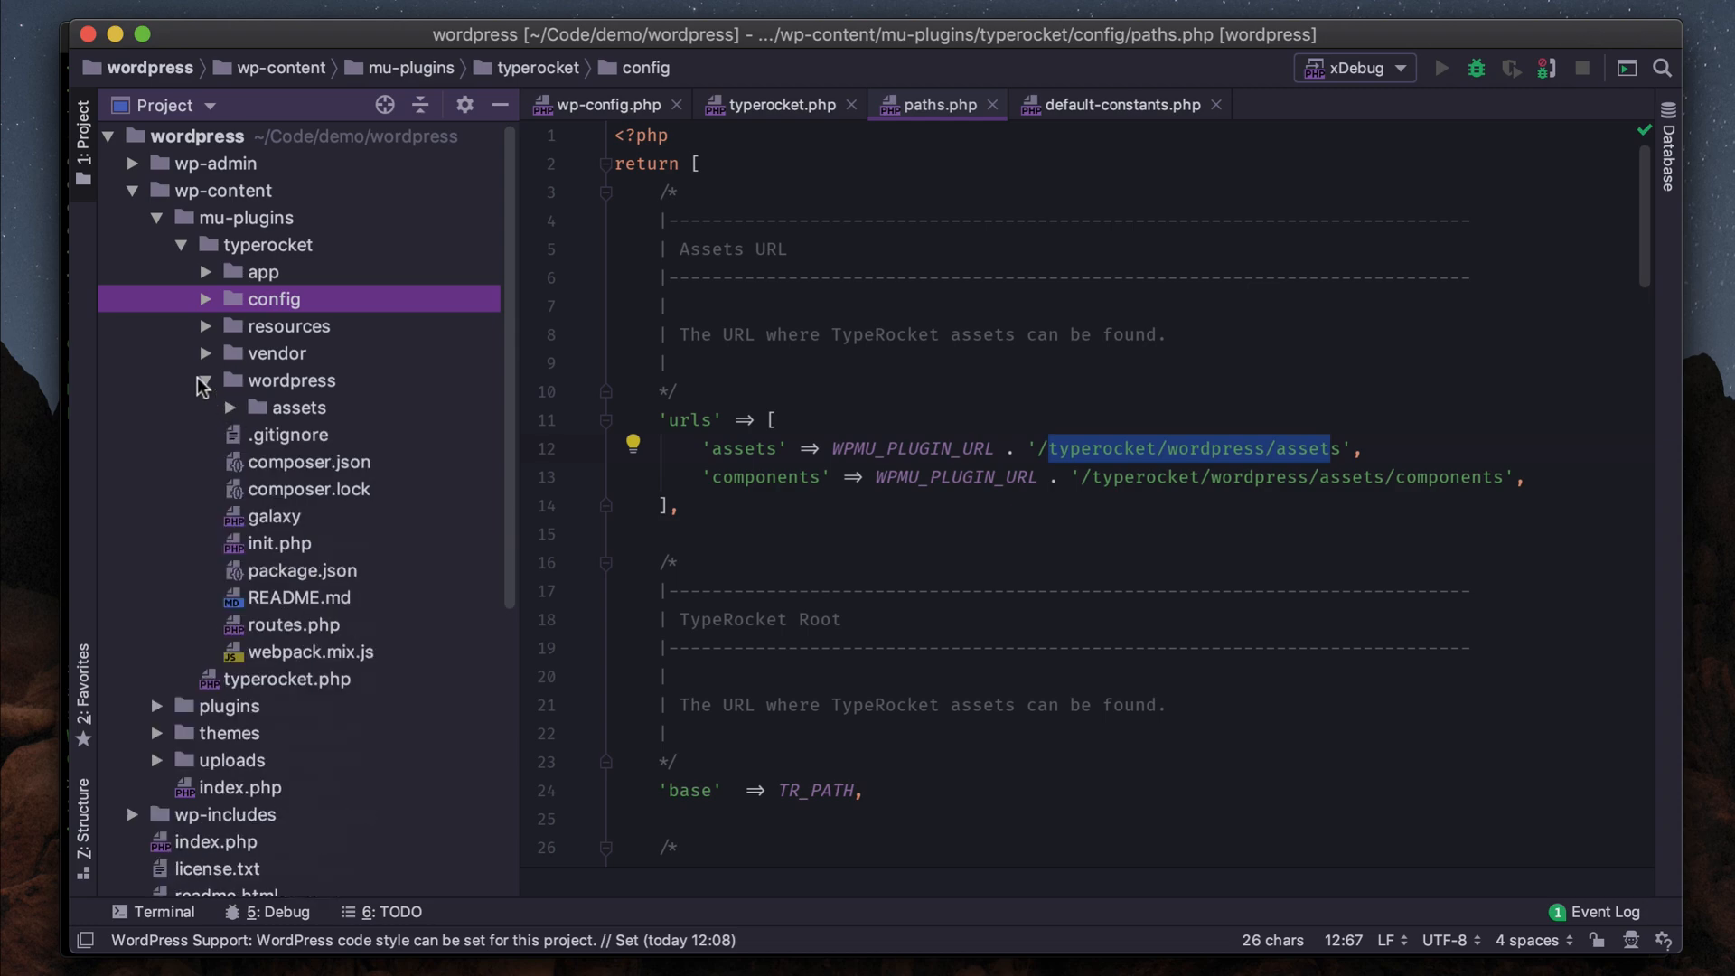